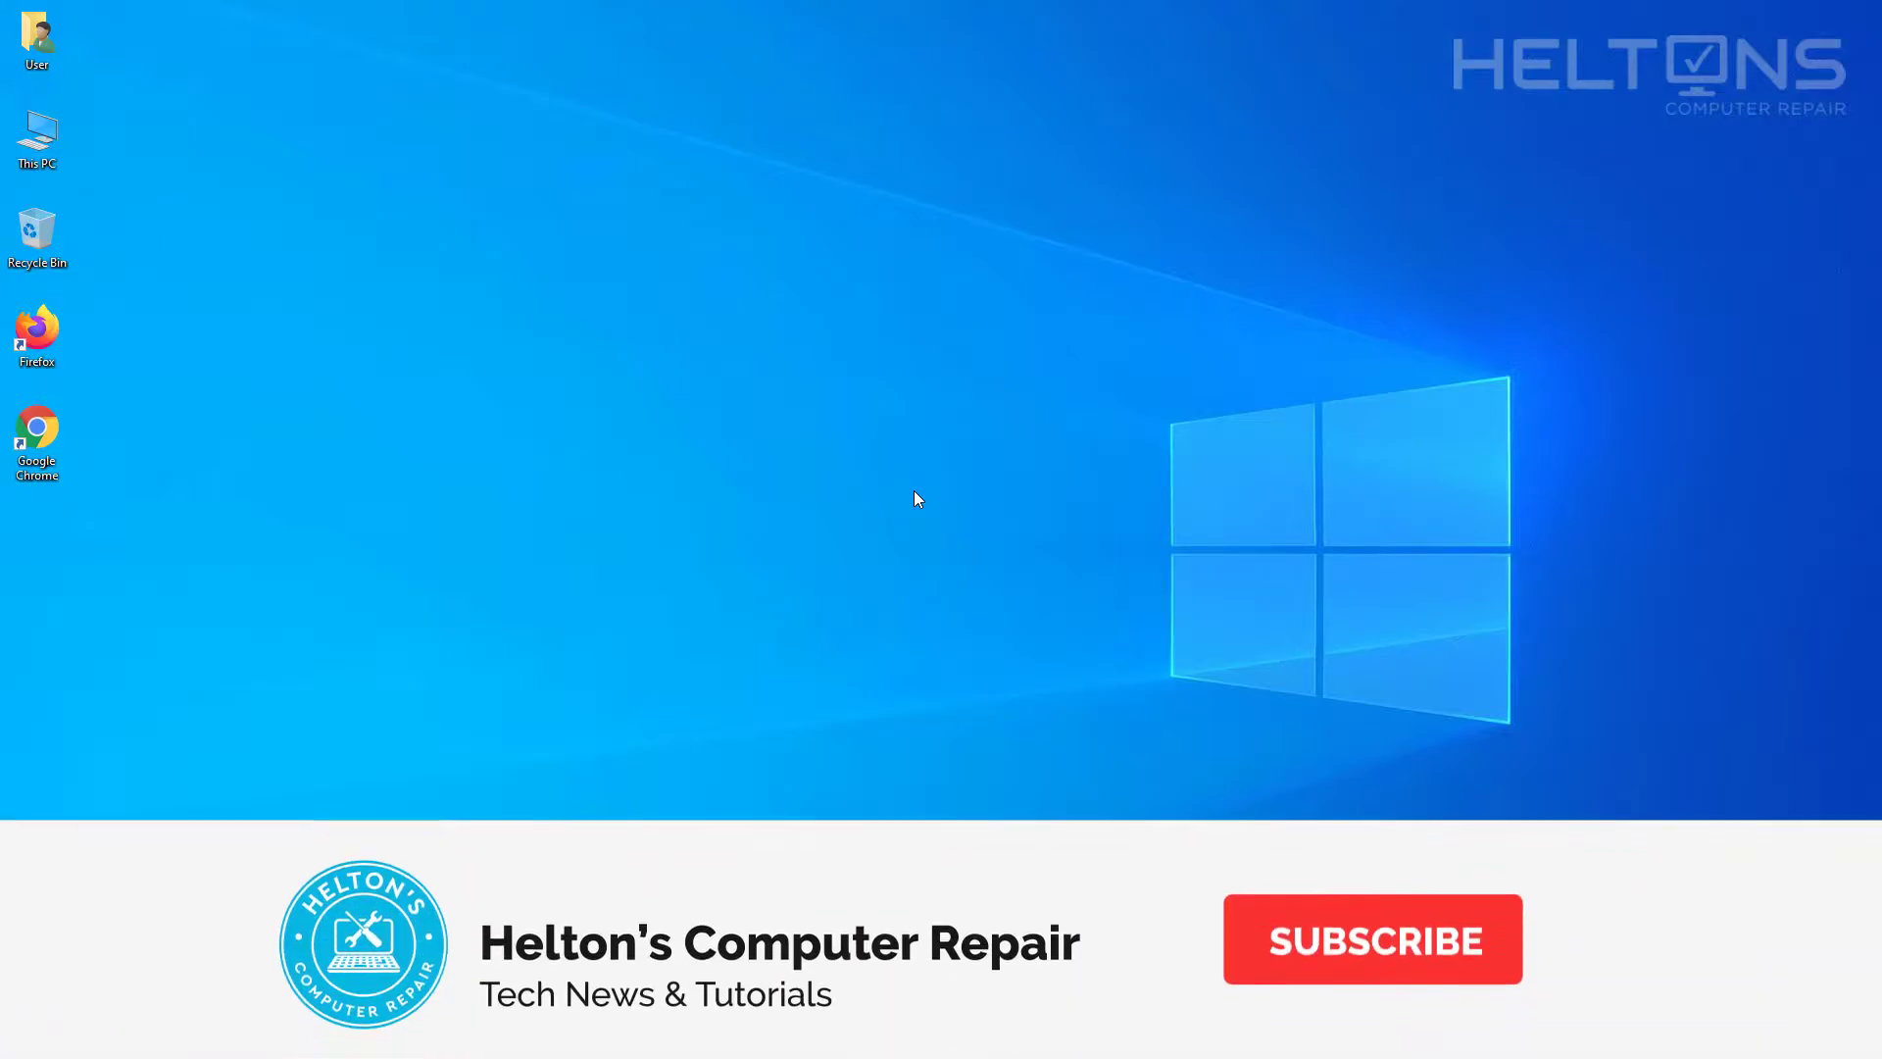
# - Search 'power' from the taskbar, then start Windows PowerShell (Admin) from the Start right-click menu
pyautogui.click(1370, 939)
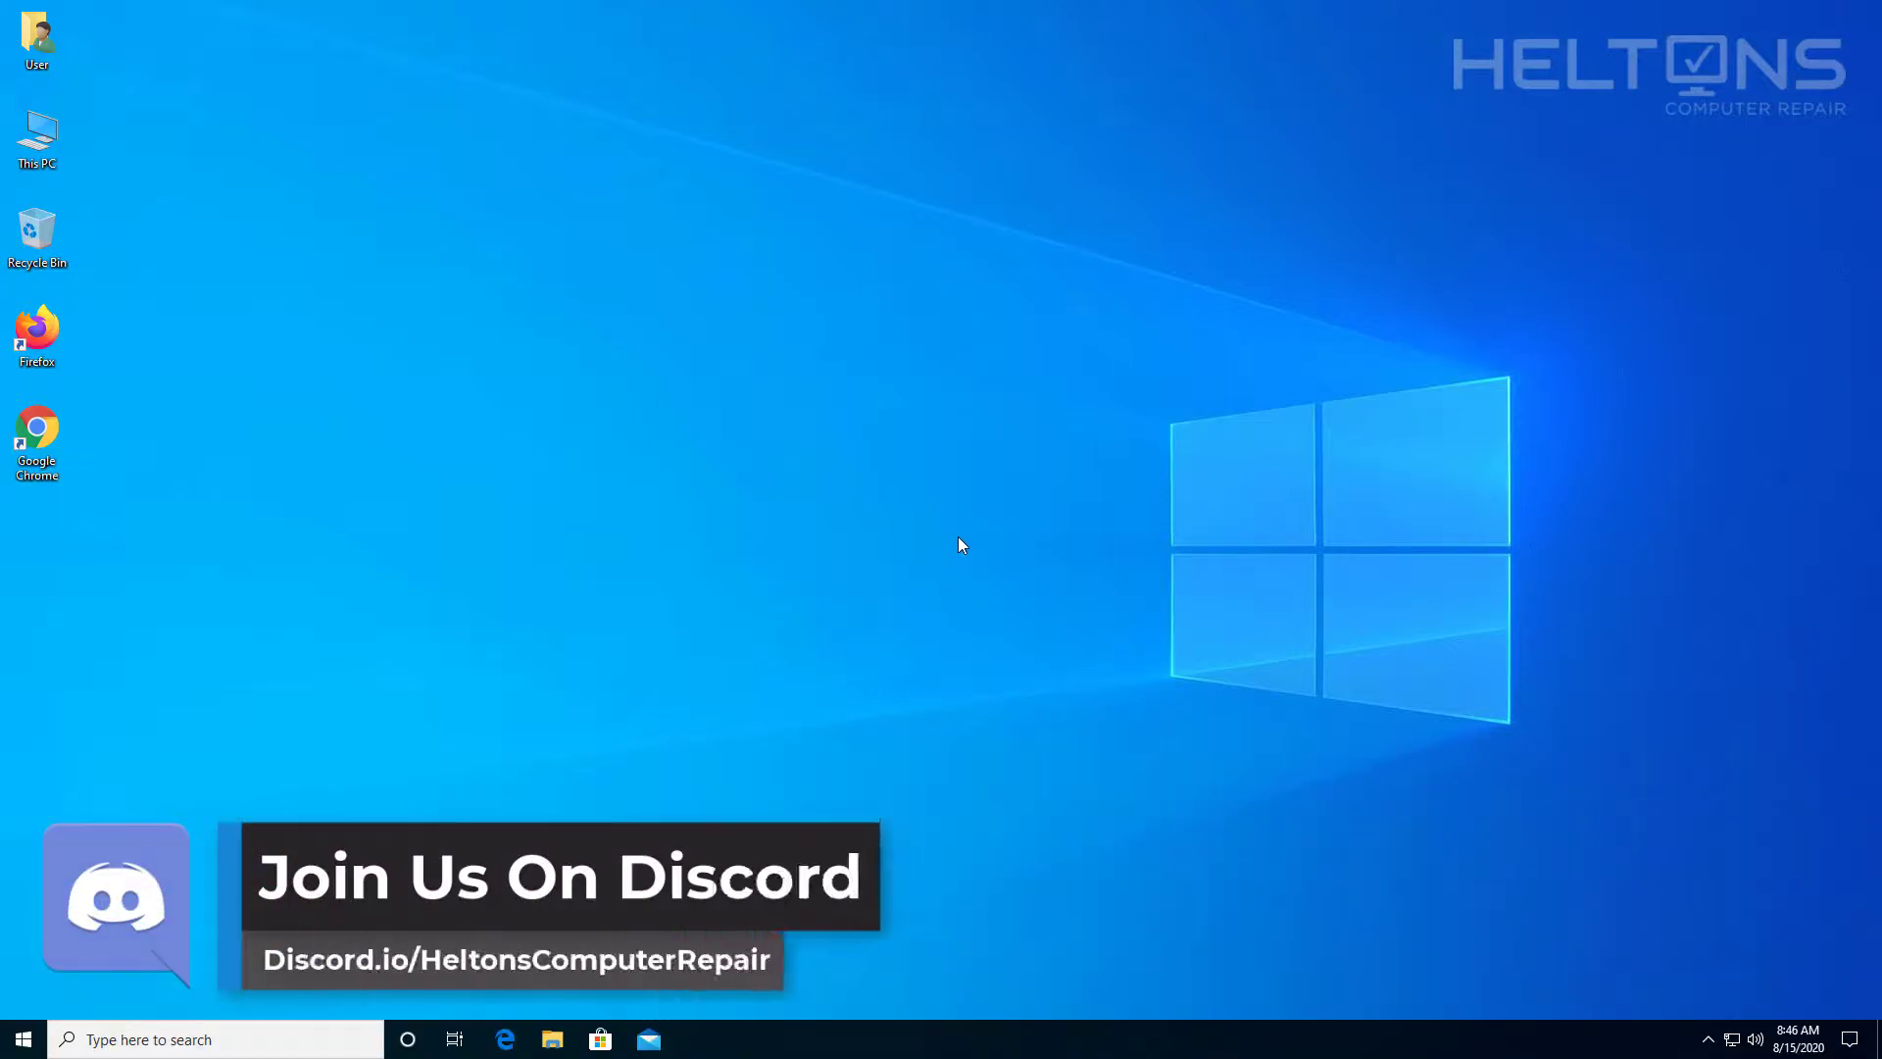
pyautogui.moveTo(935, 544)
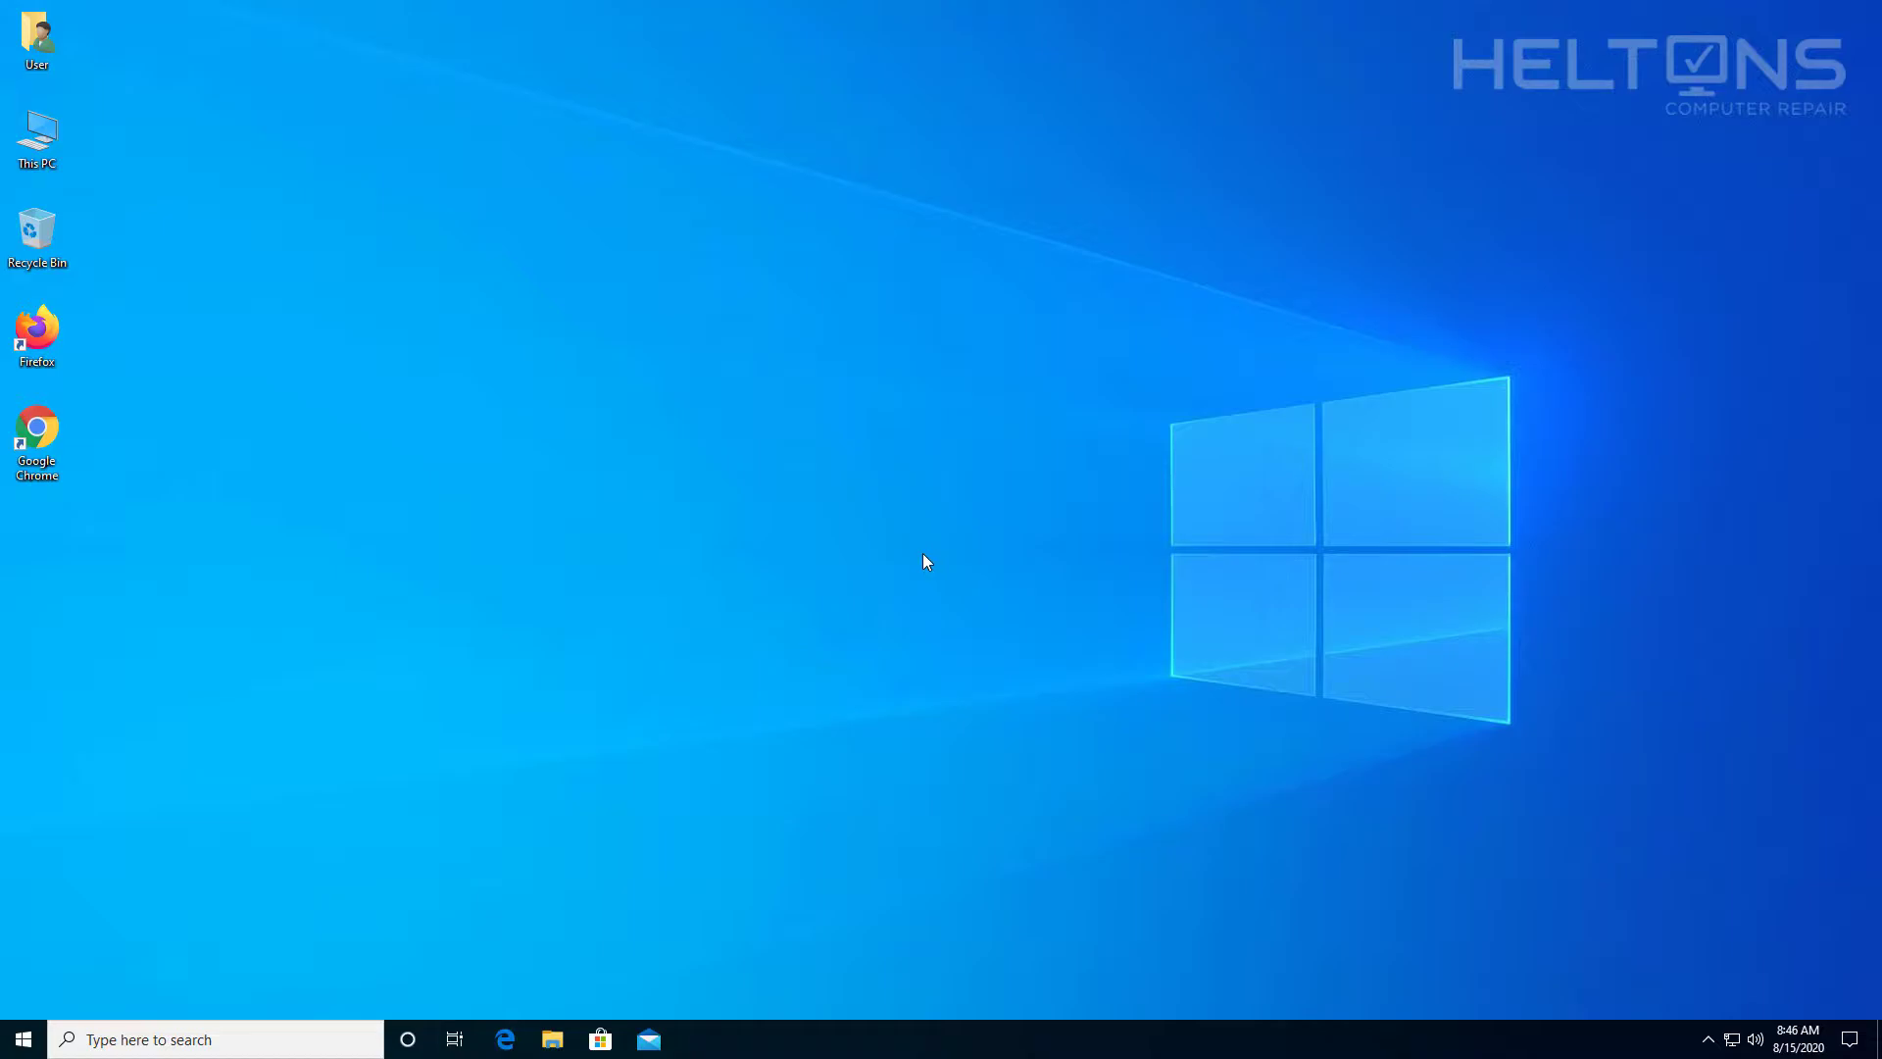
pyautogui.moveTo(934, 541)
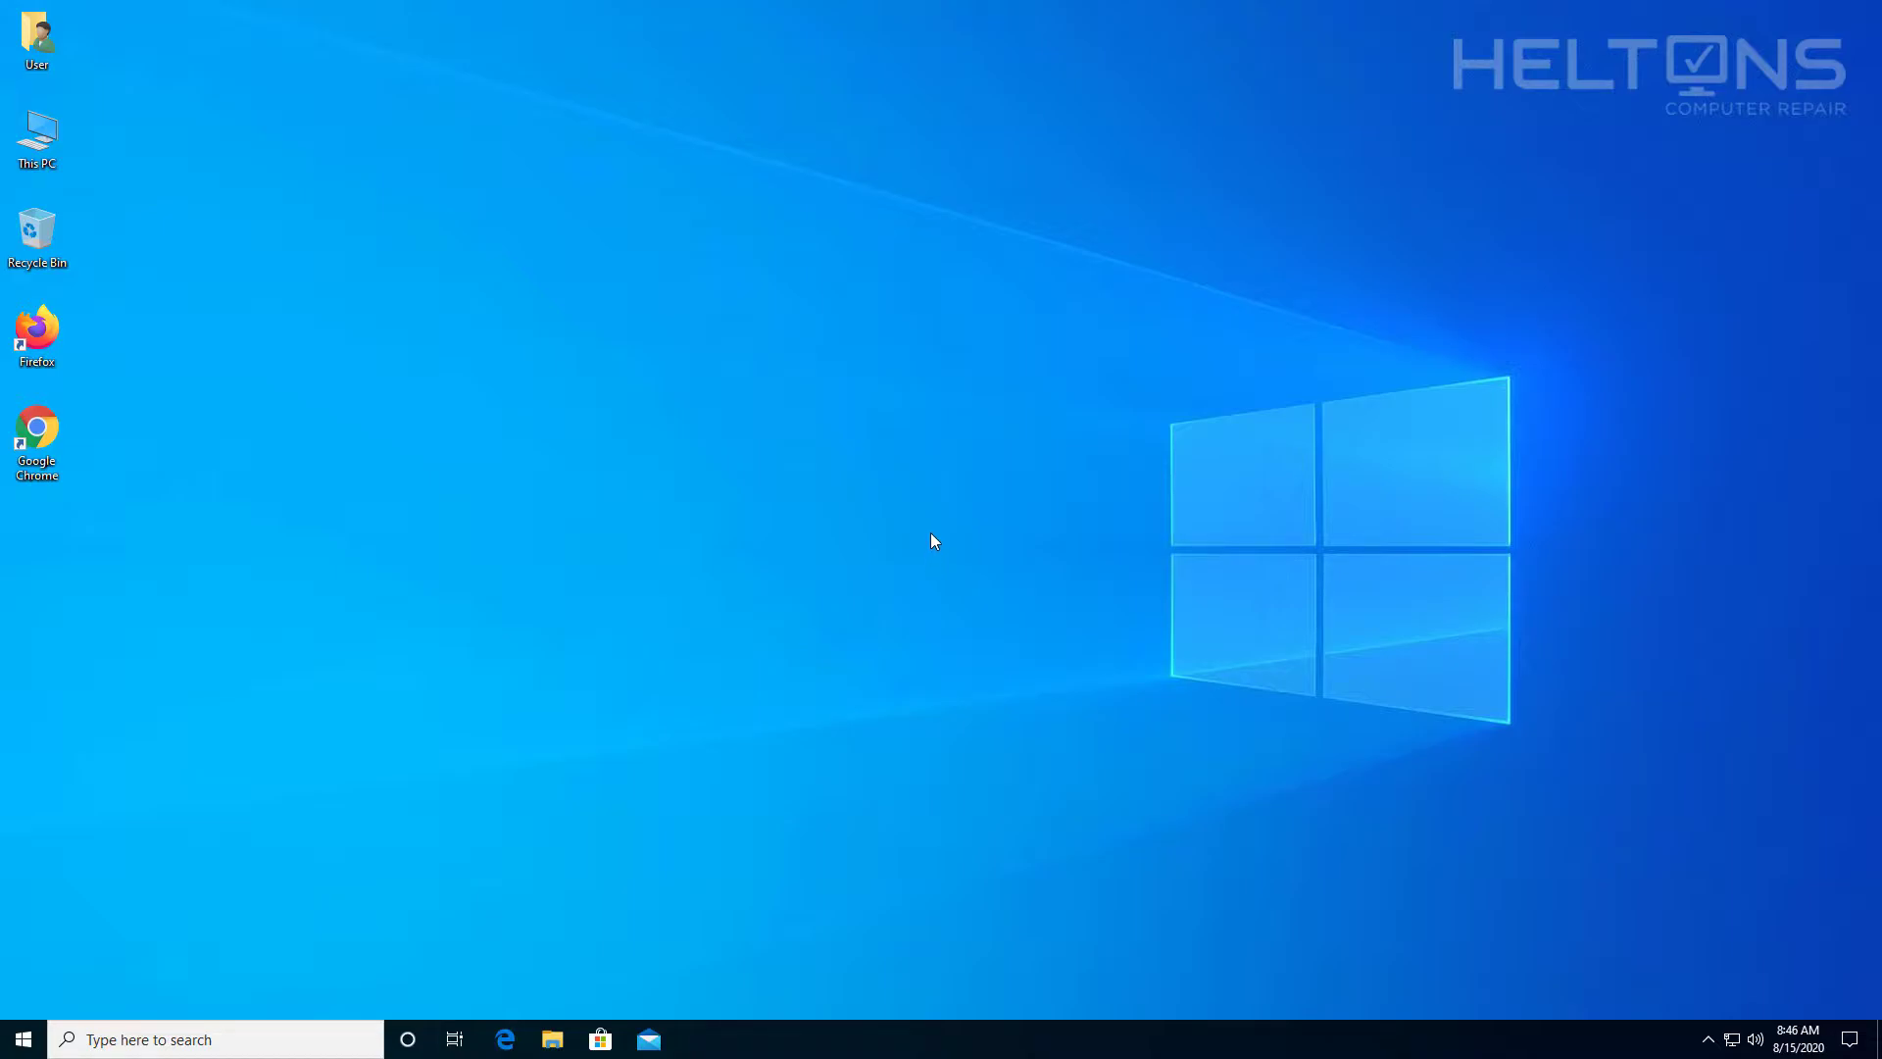
pyautogui.moveTo(925, 524)
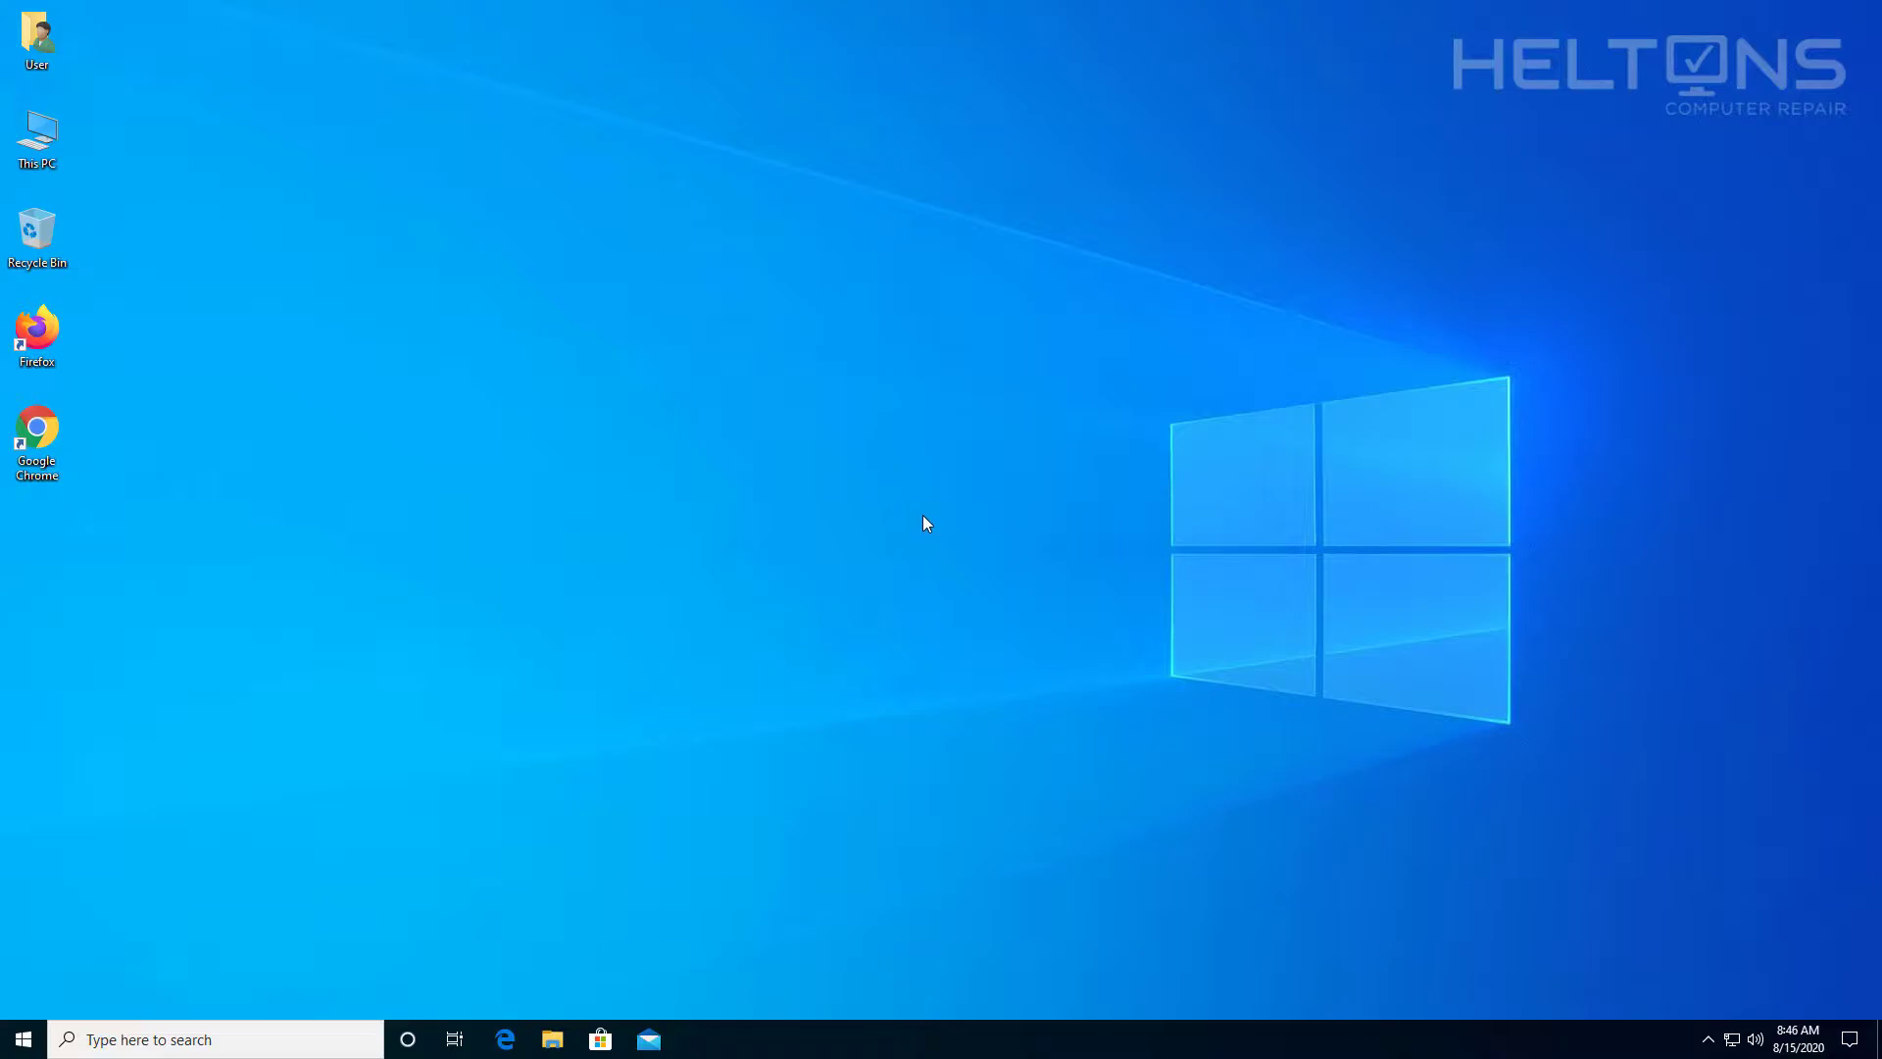
pyautogui.moveTo(918, 523)
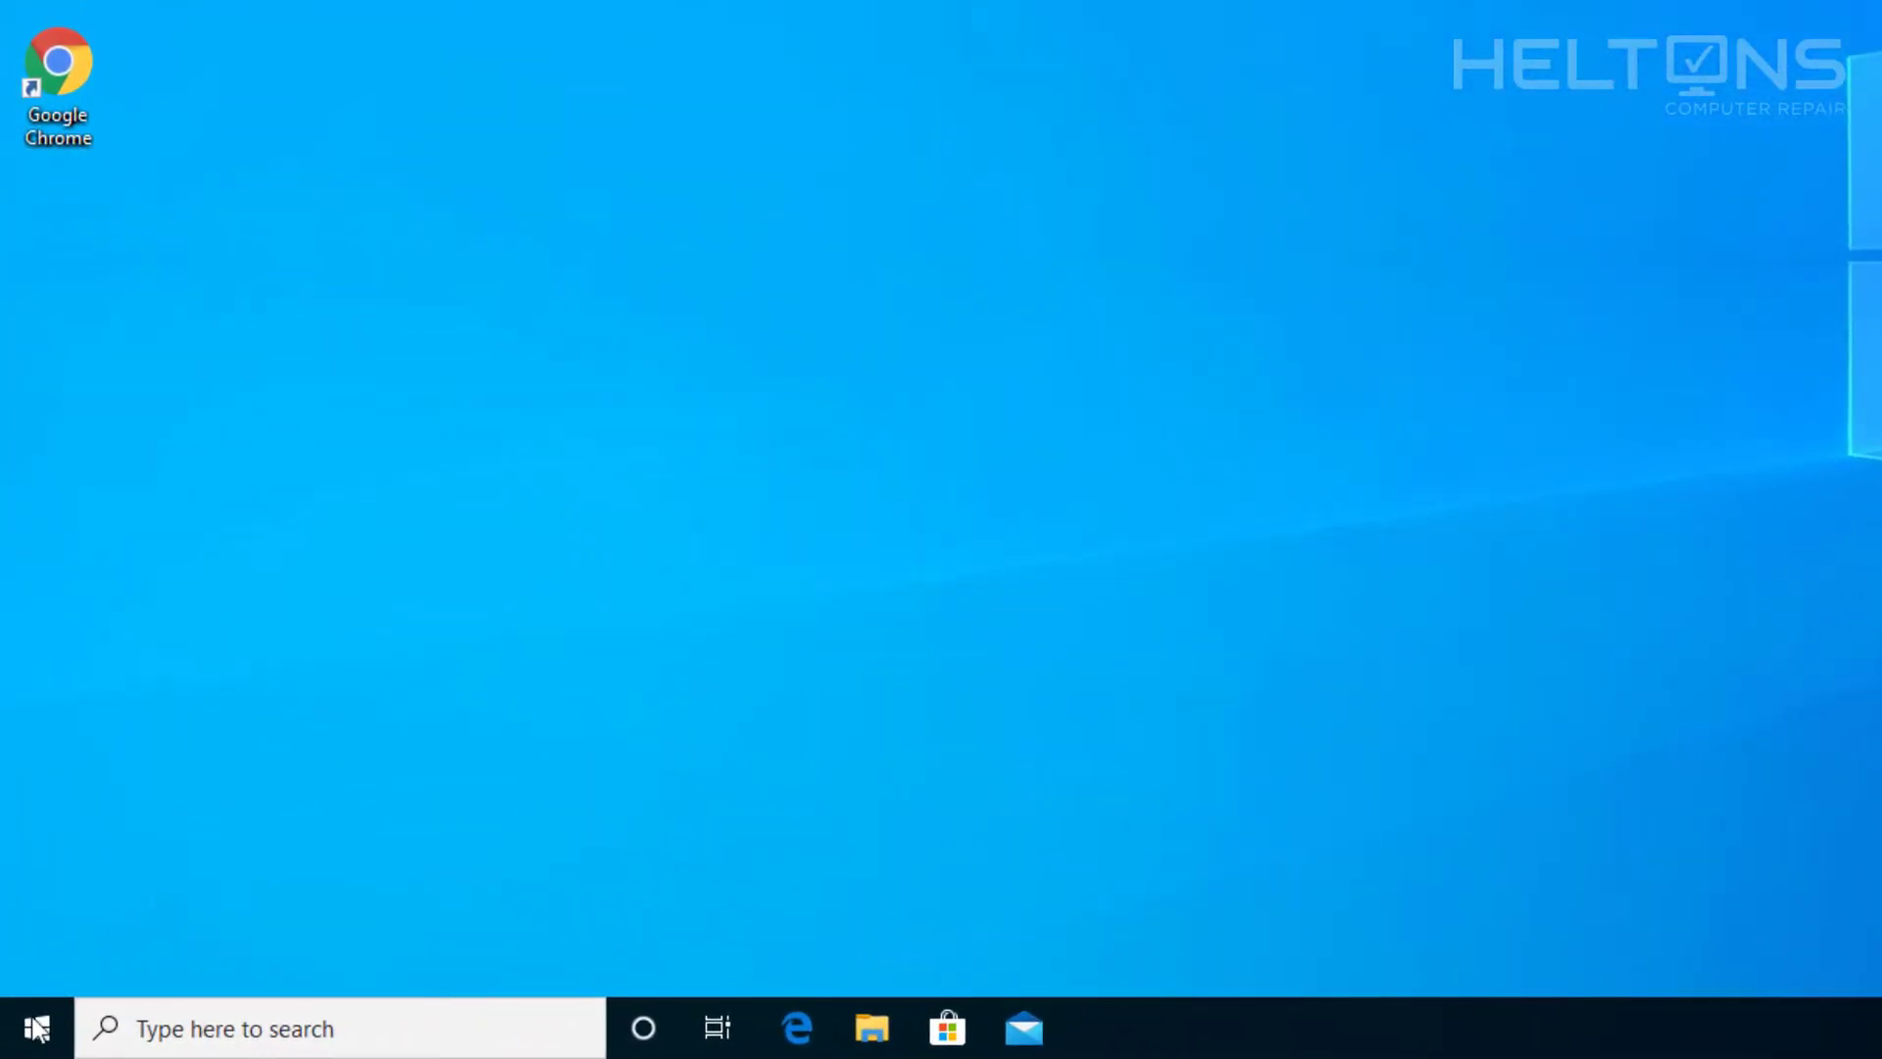
pyautogui.click(340, 1027)
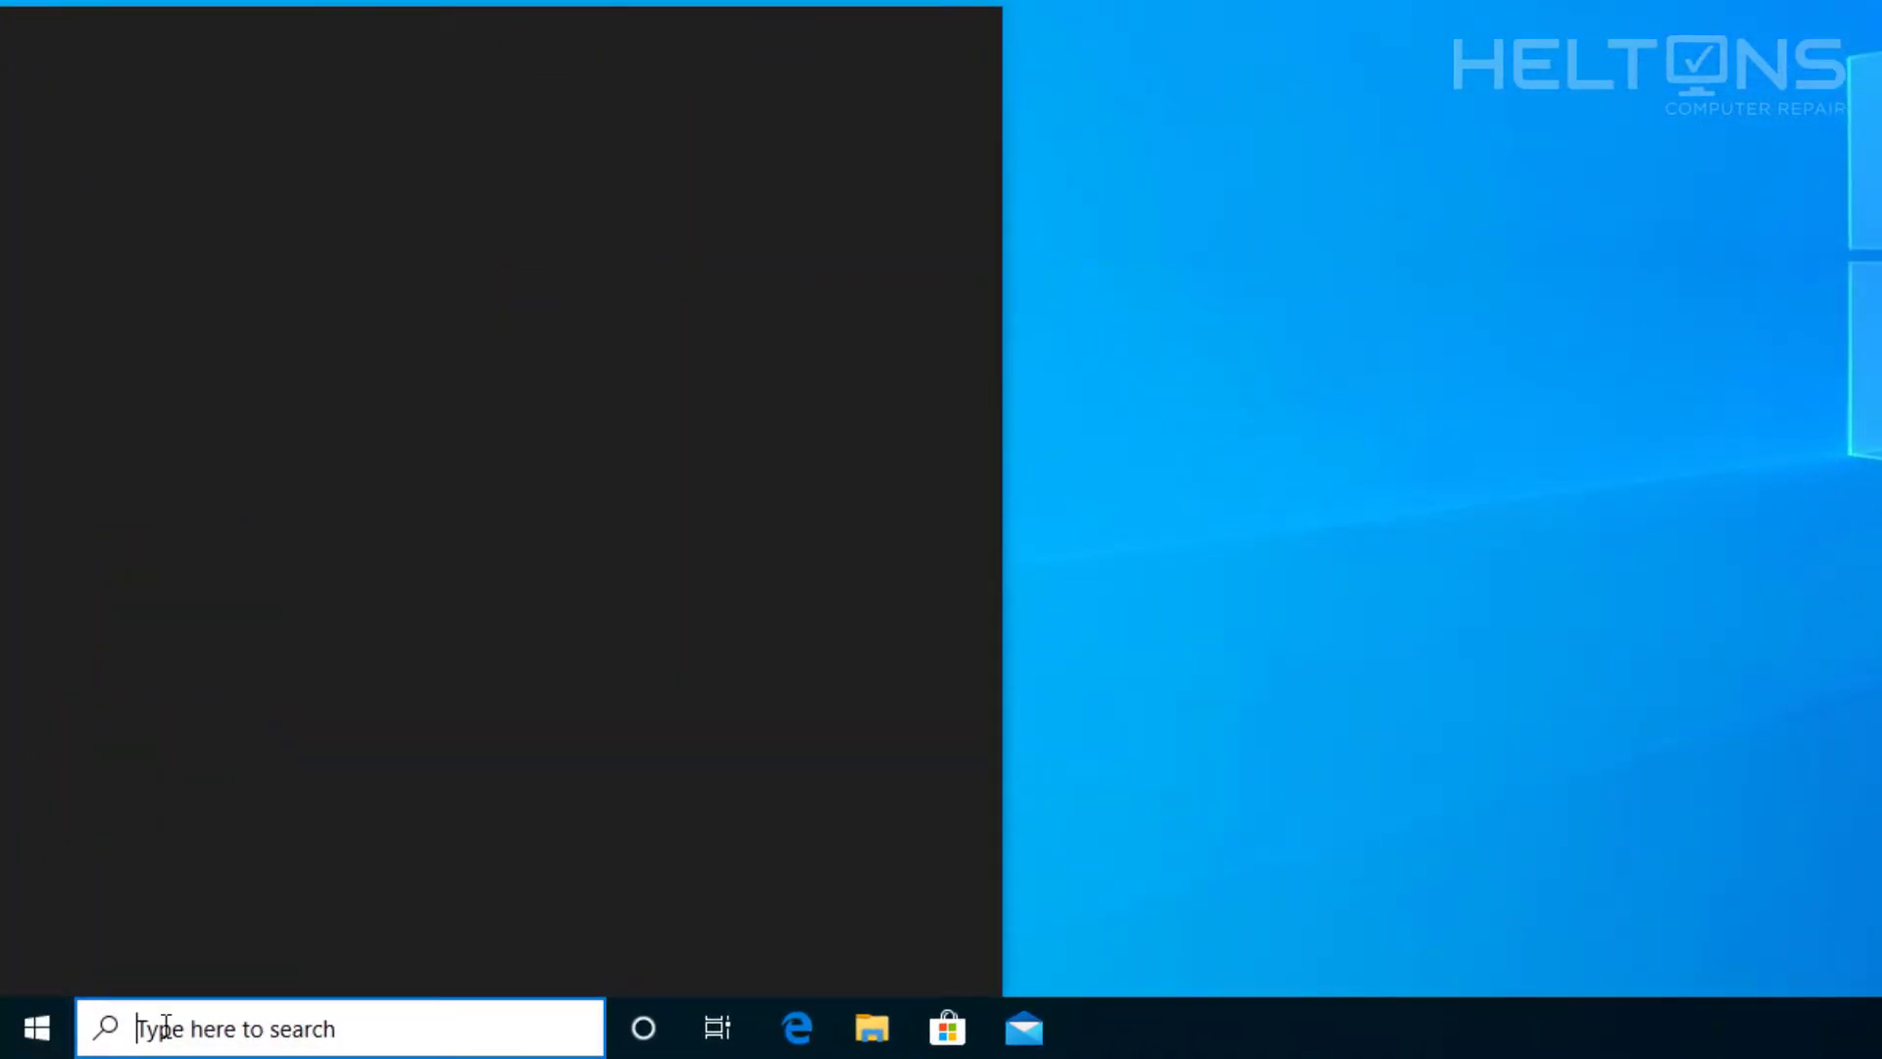
pyautogui.write('power')
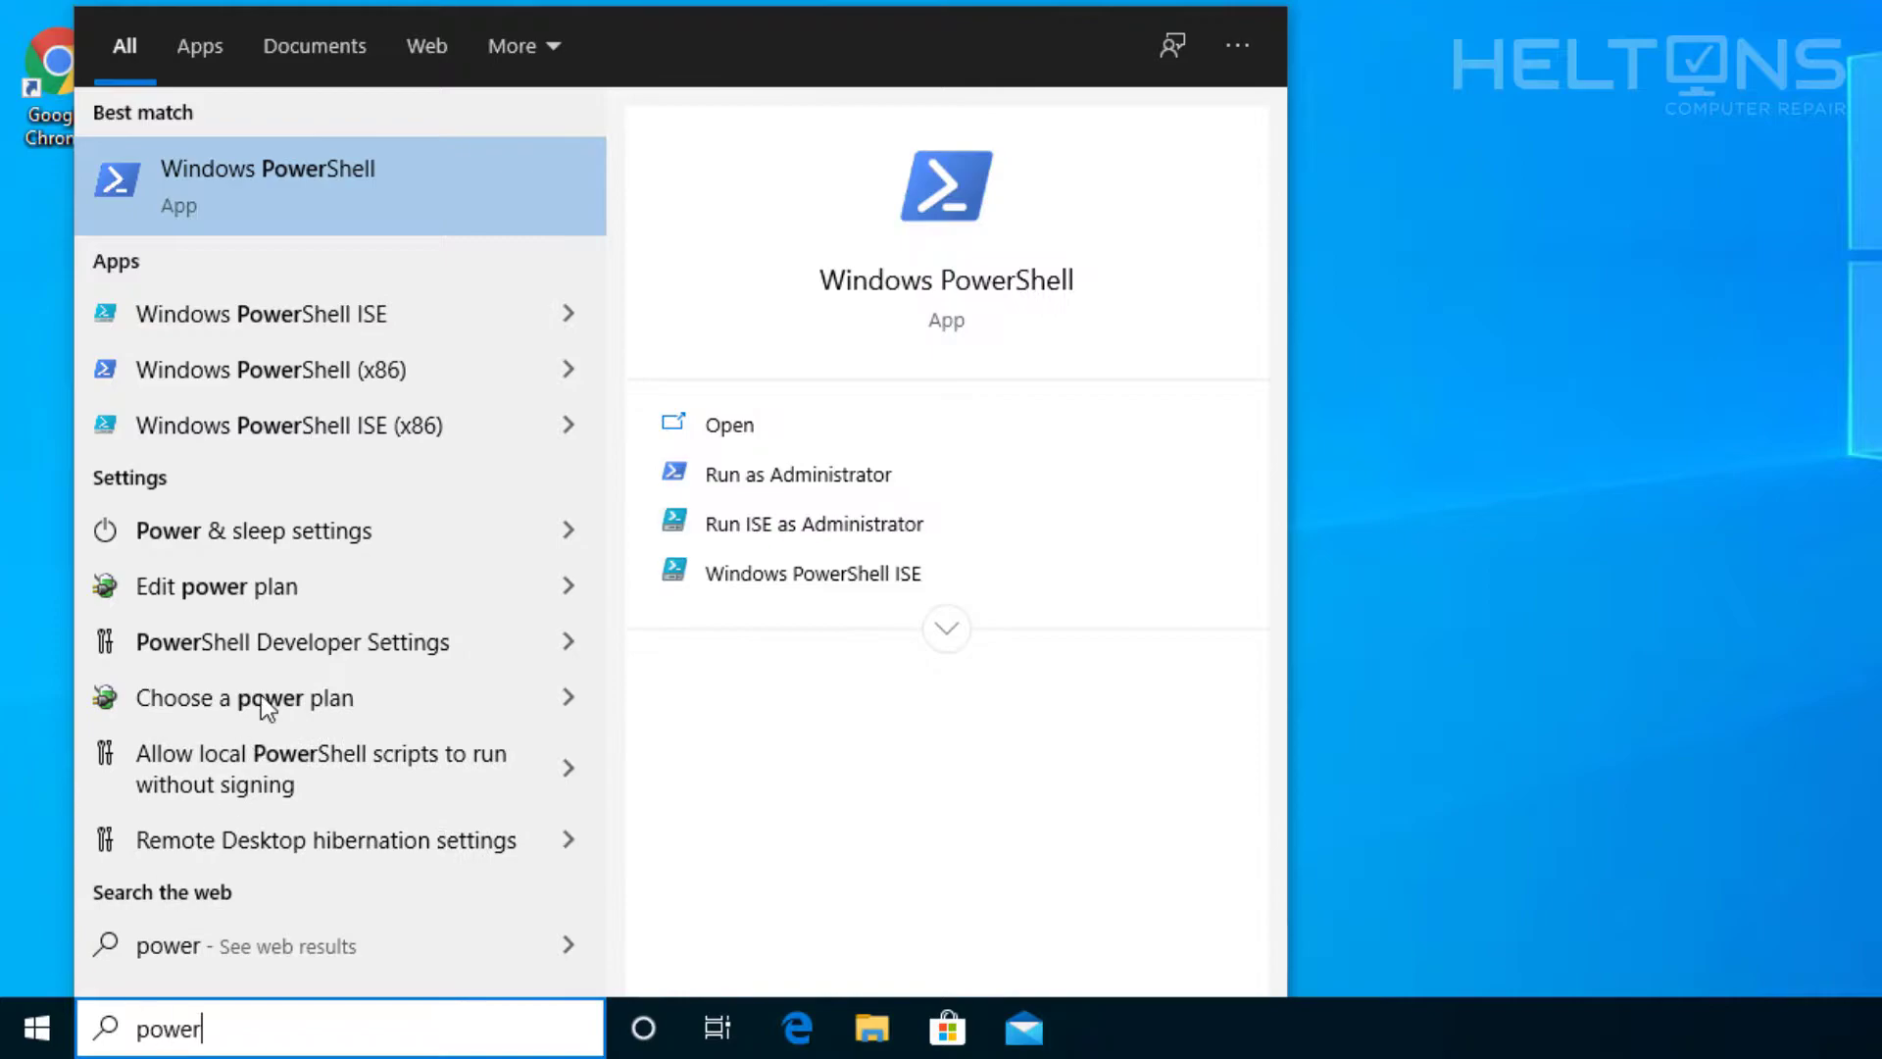
pyautogui.rightClick(267, 186)
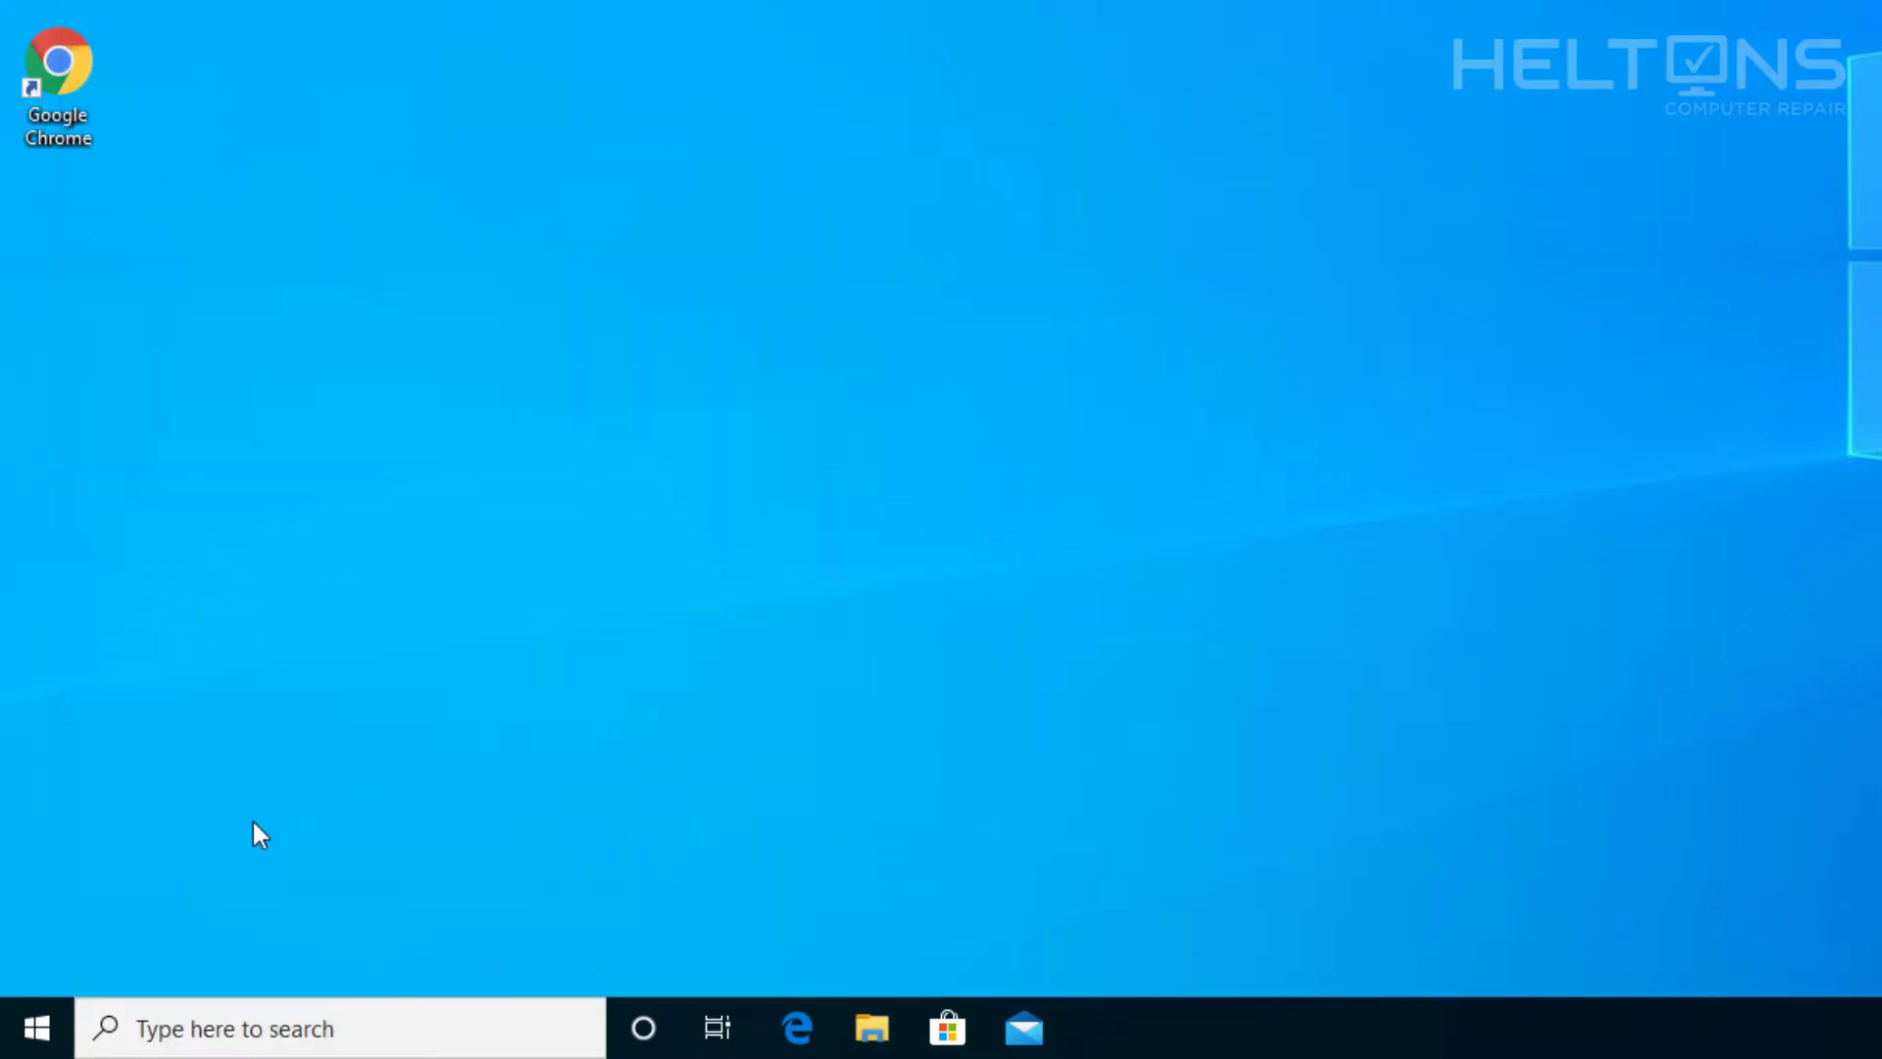
pyautogui.rightClick(35, 1027)
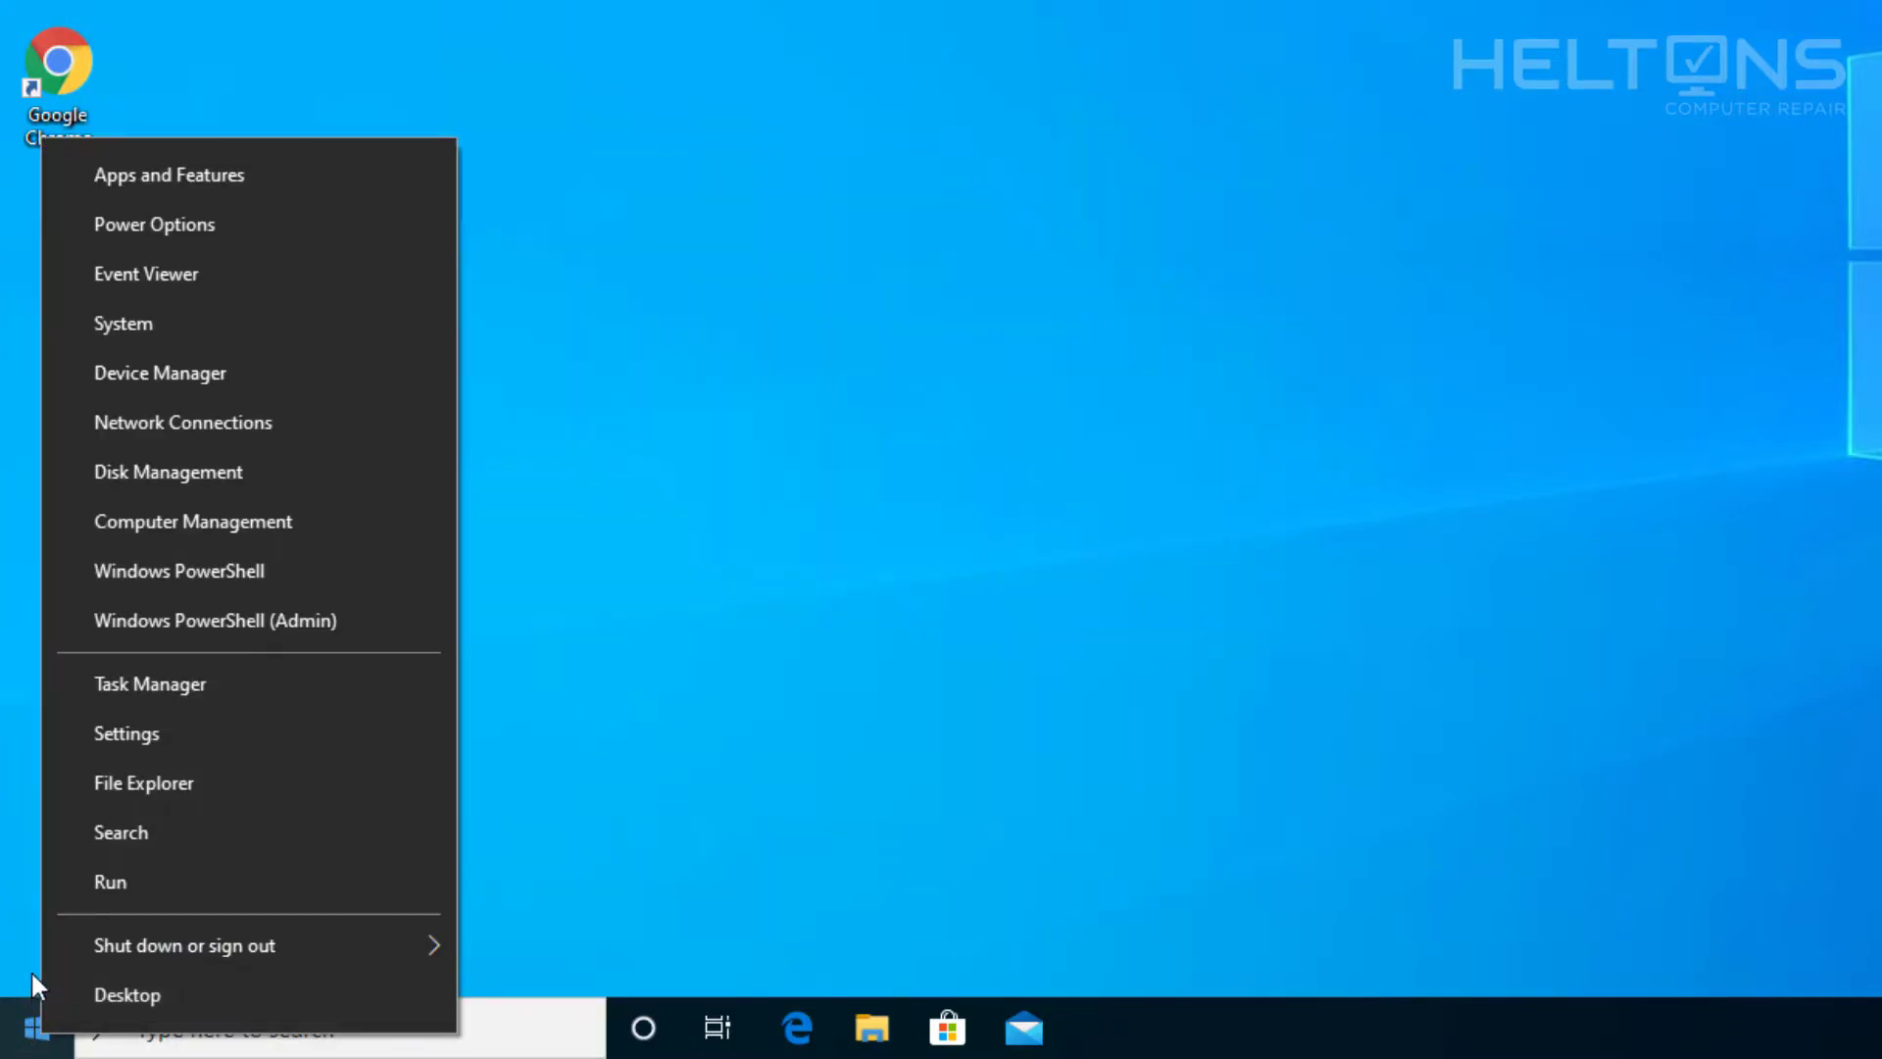
pyautogui.moveTo(214, 621)
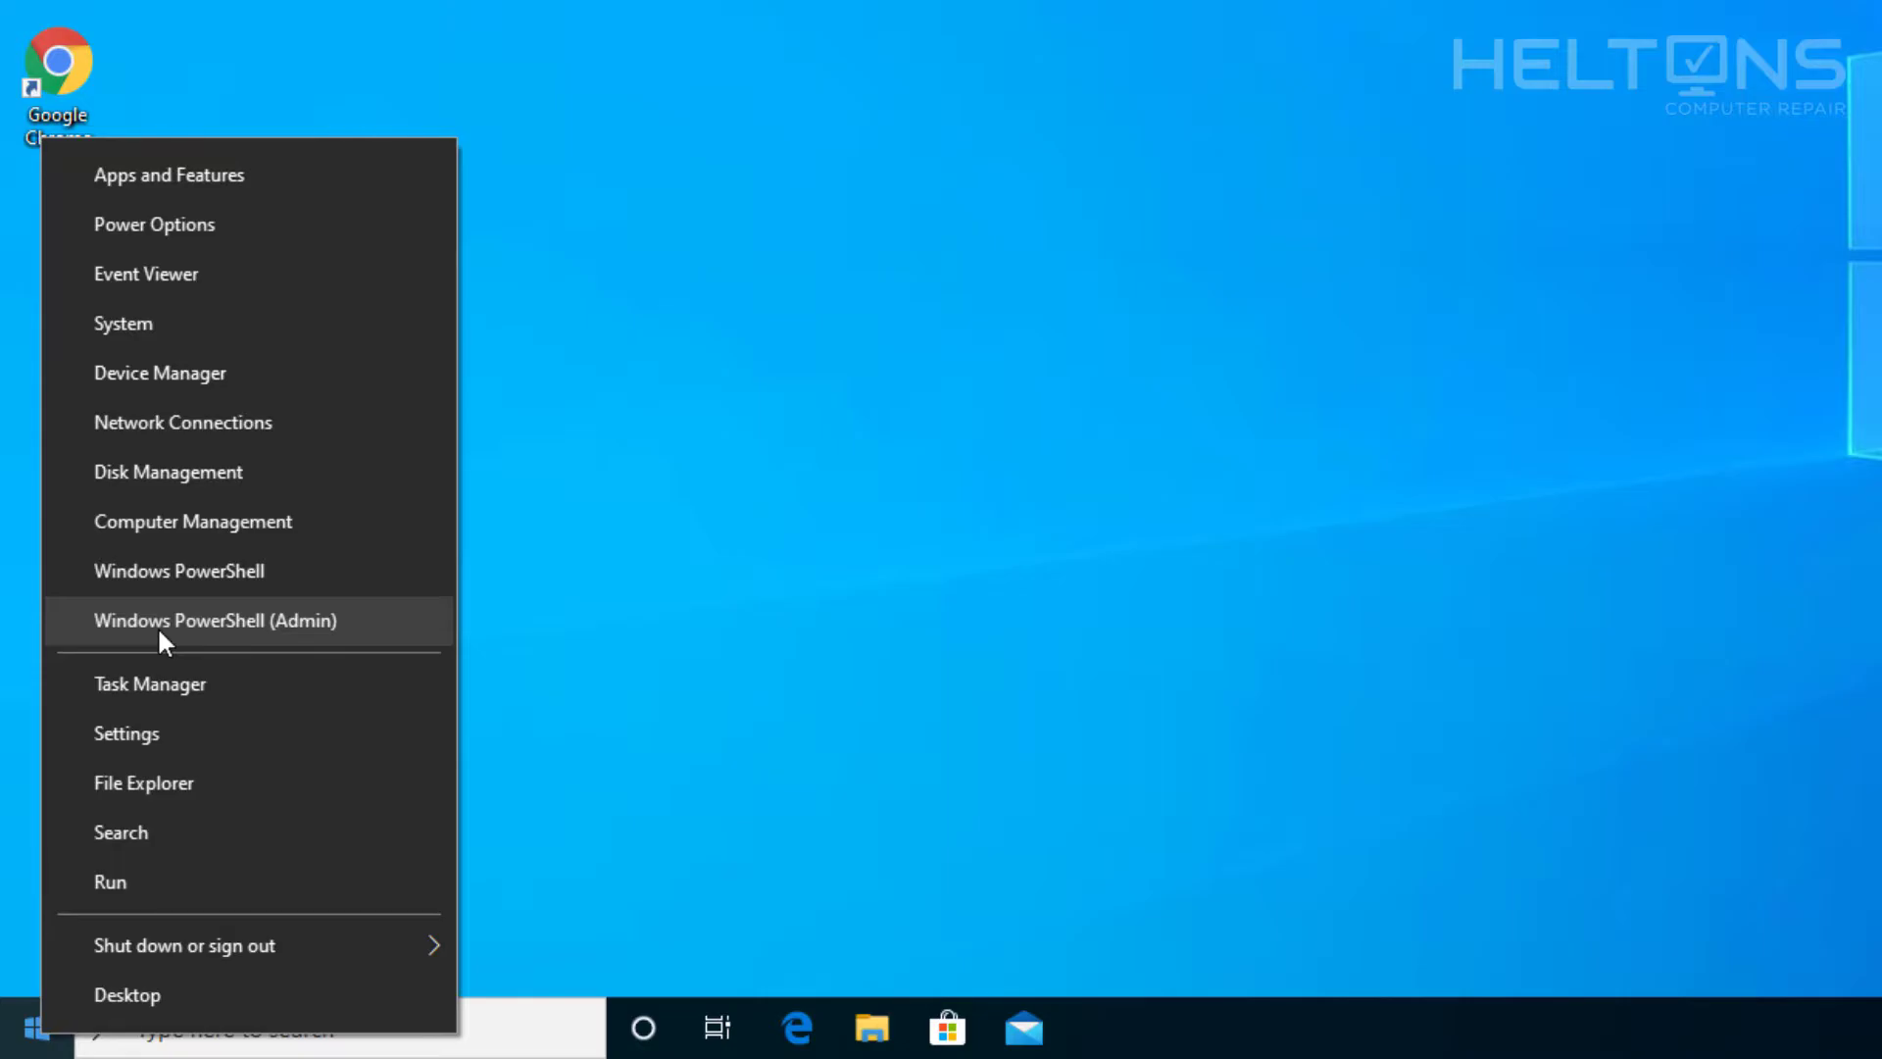
pyautogui.click(215, 621)
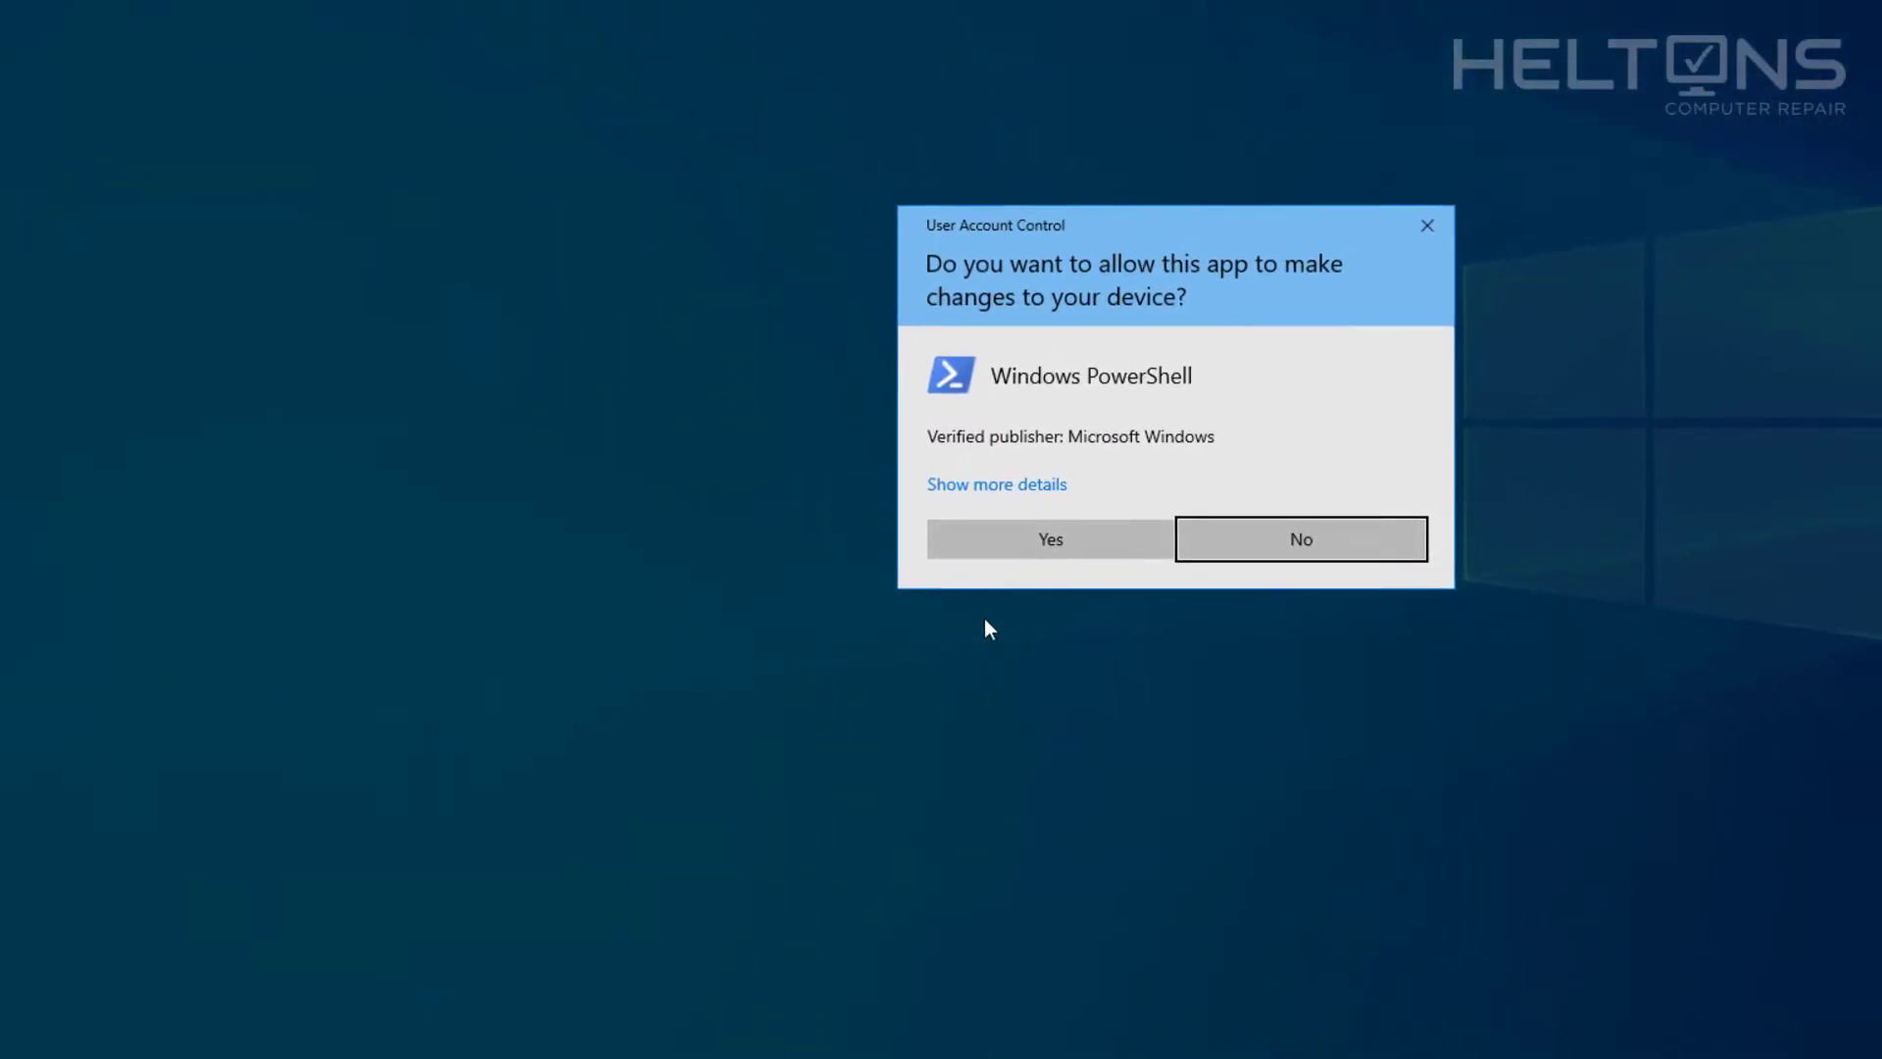
# - Answer Yes on the User Account Control prompt for Windows PowerShell
pyautogui.click(1048, 539)
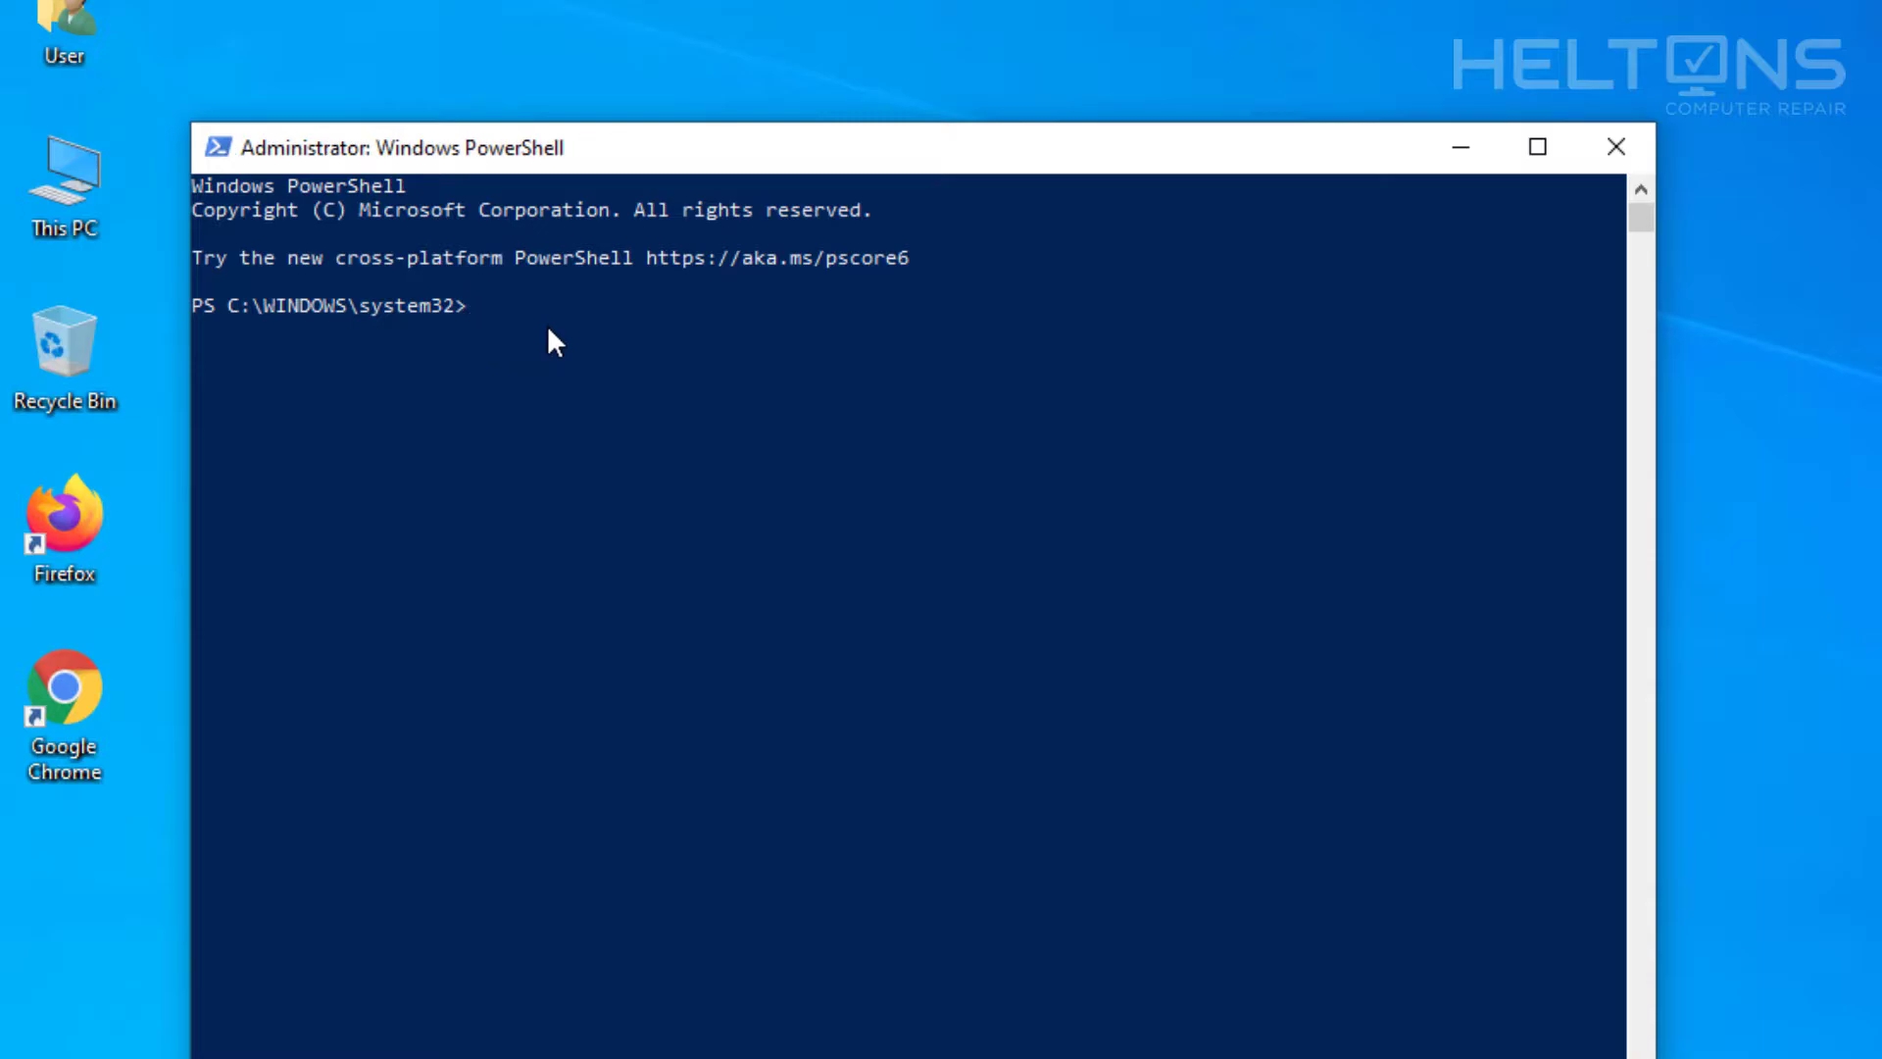
# - Type Get-AppxPackage *Microsoft.549981C3F5F10* at the admin prompt without running it
pyautogui.write('Get-')
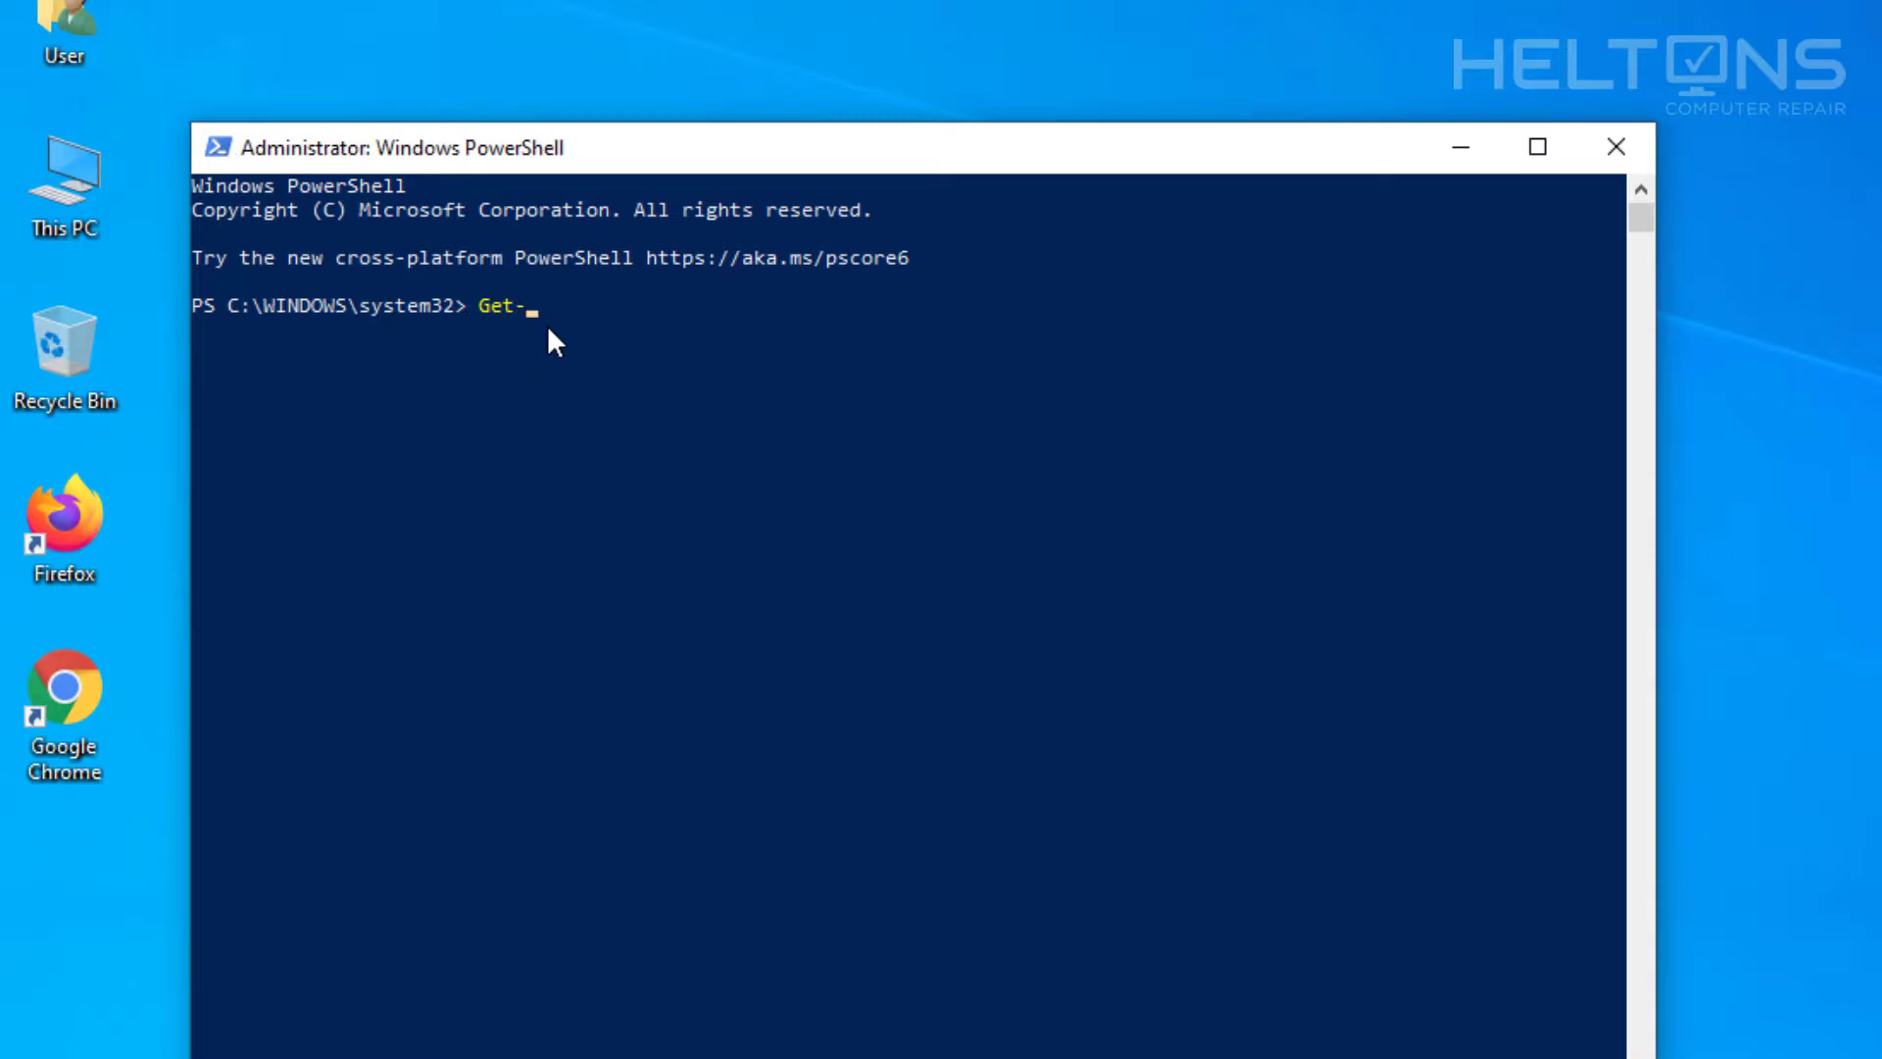
pyautogui.write('Appx')
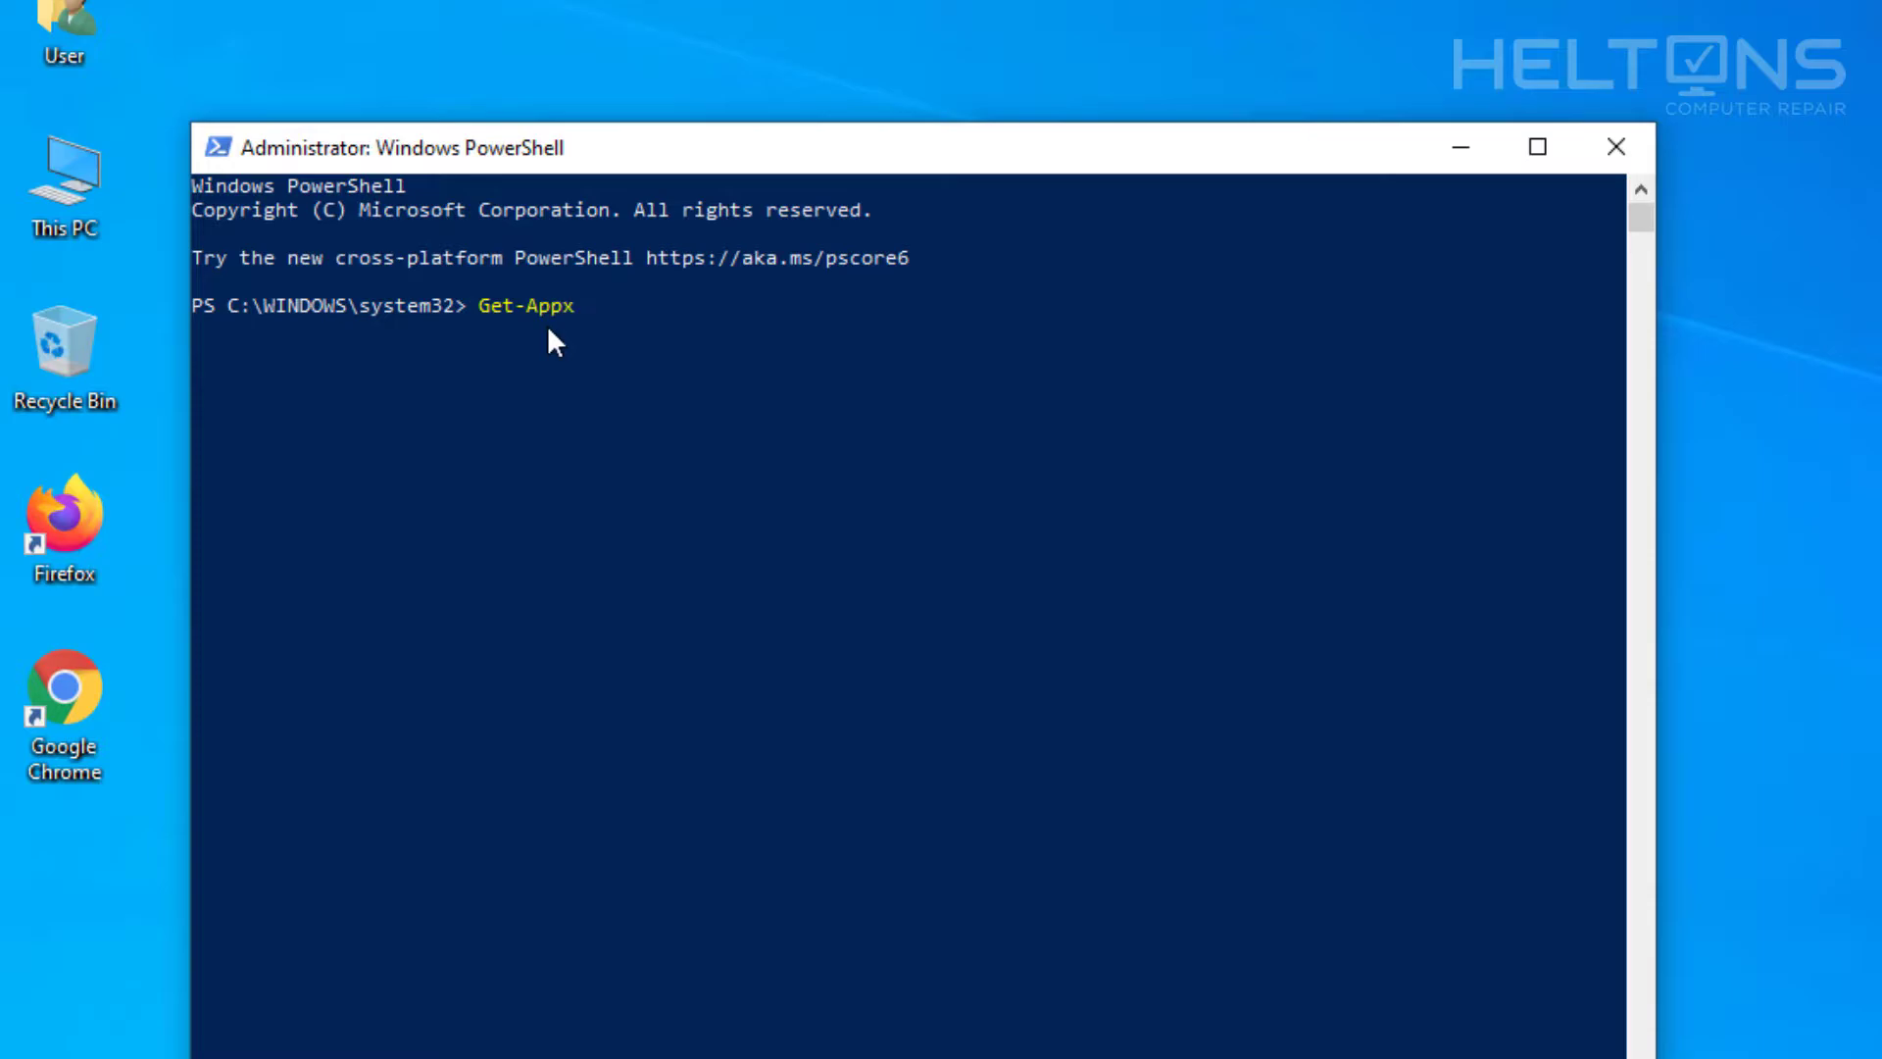
pyautogui.write('Package')
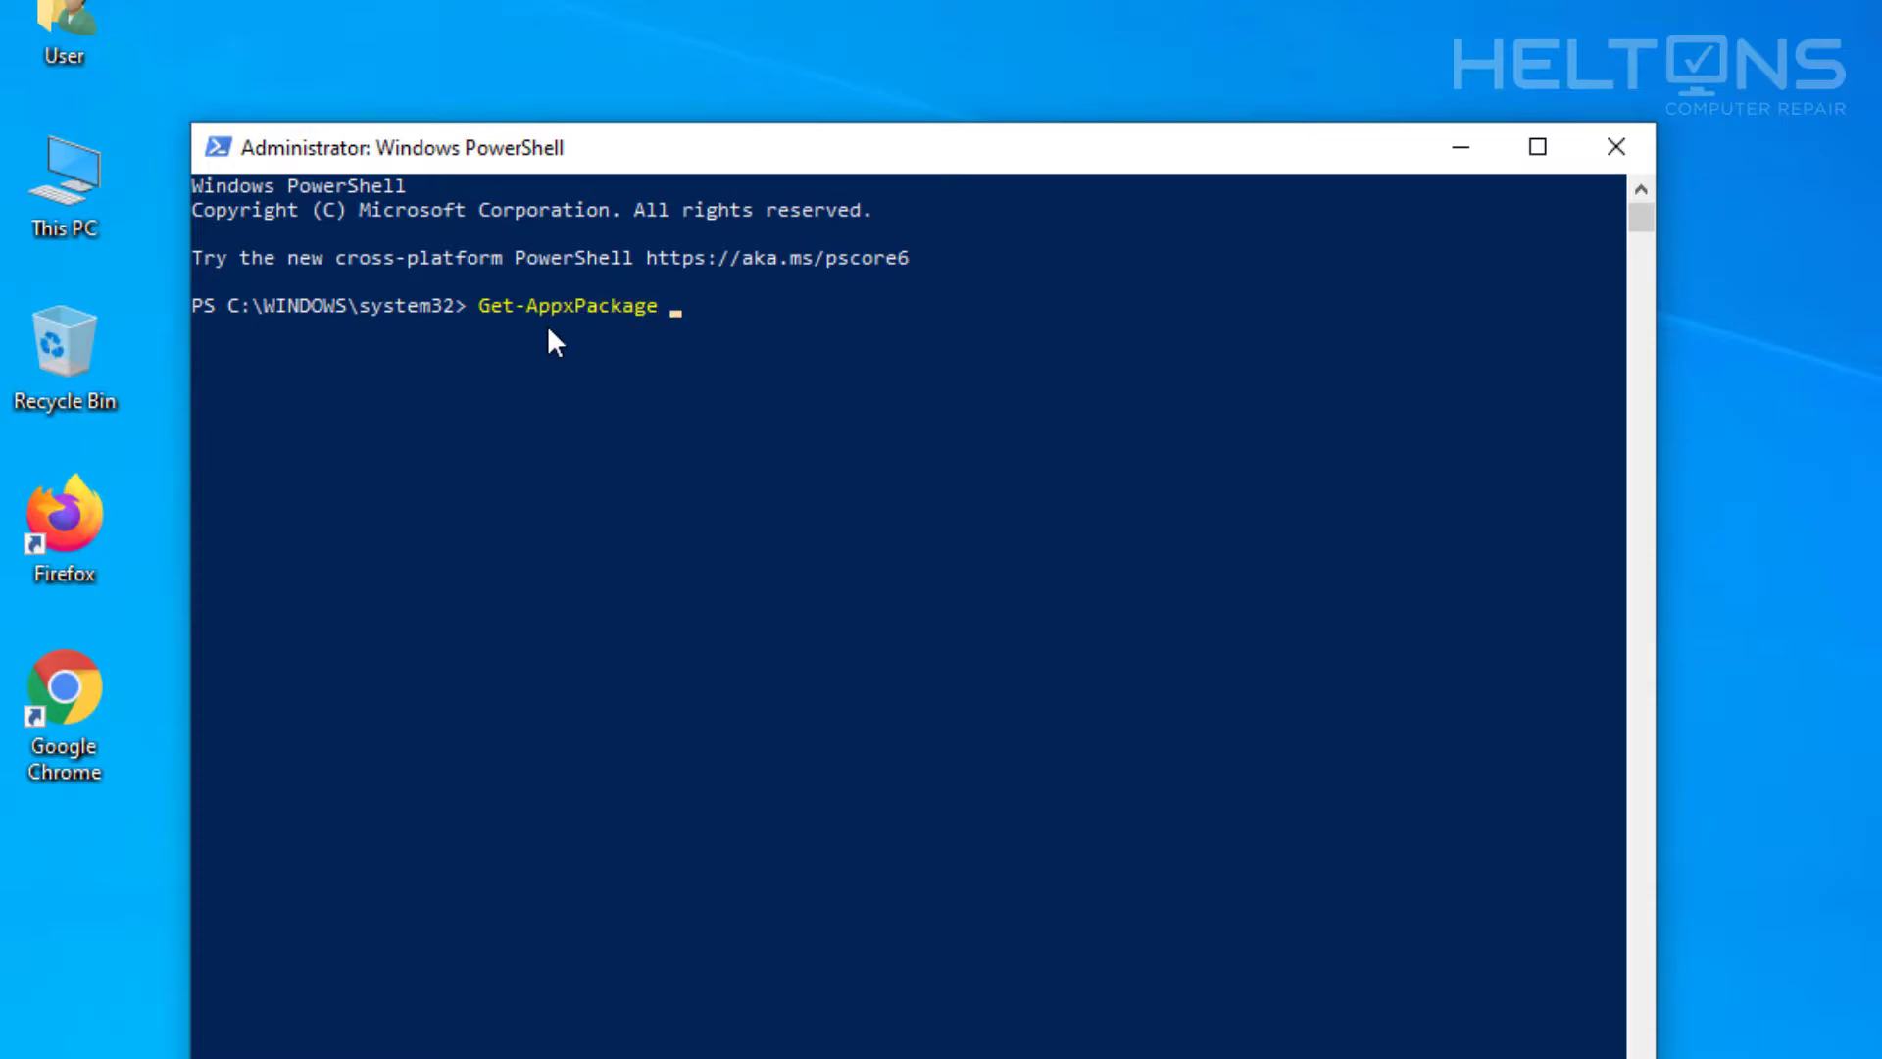
pyautogui.write('*')
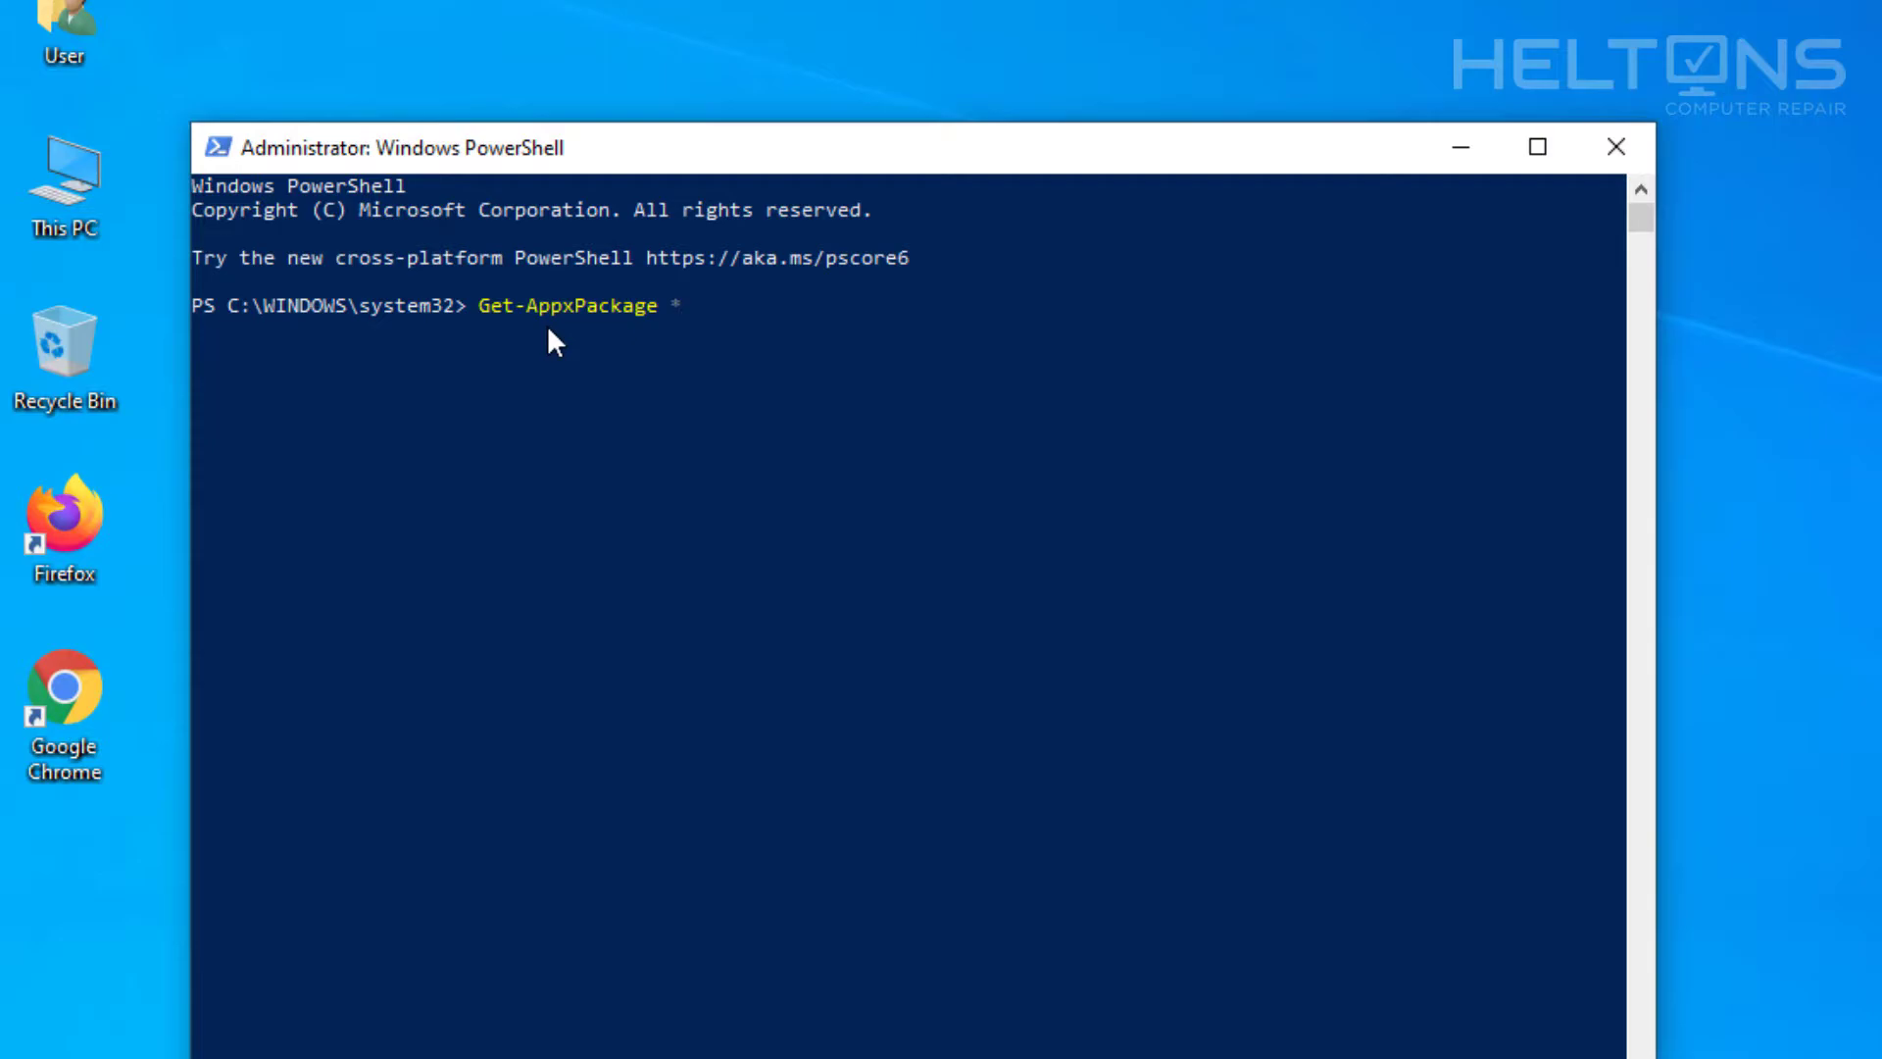
pyautogui.write('Micros')
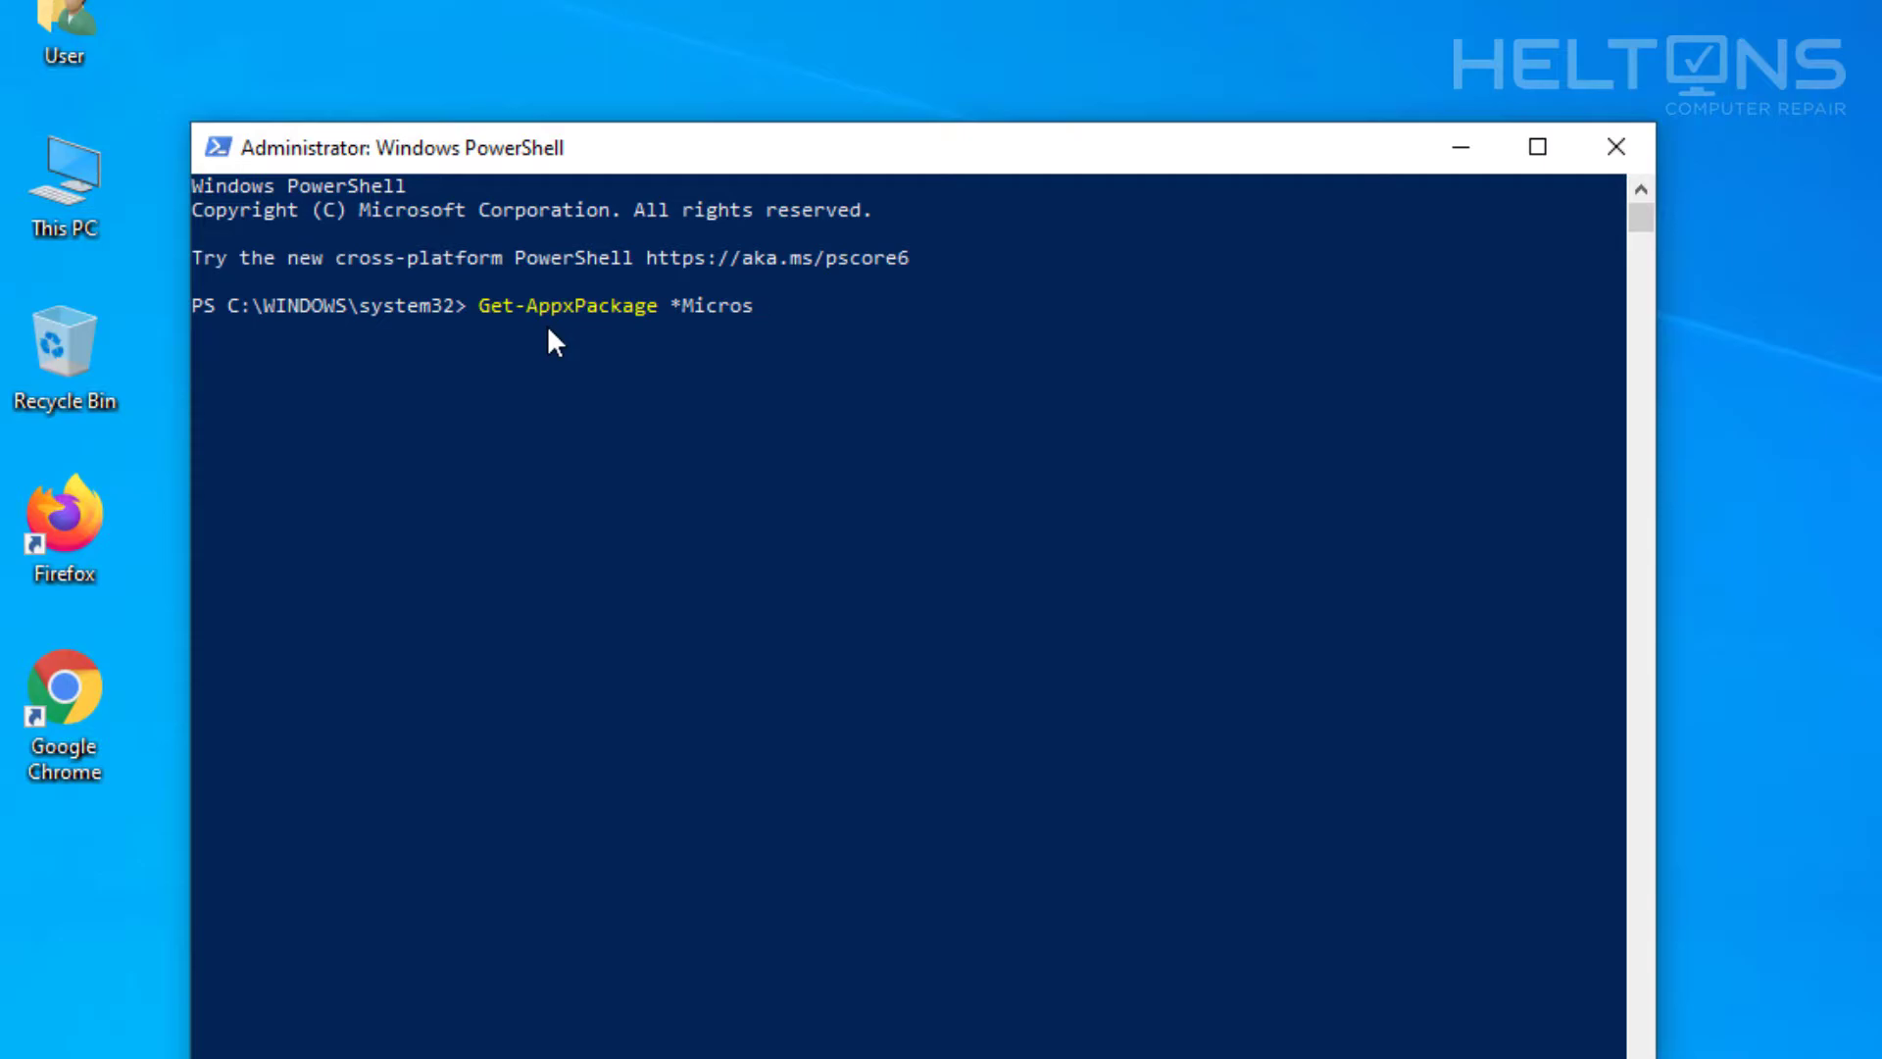
pyautogui.write('oft.')
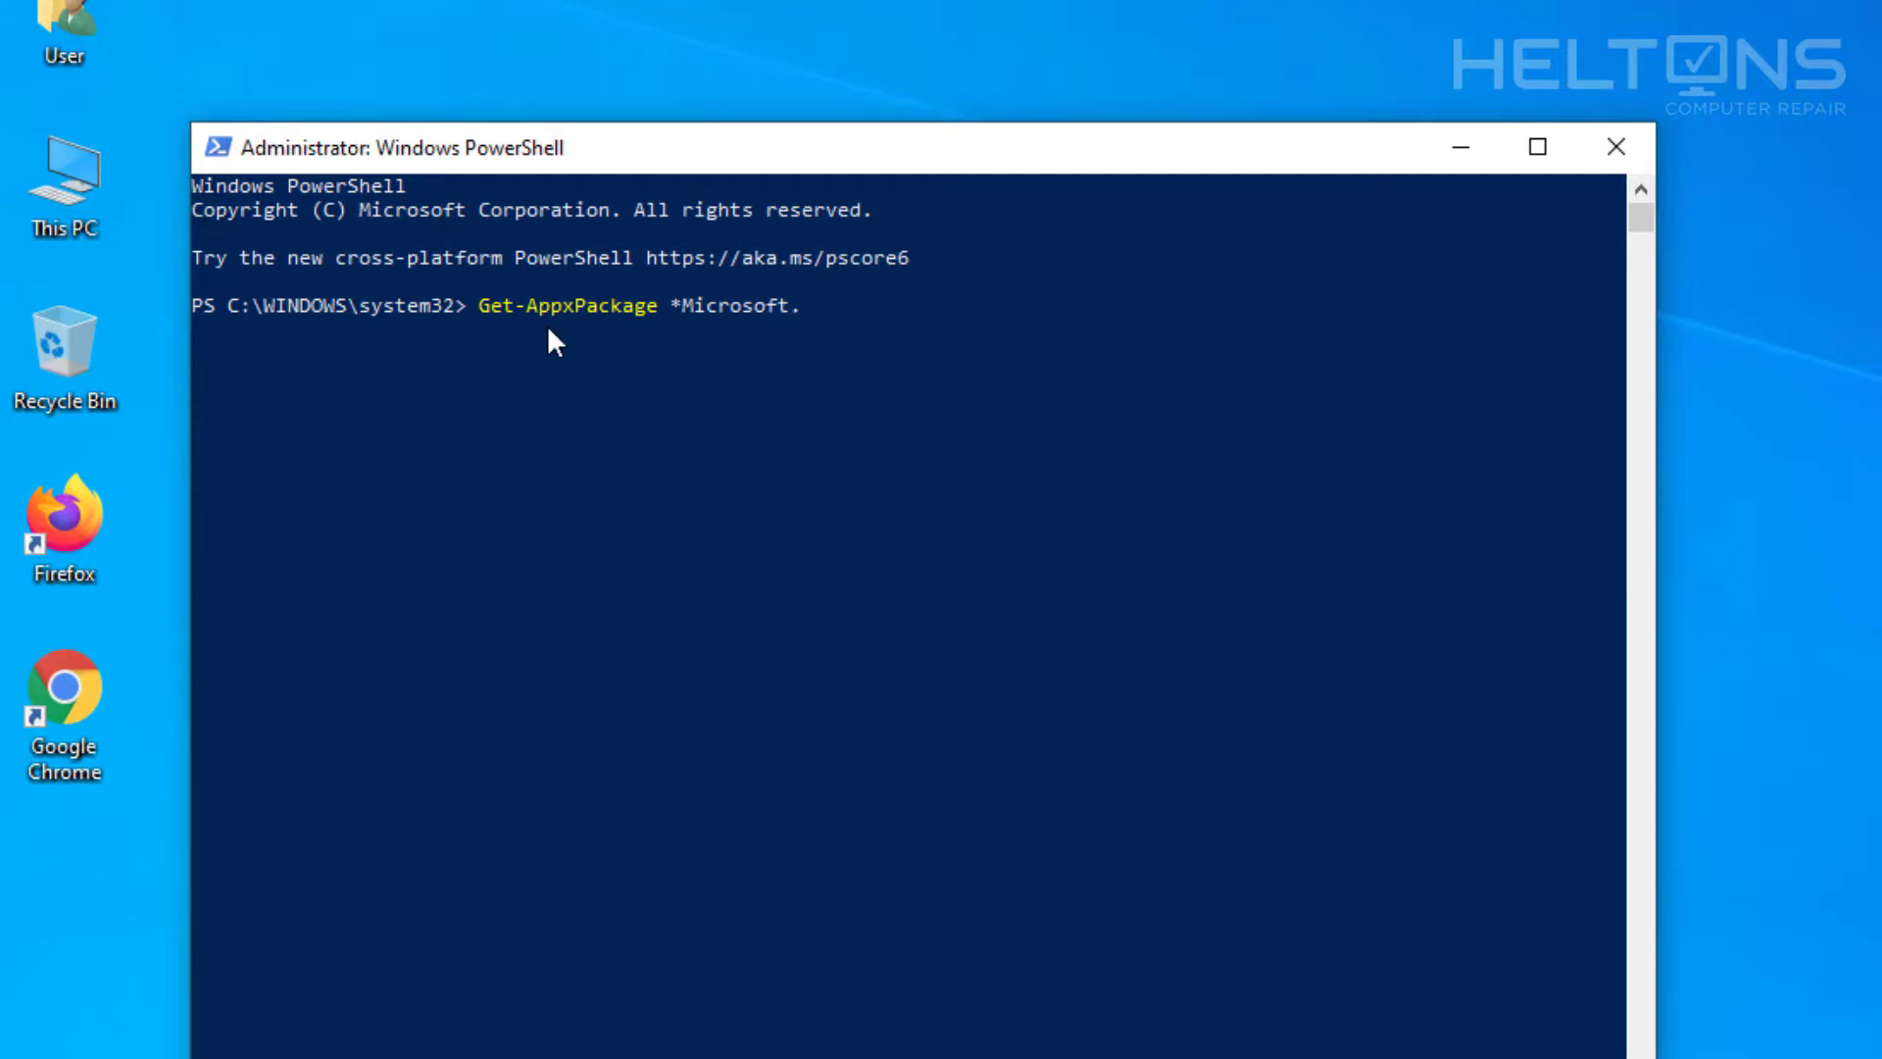
pyautogui.write('54')
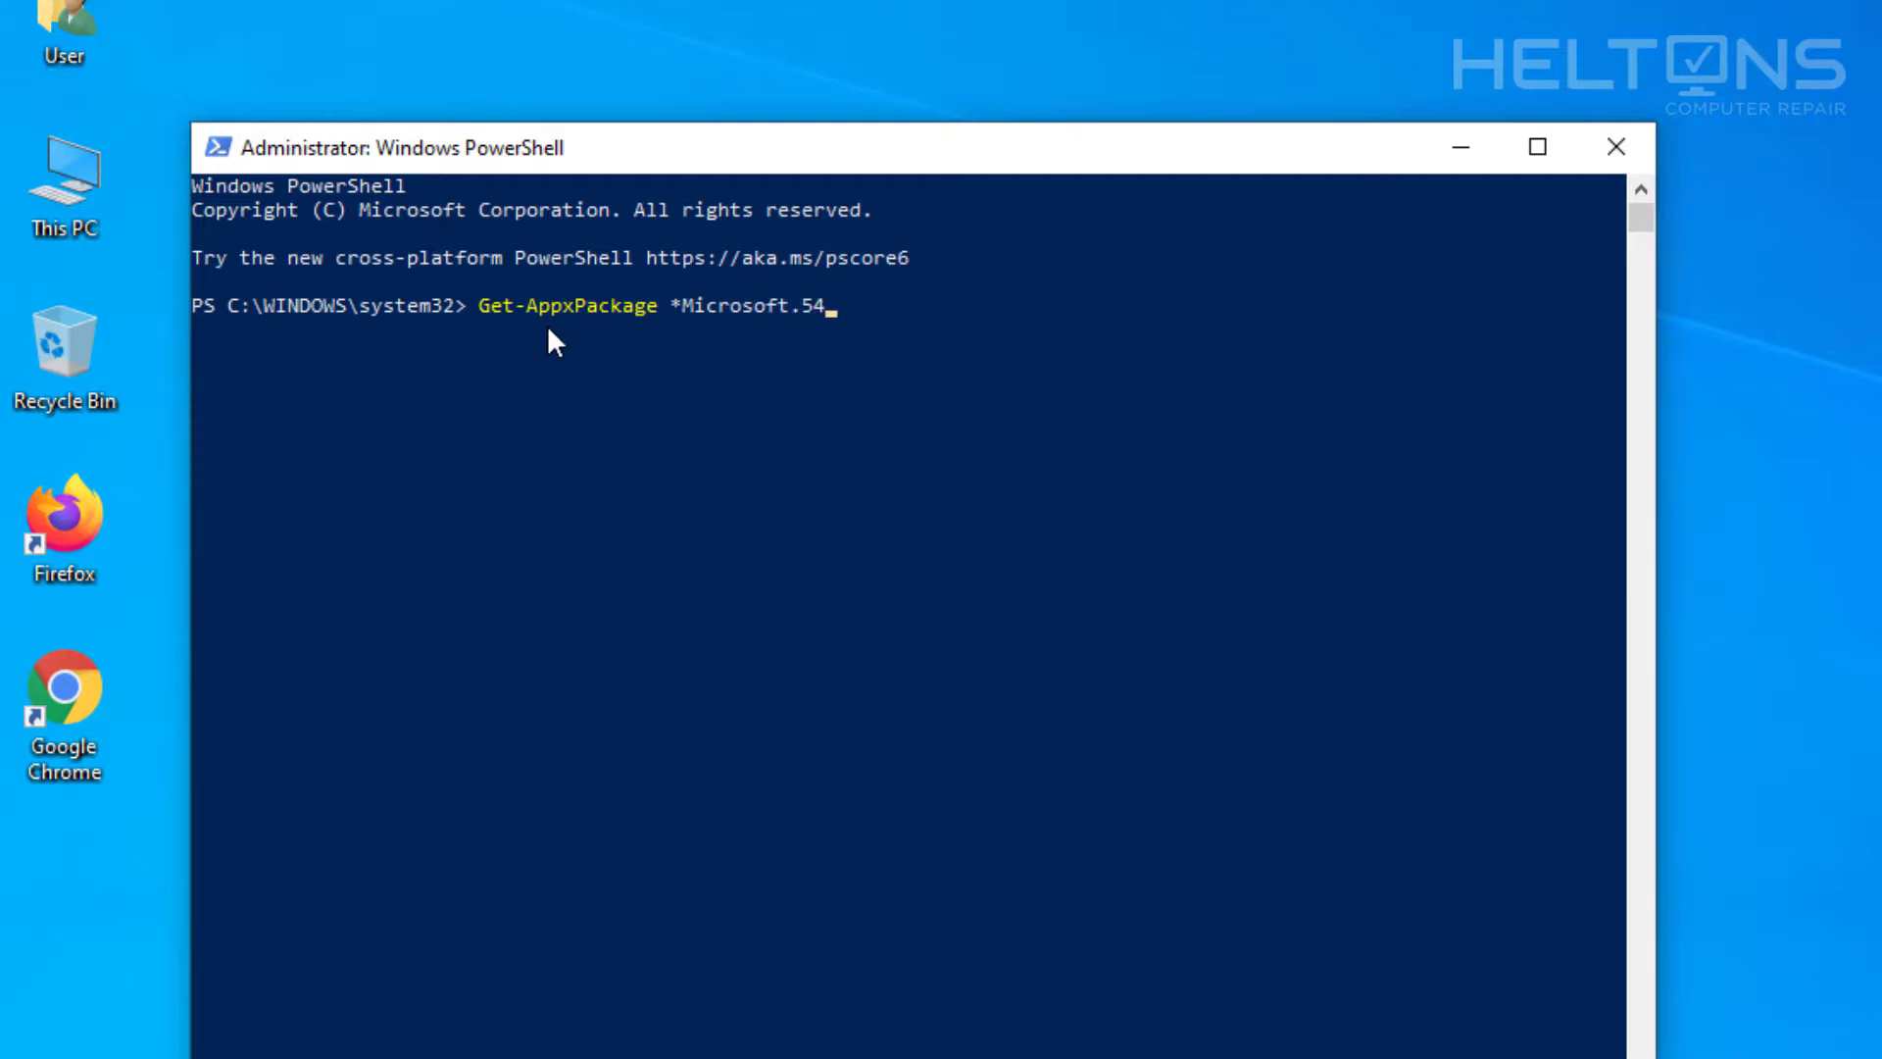
pyautogui.write('9981')
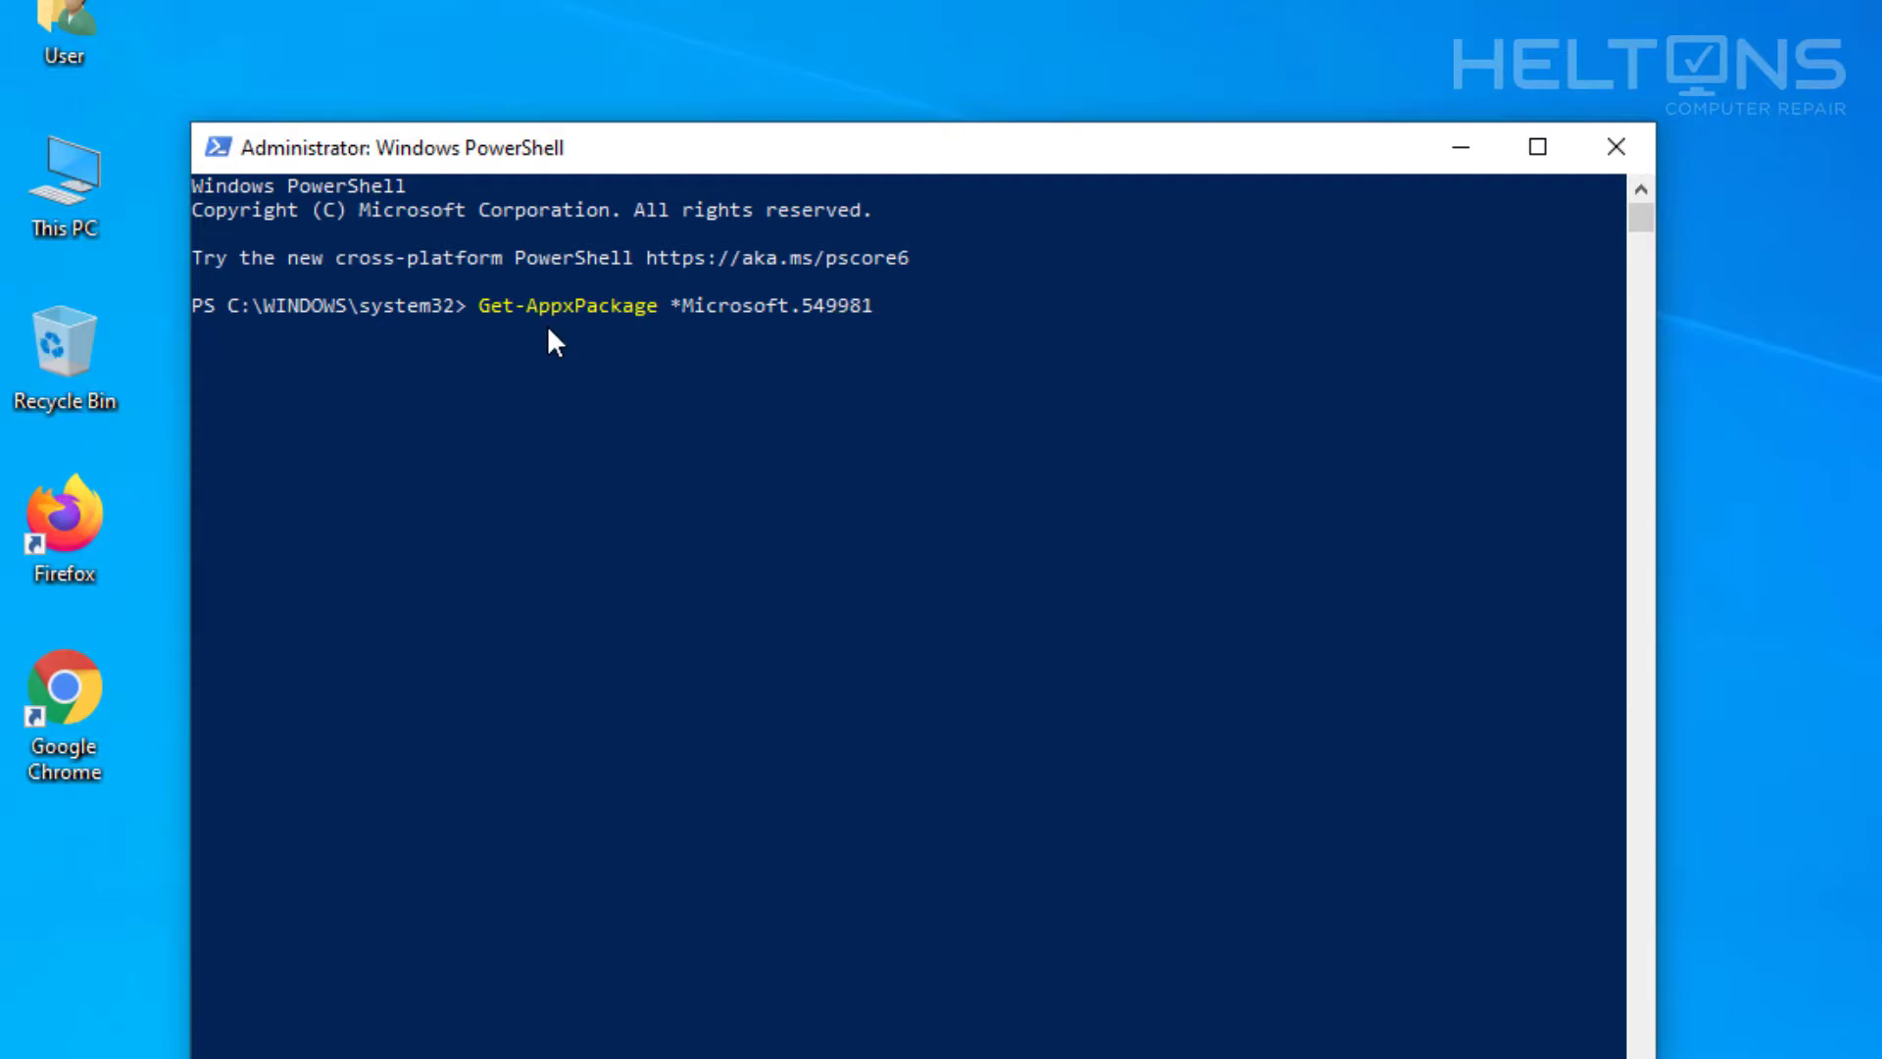
pyautogui.write('C')
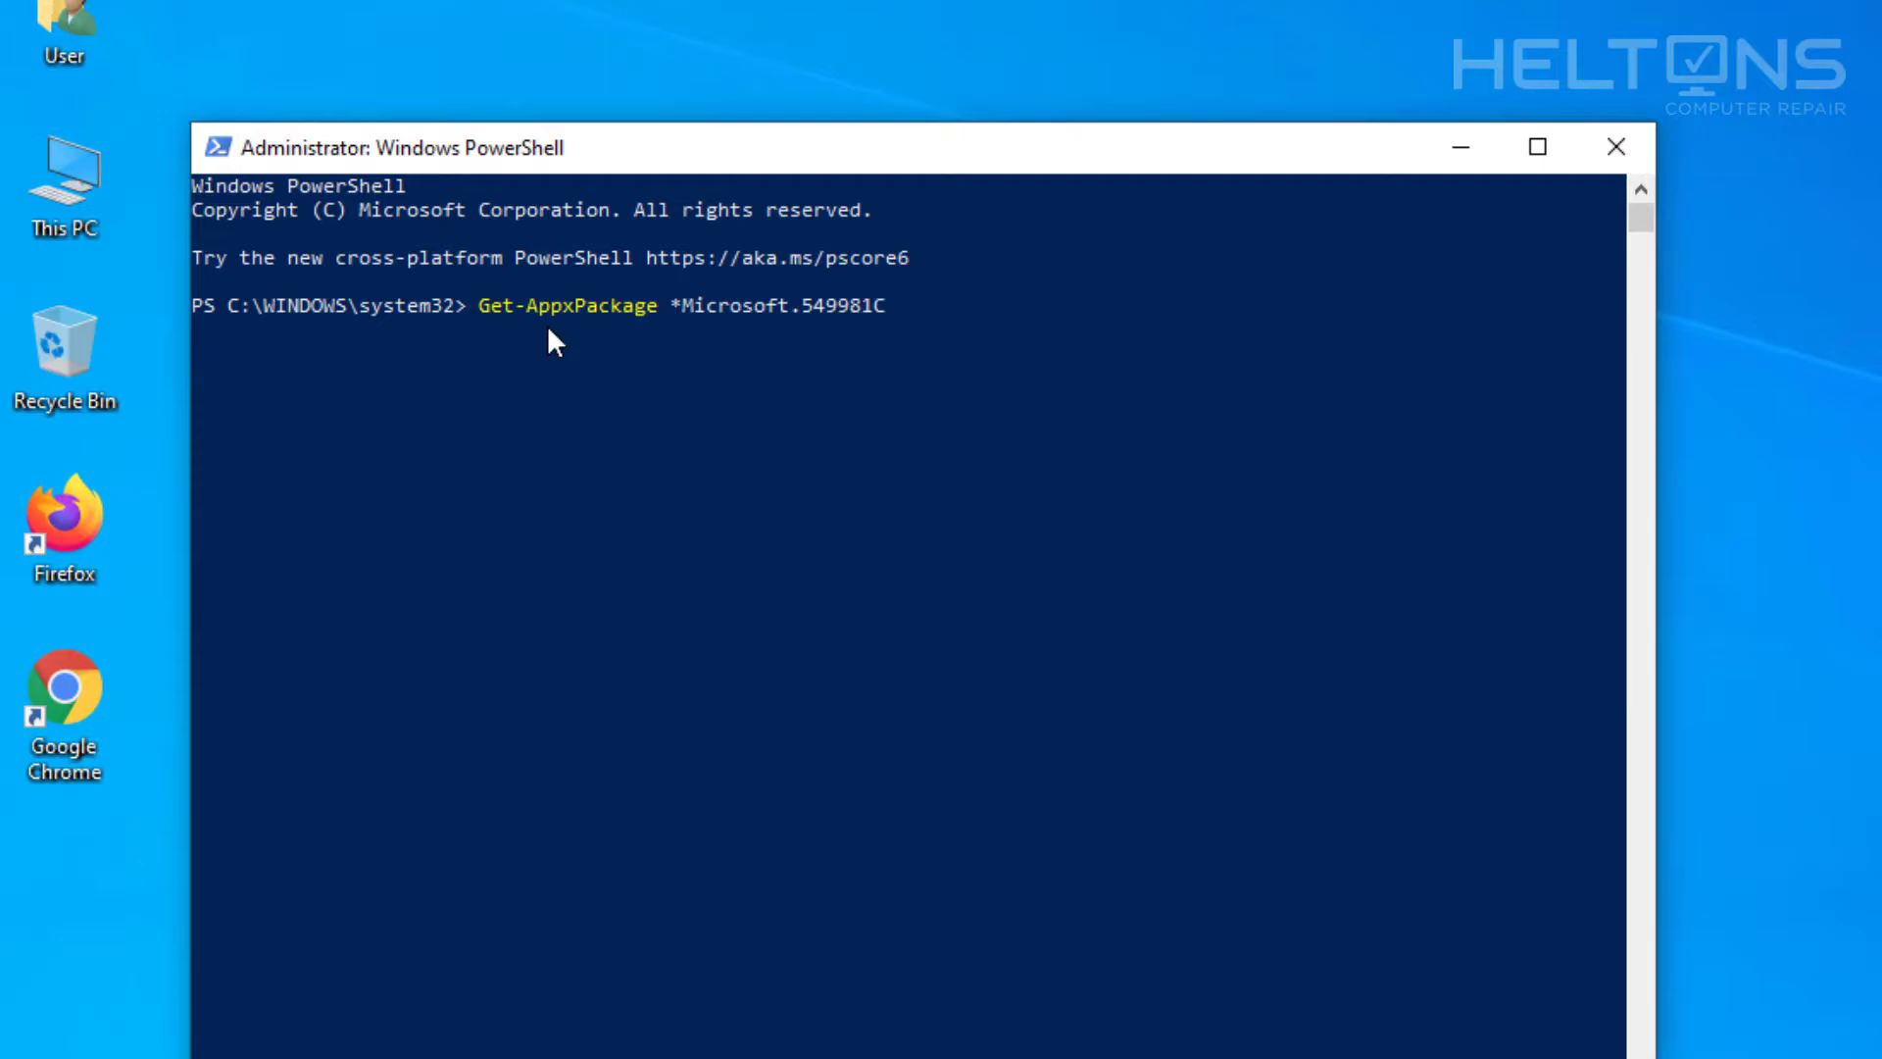
pyautogui.write('3F')
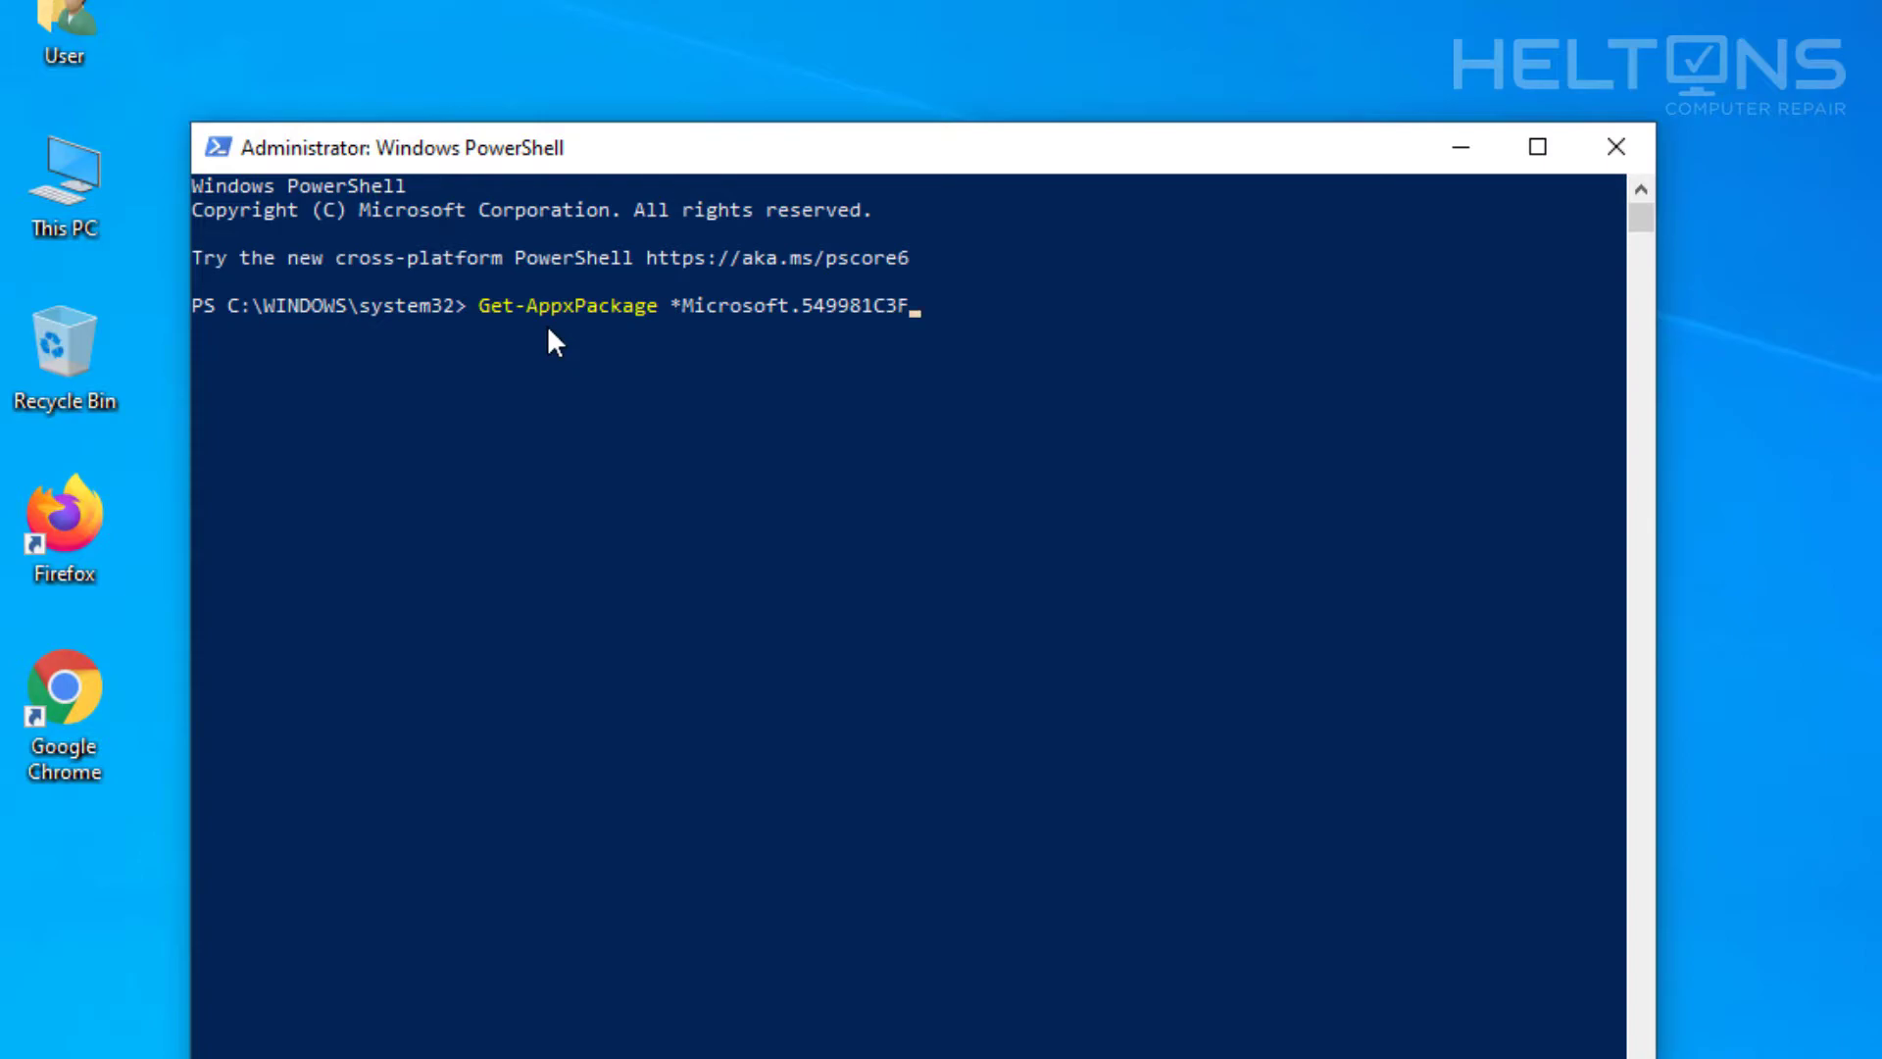
pyautogui.write('5F')
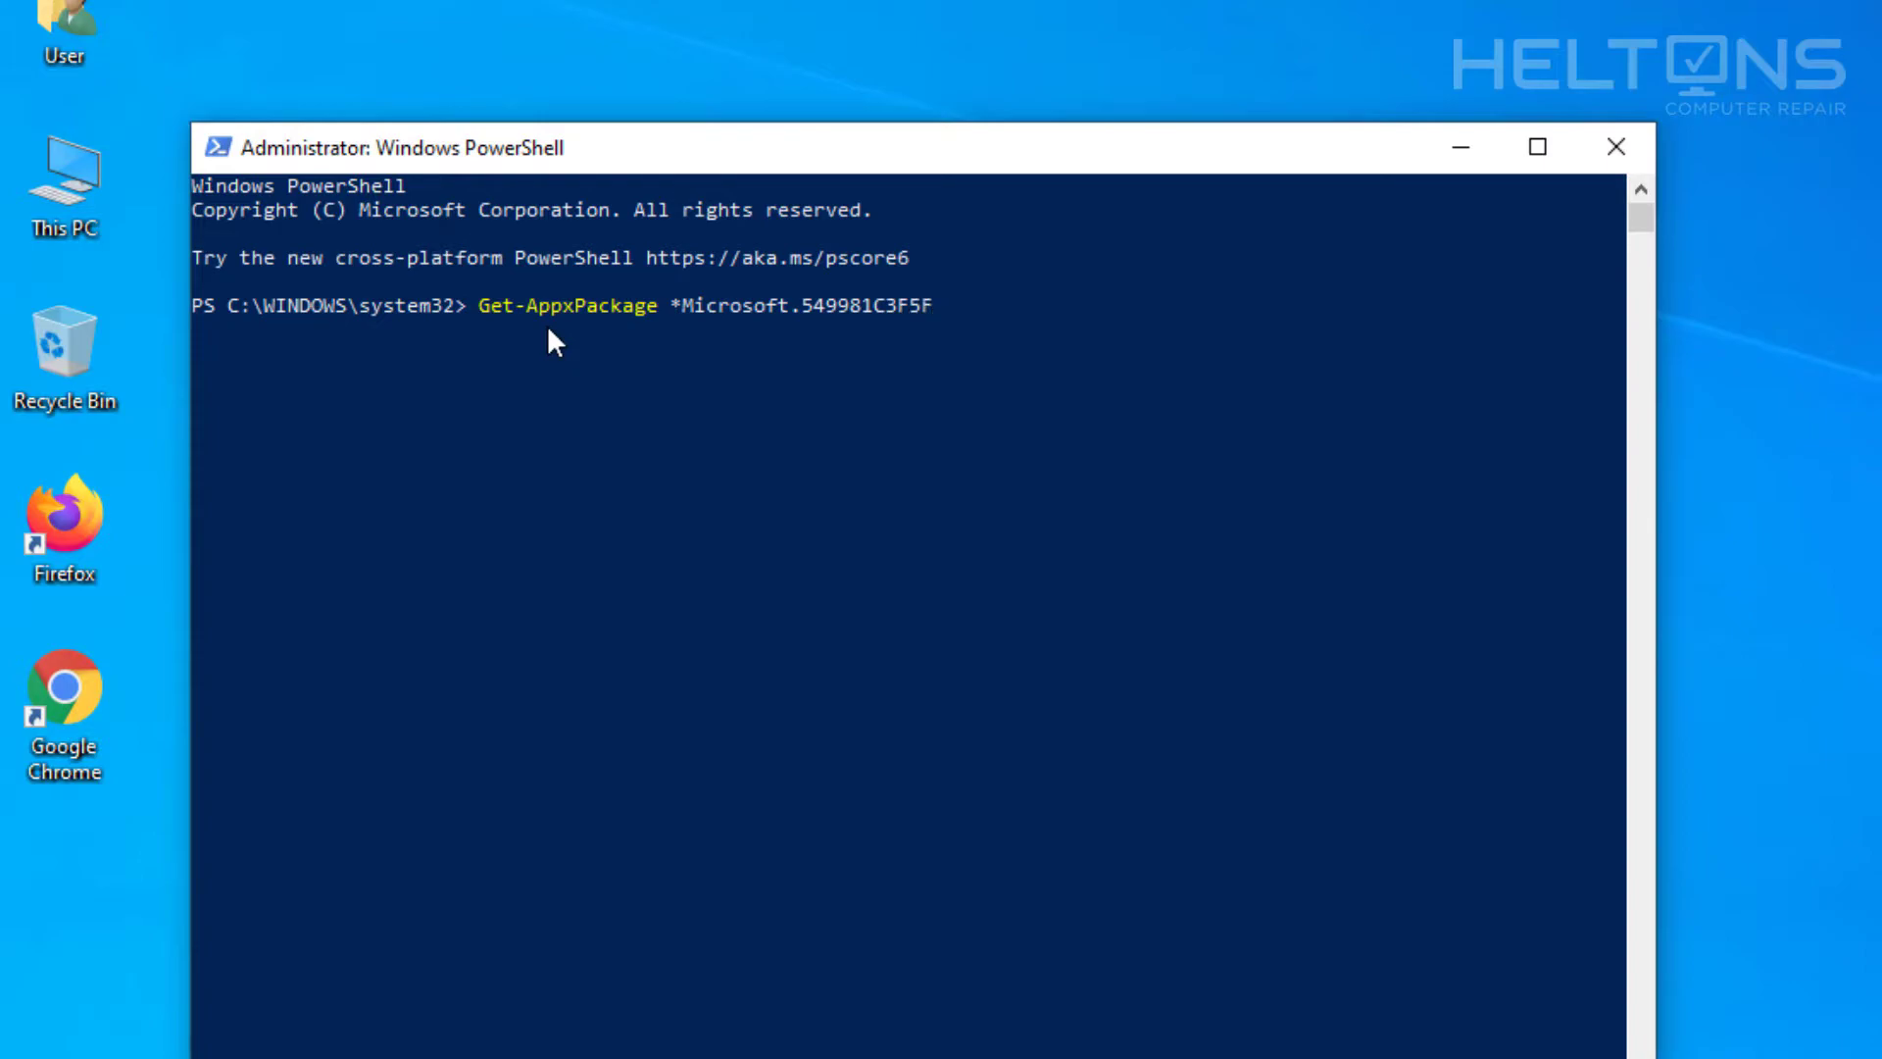
pyautogui.write('10*')
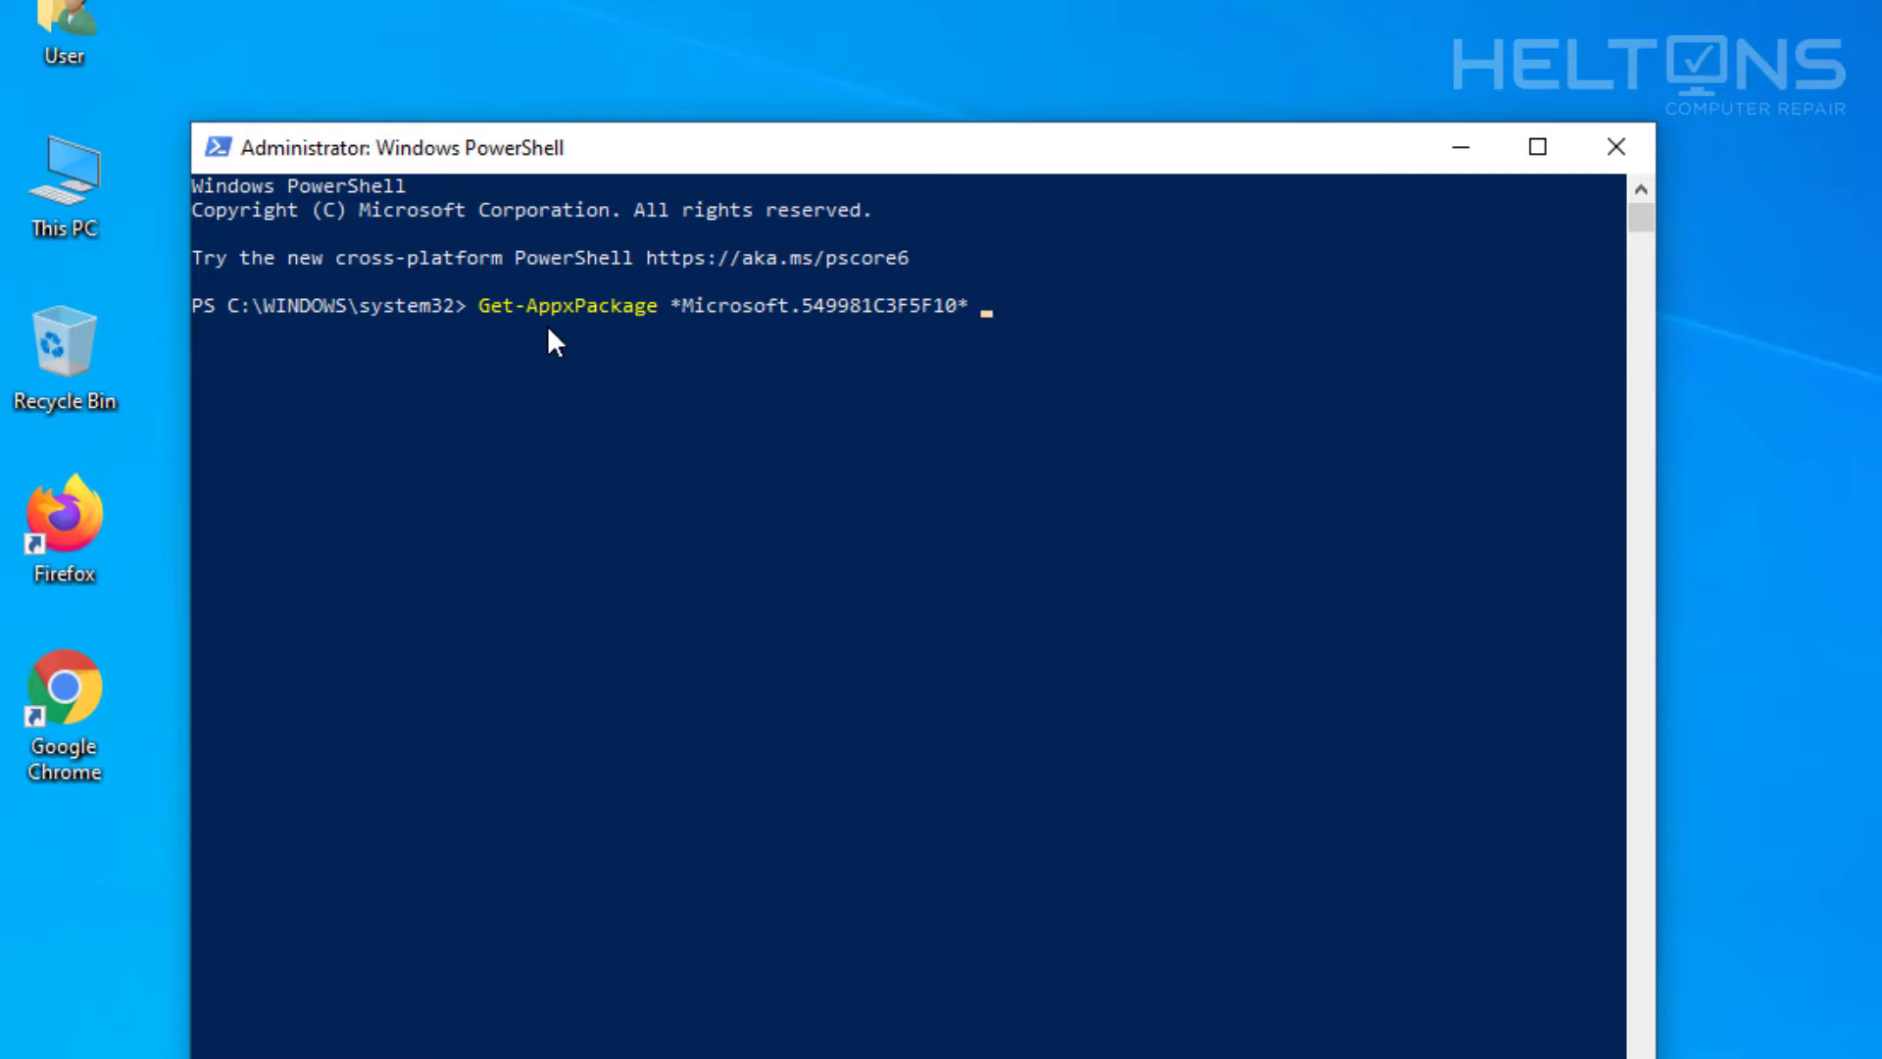
# - Pipe the Cortana package lookup into Remove-AppxPackage on the same command line
pyautogui.write('|')
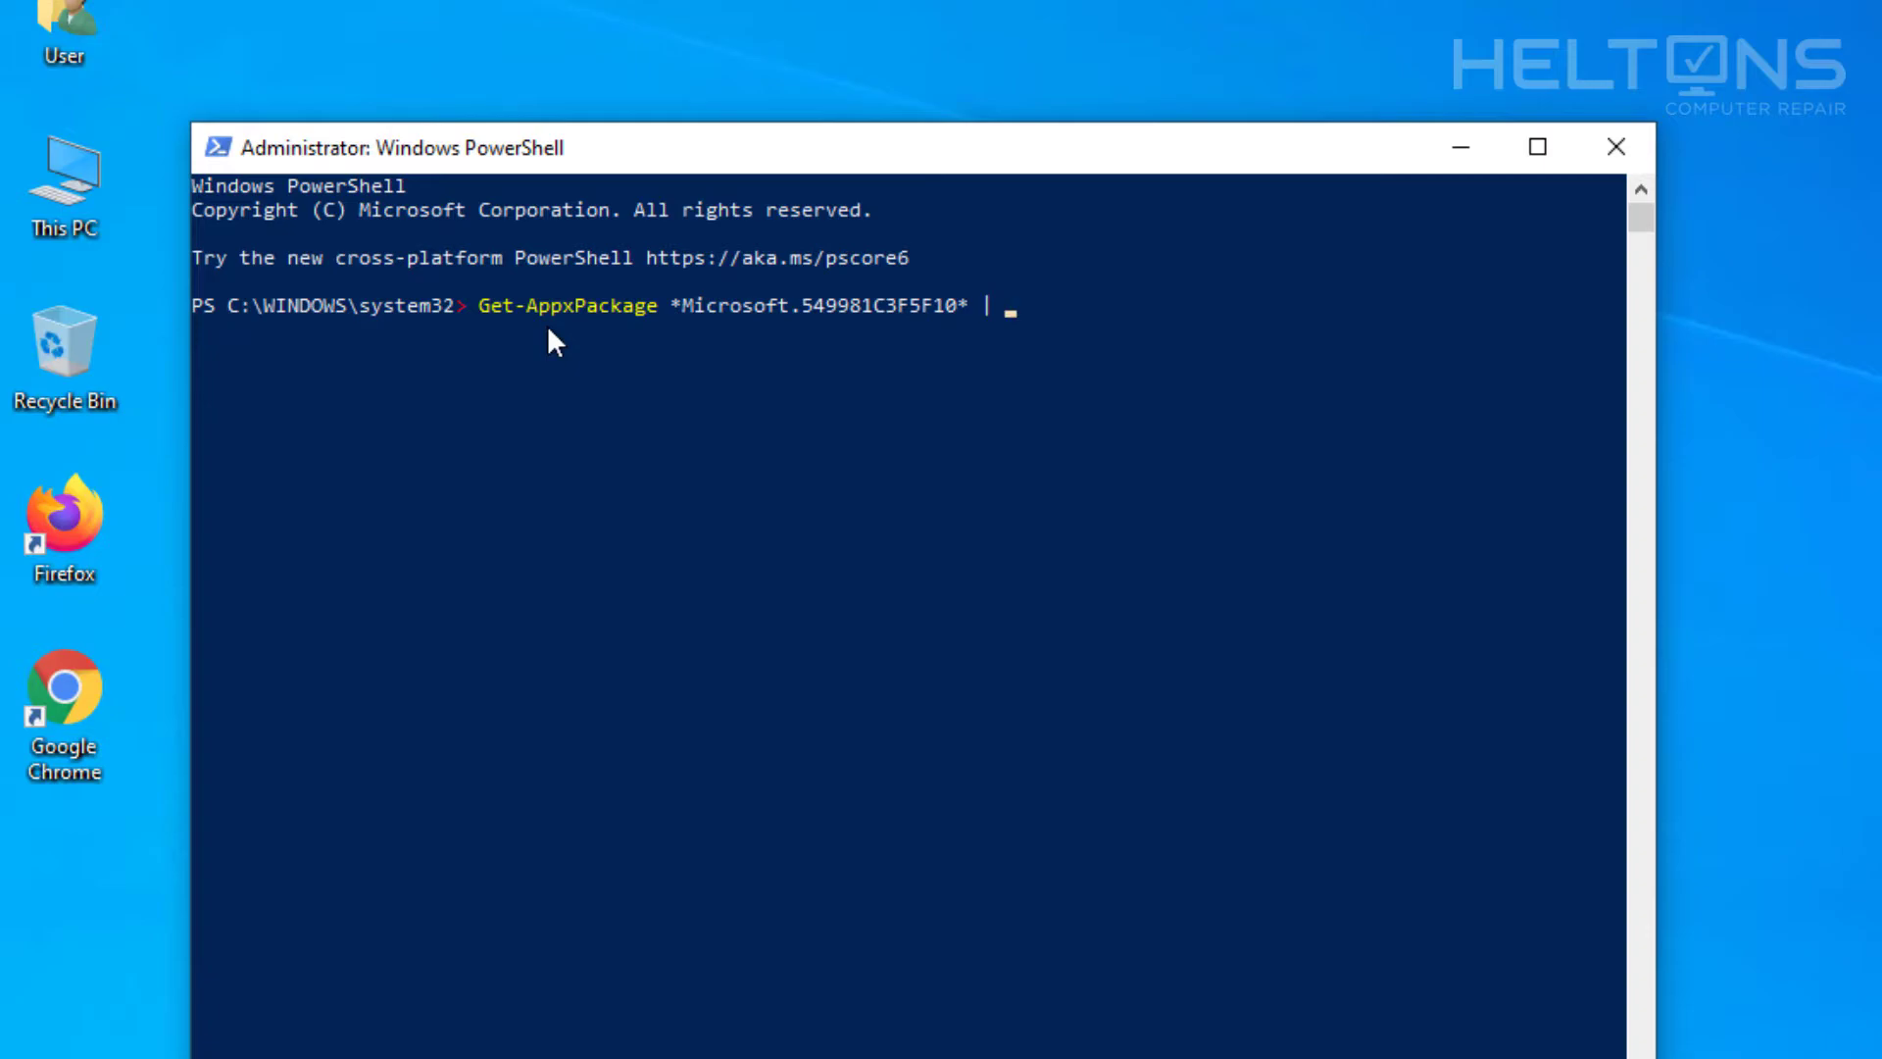
pyautogui.write('Remove')
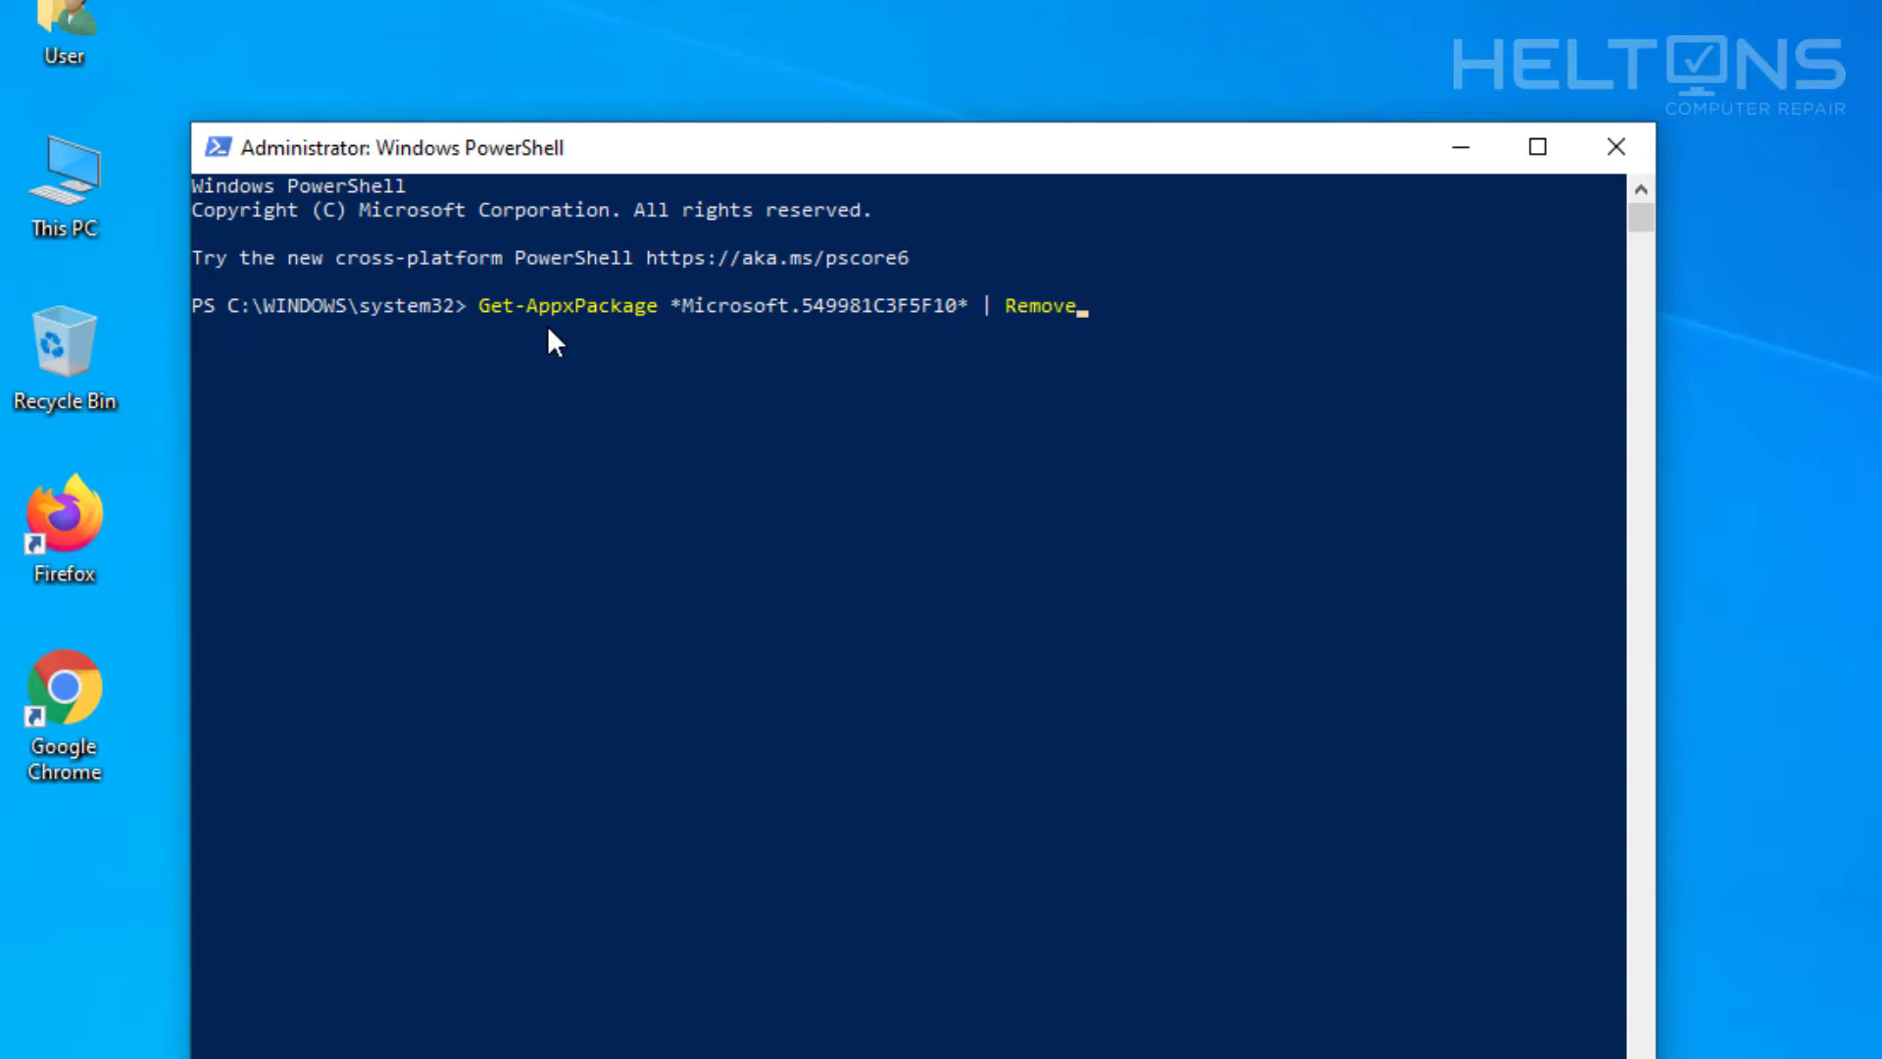
pyautogui.write('-App')
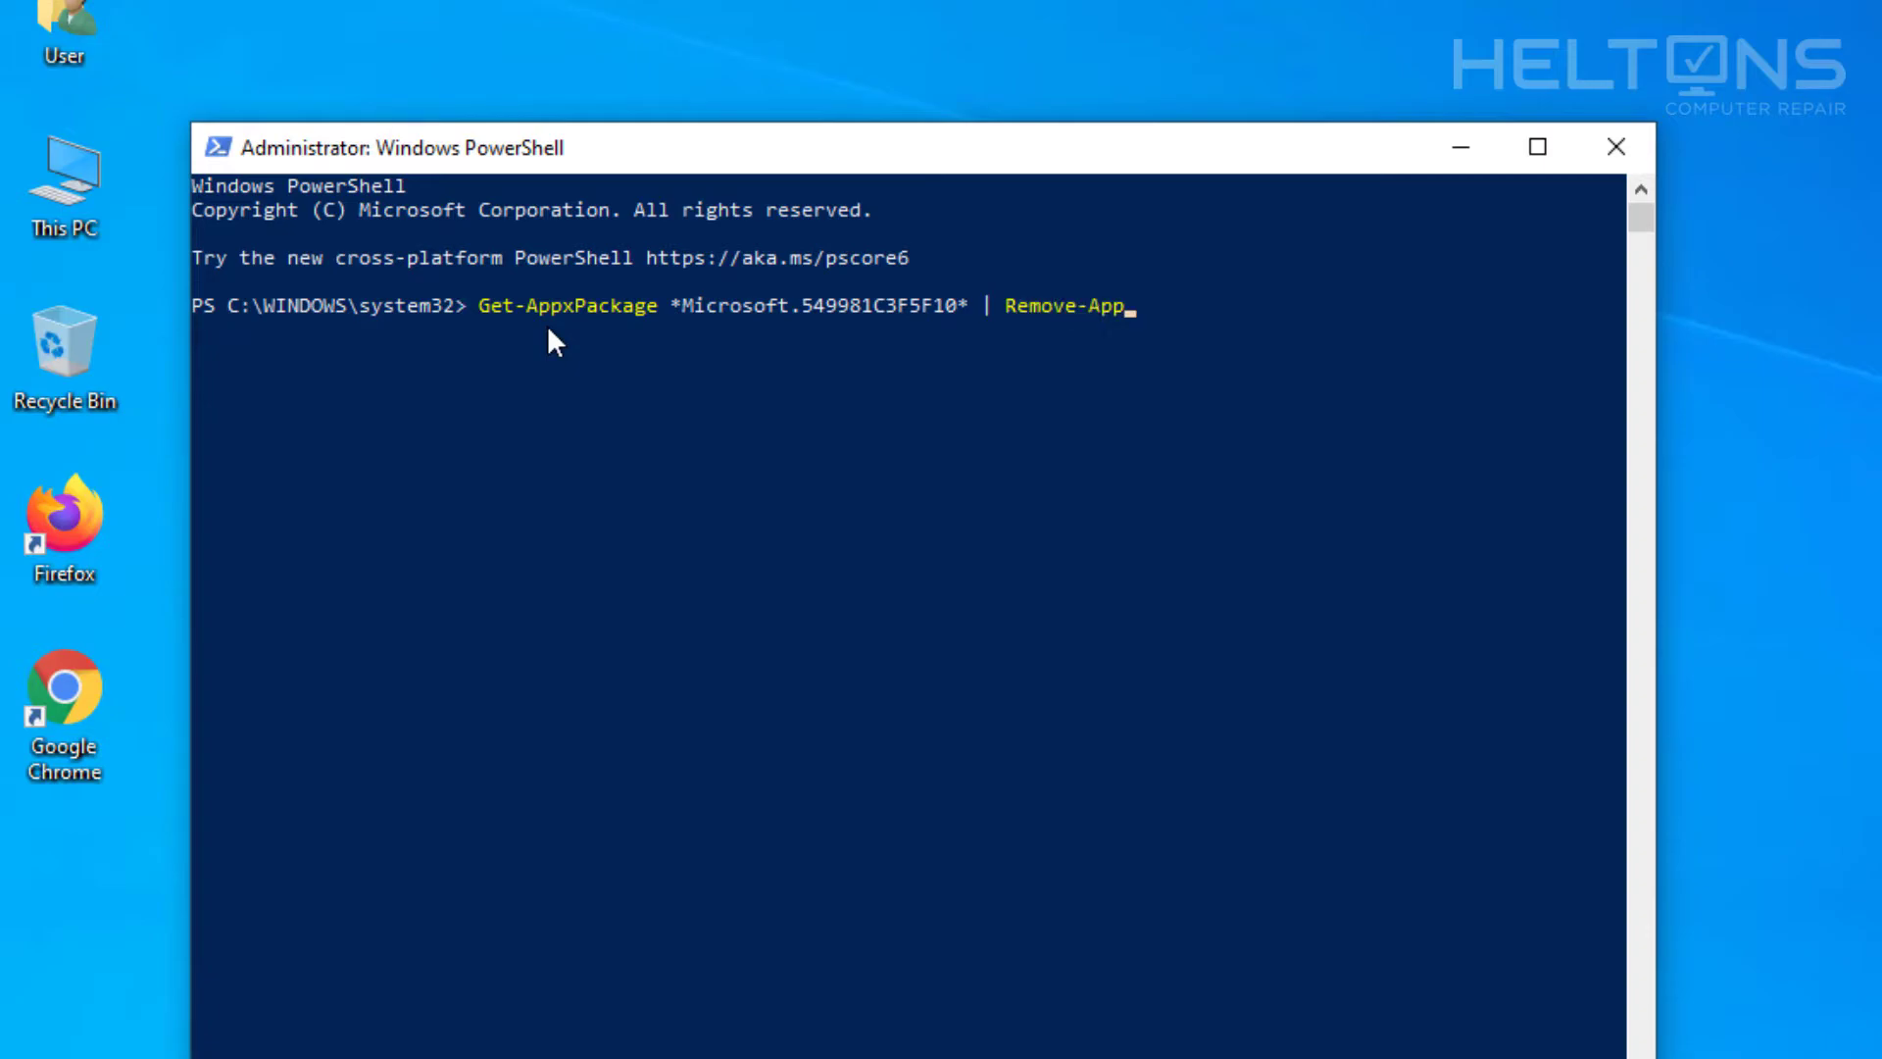
pyautogui.write('c')
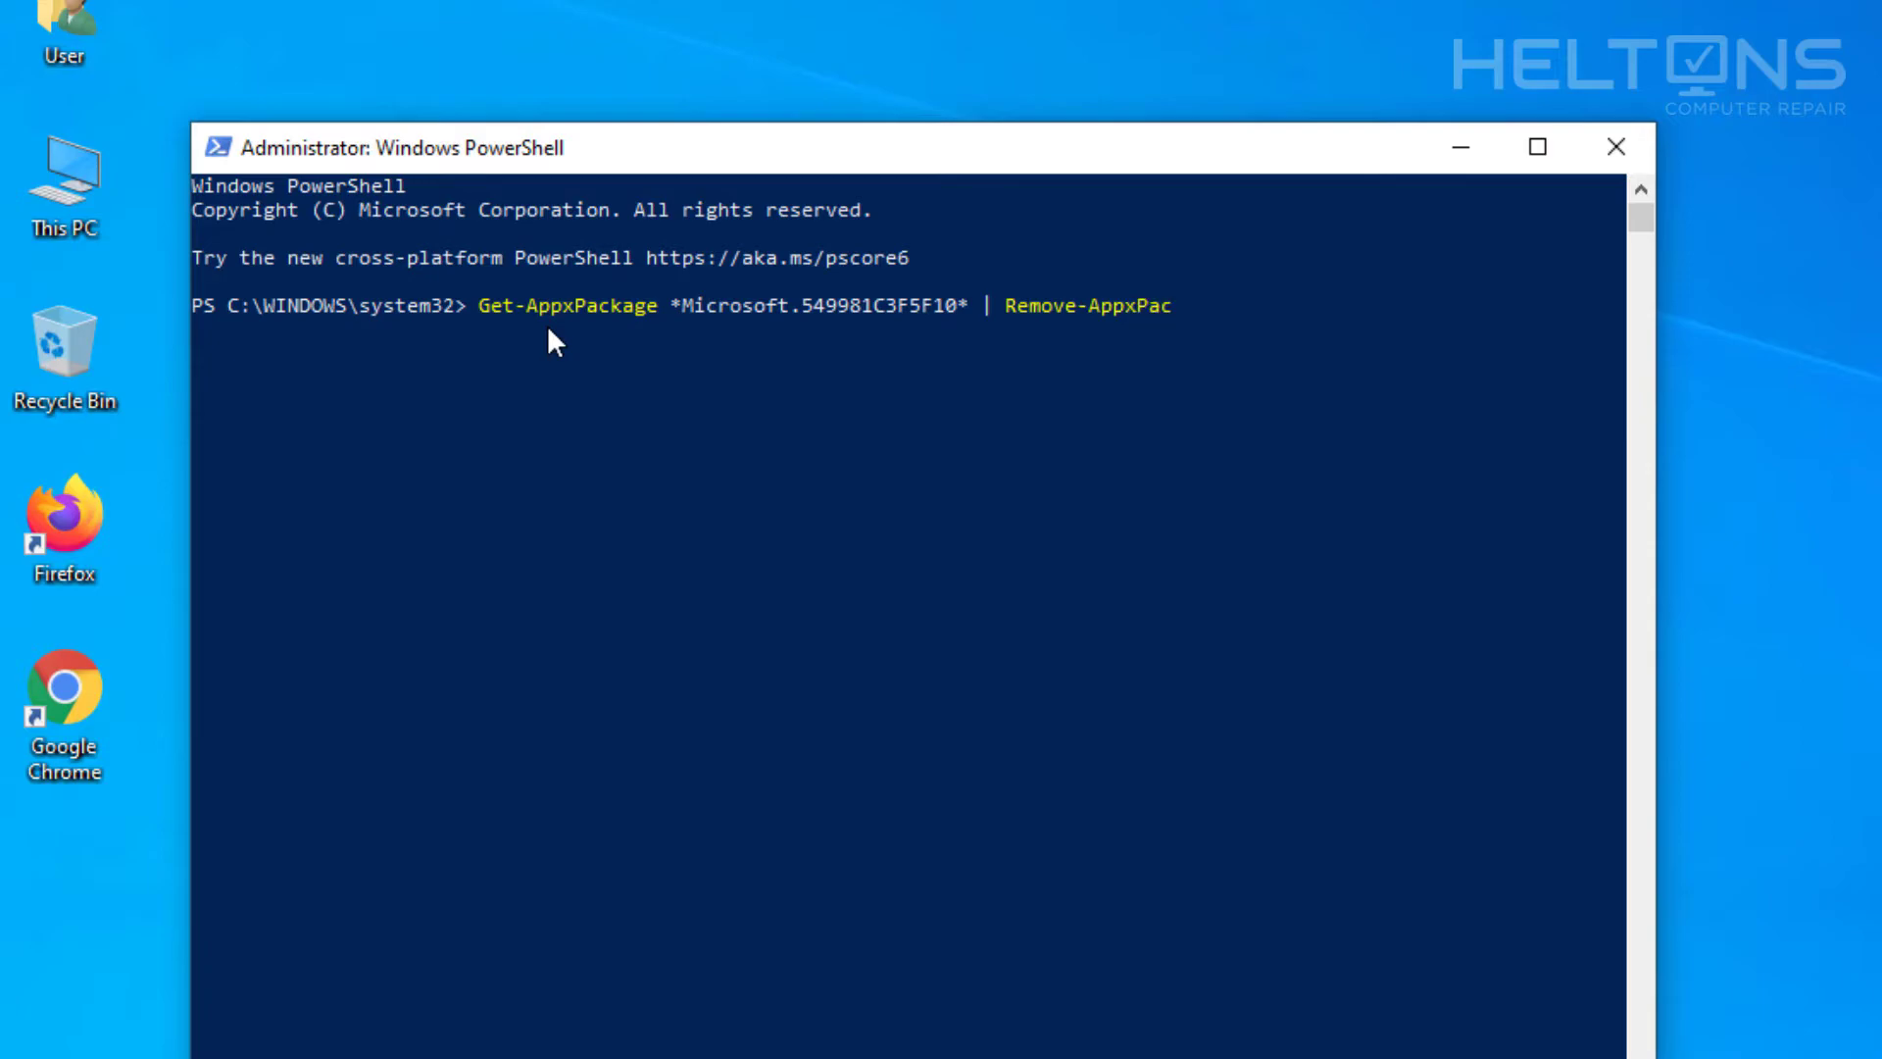
pyautogui.write('kage')
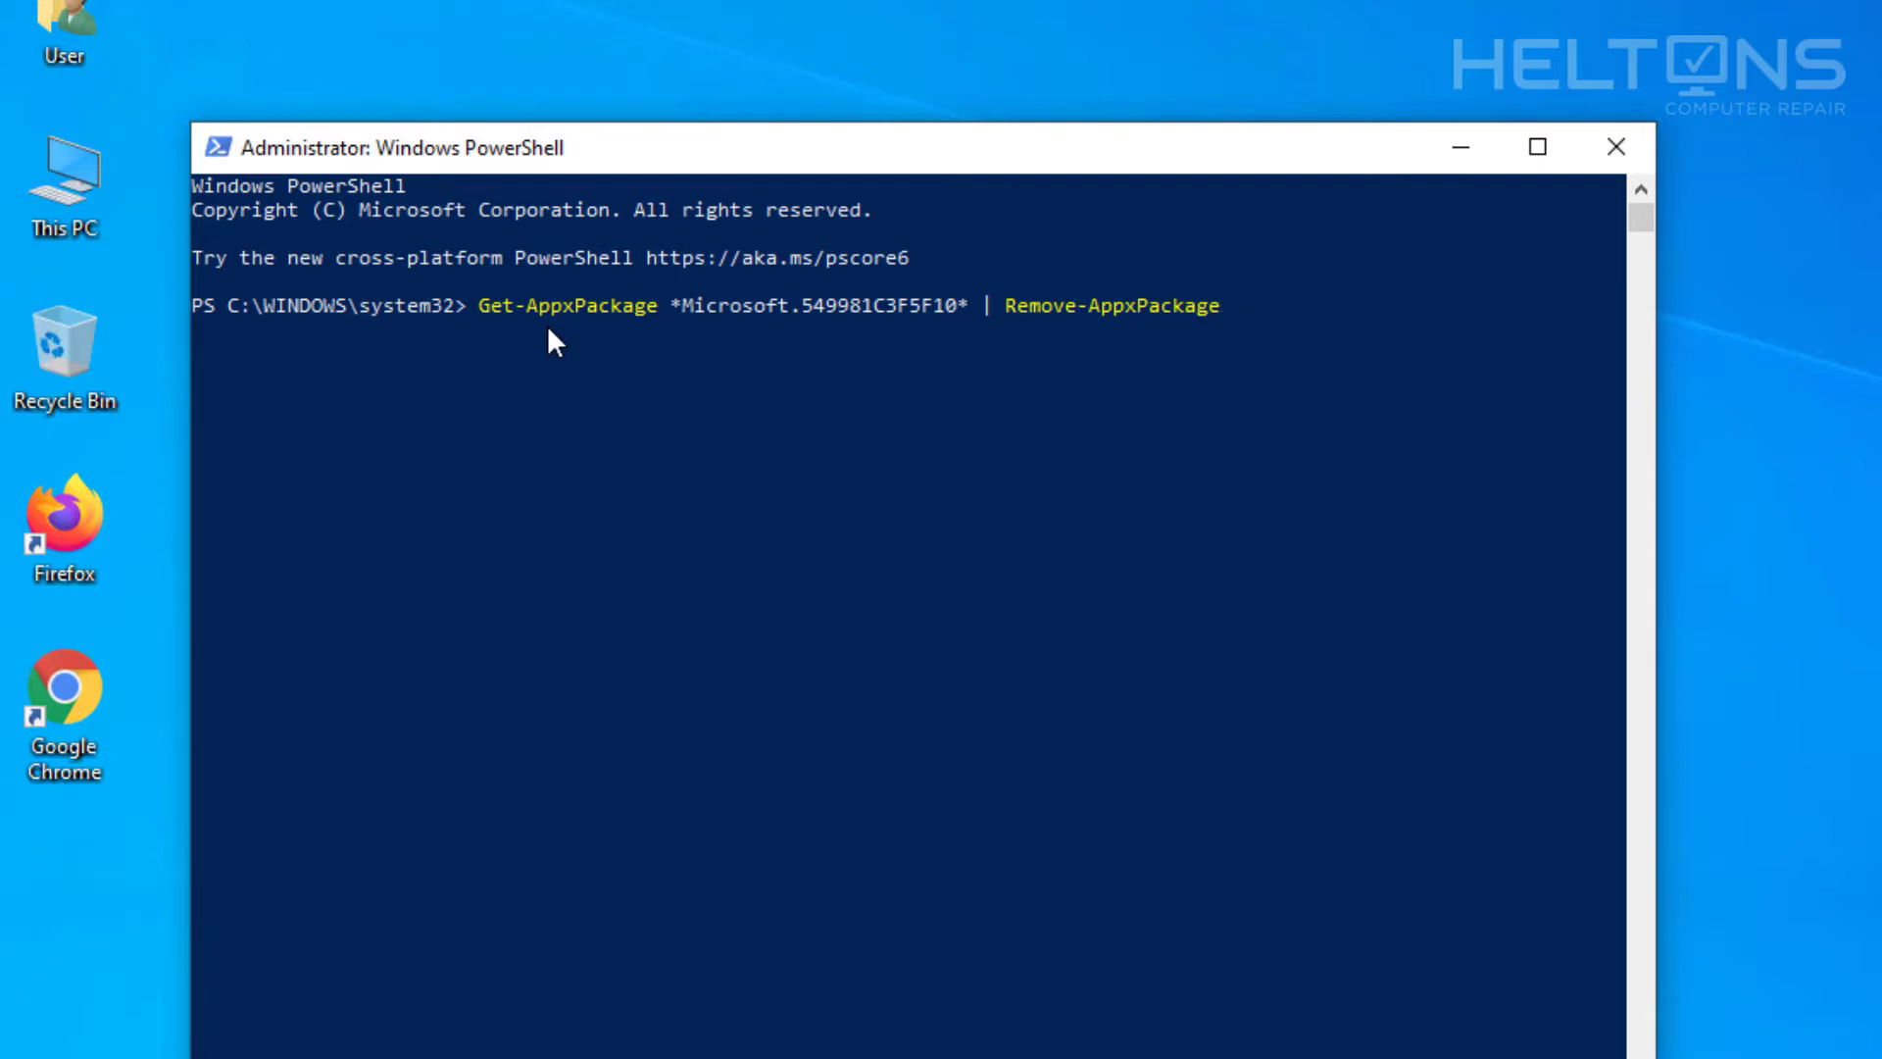
pyautogui.moveTo(991, 333)
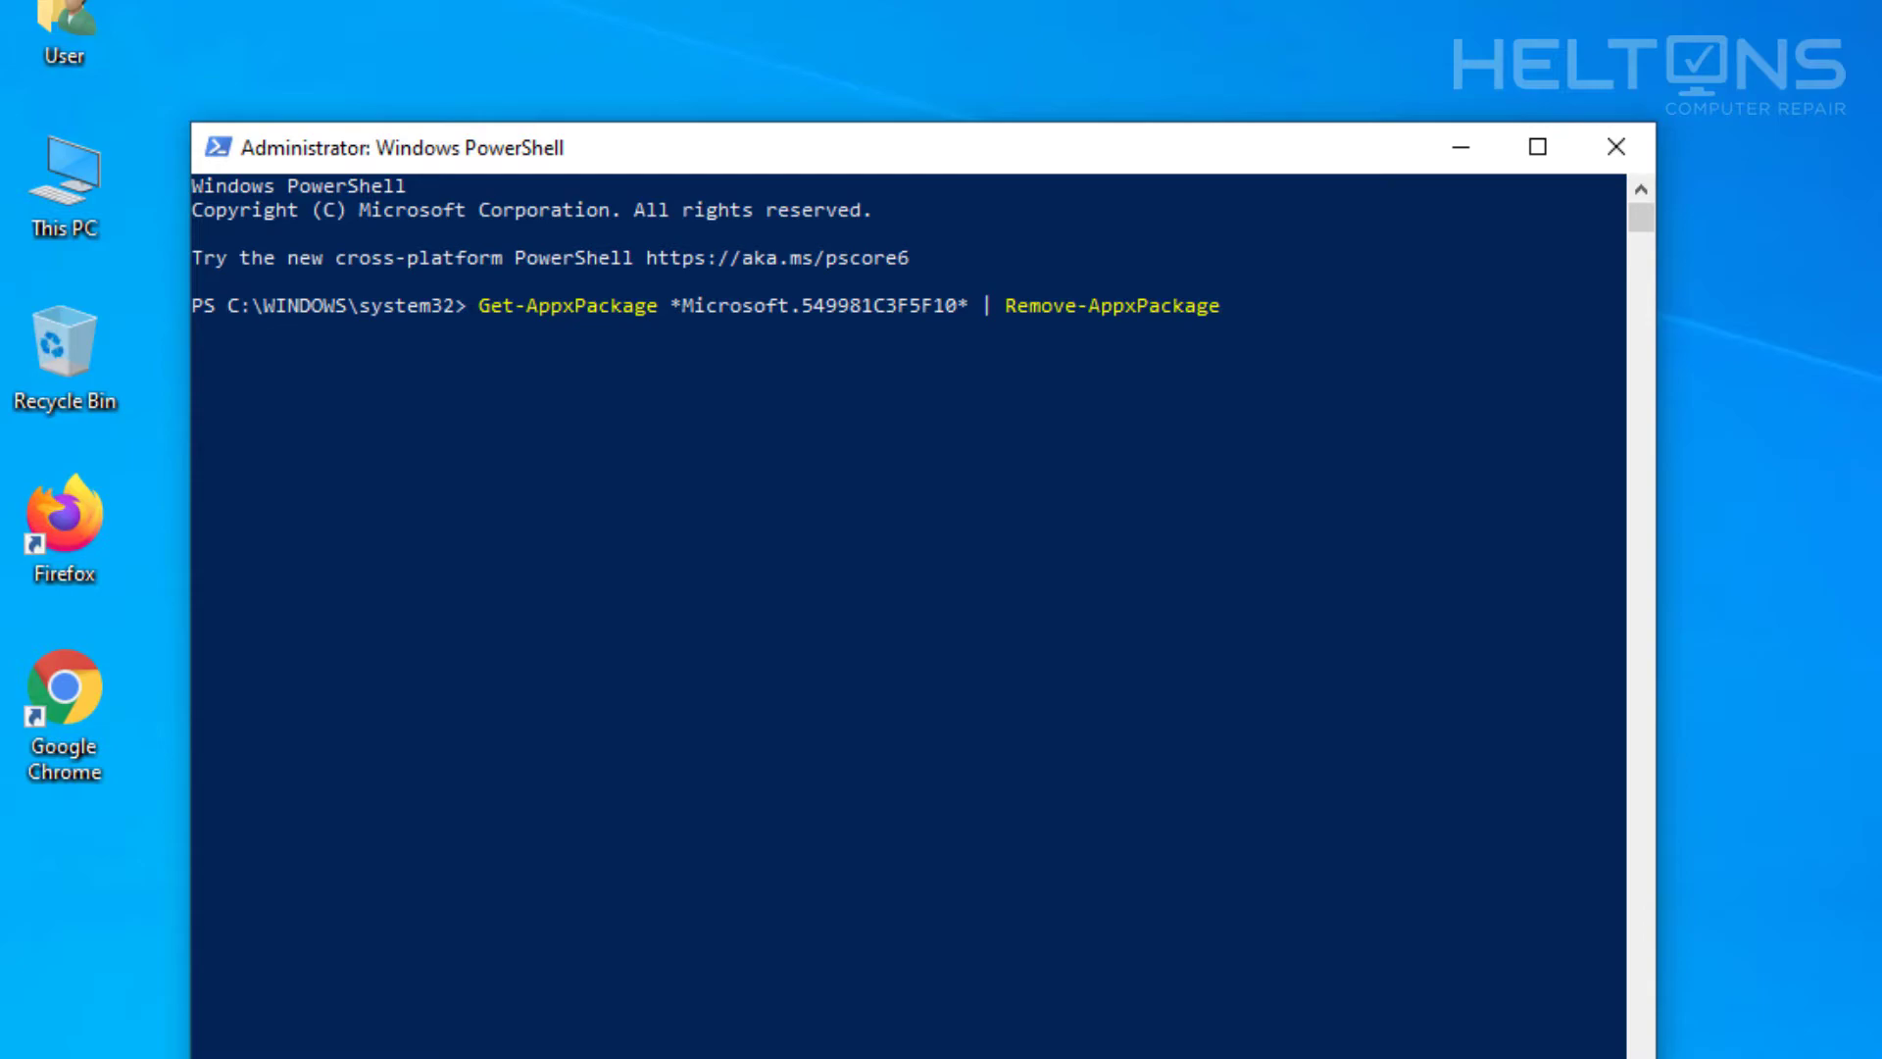
pyautogui.moveTo(856, 326)
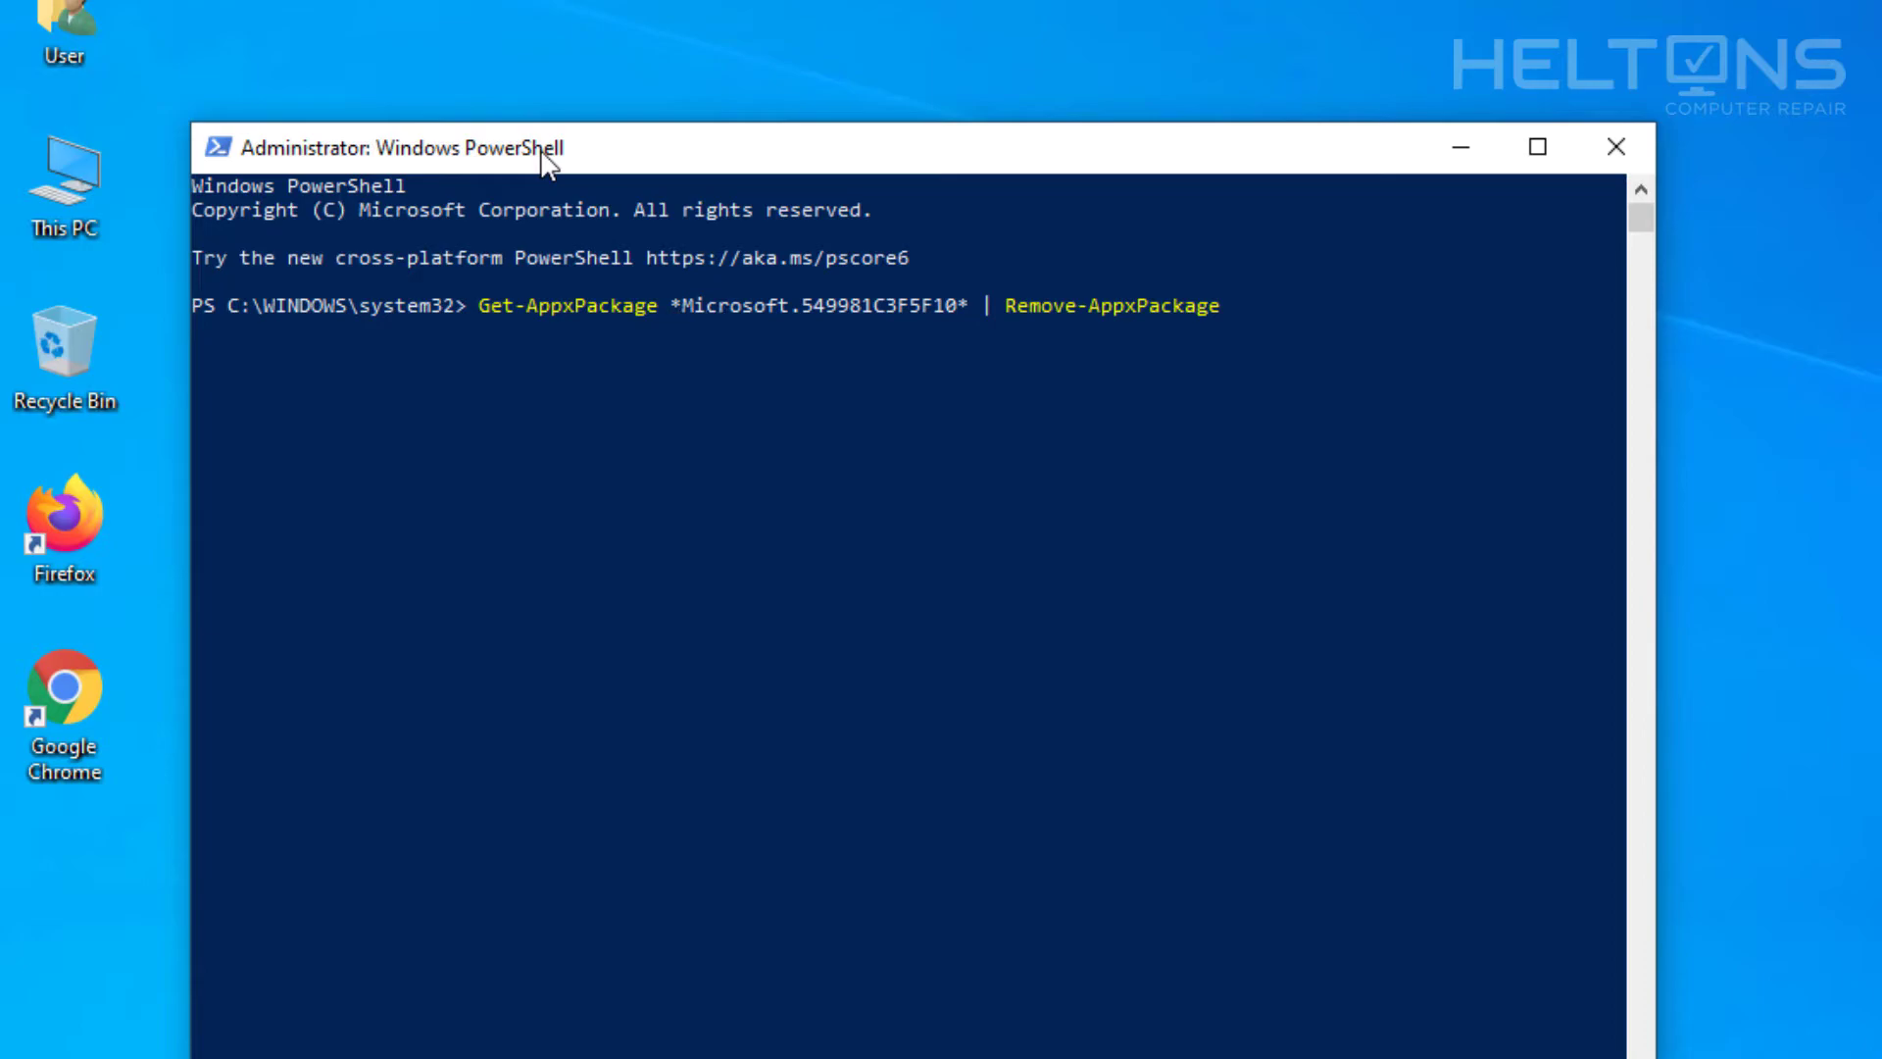
# - Add -allusers to the command, run the Cortana removal, and close PowerShell
pyautogui.write('-allusers')
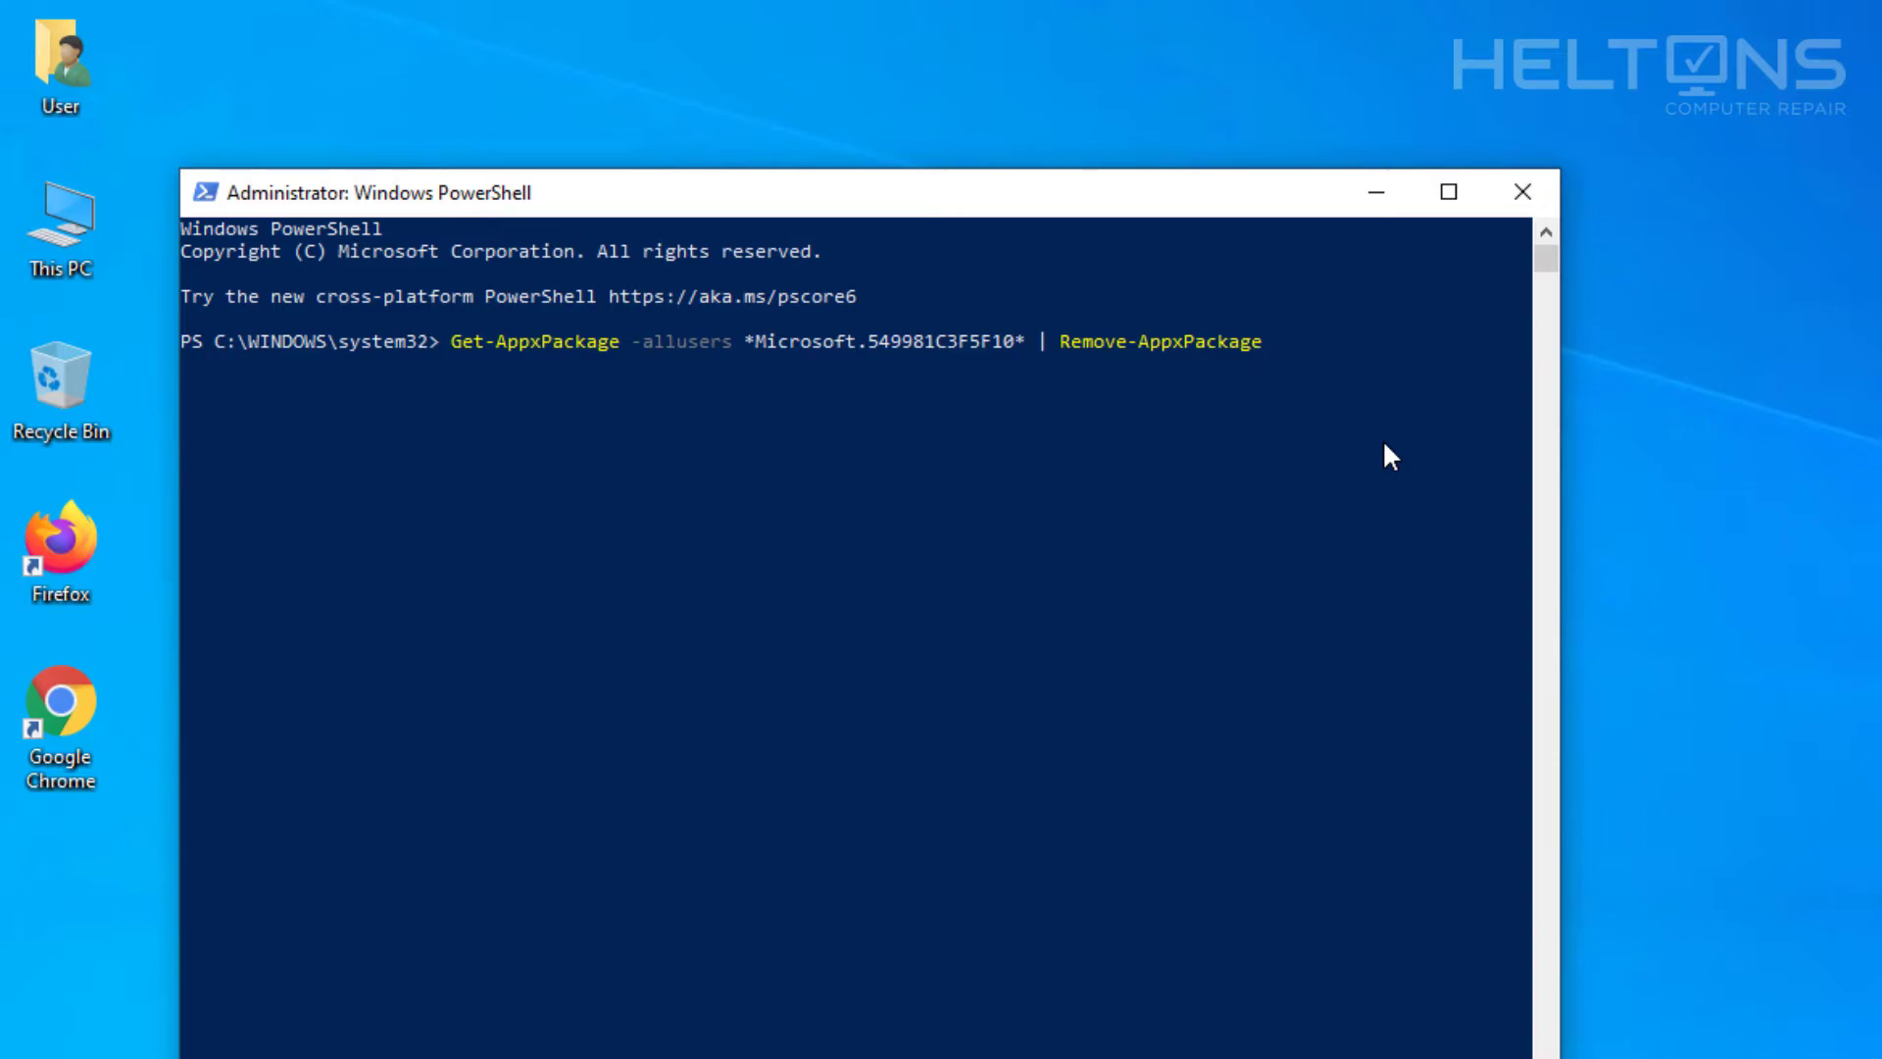
pyautogui.press('Enter')
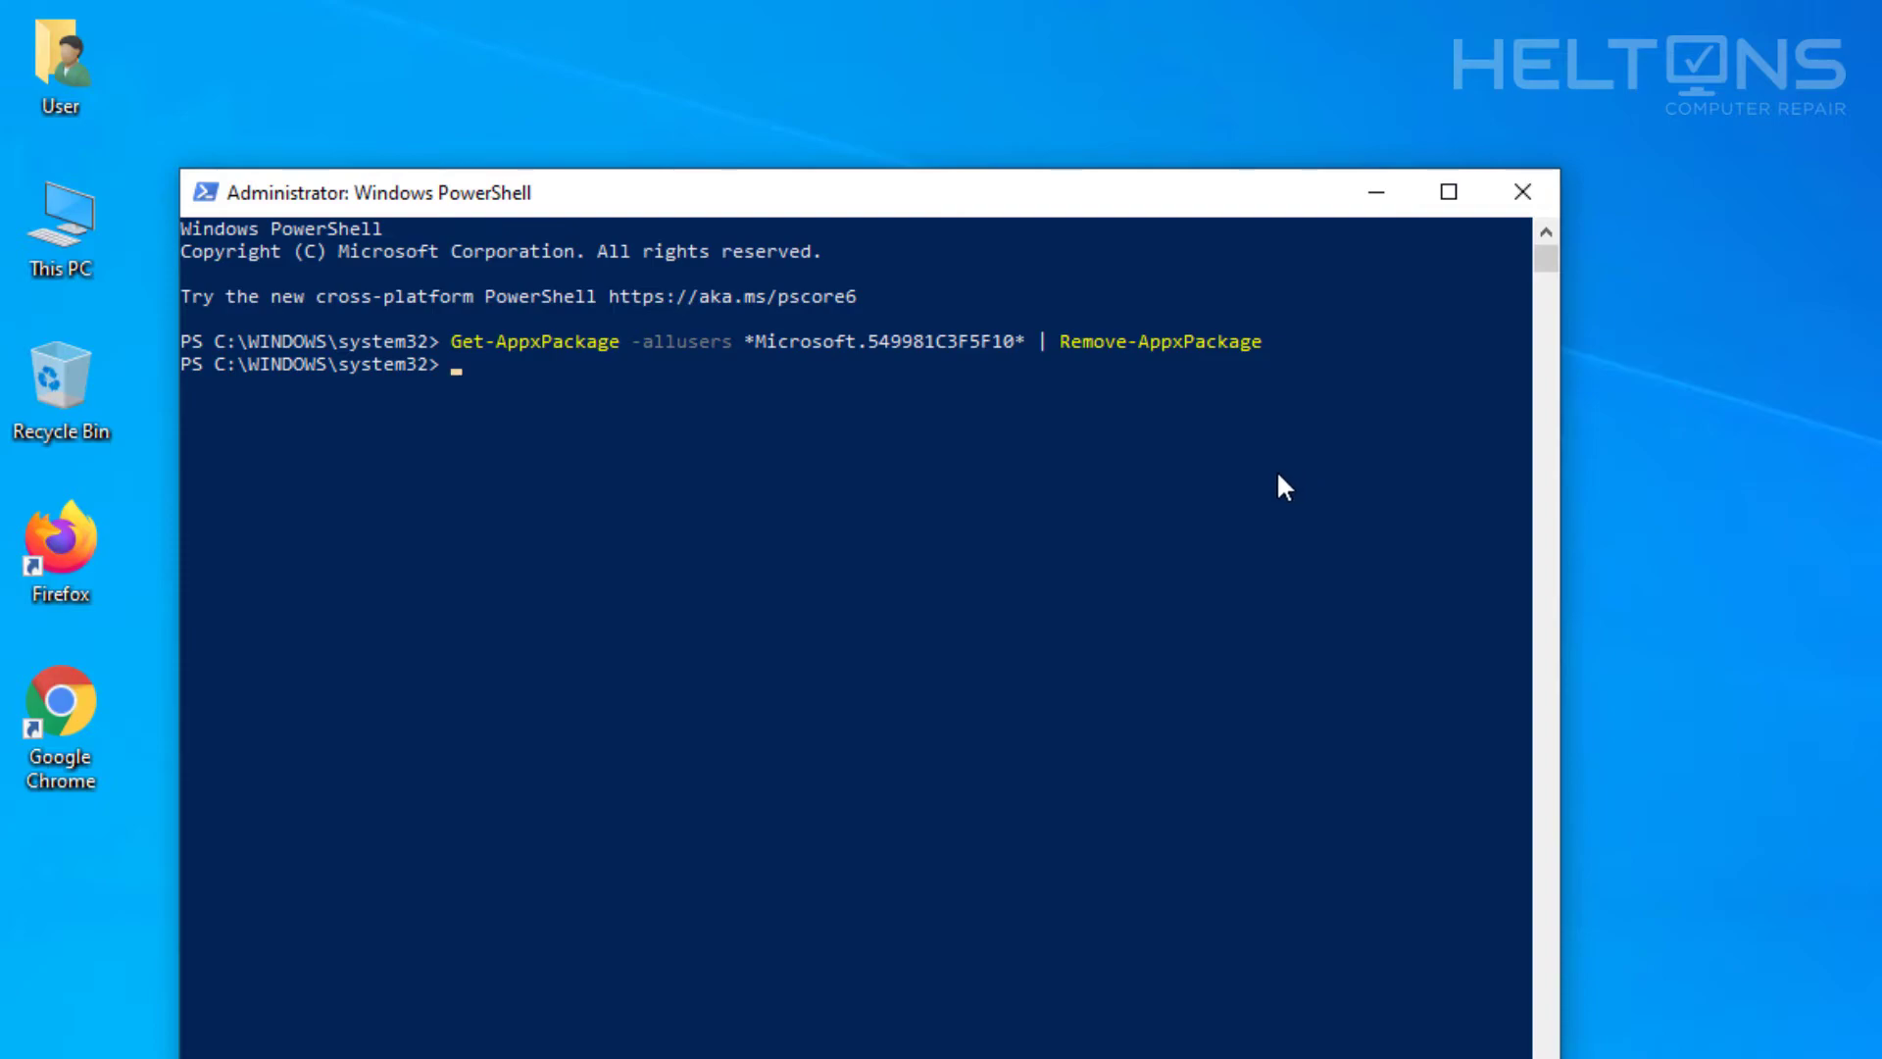
pyautogui.click(1521, 193)
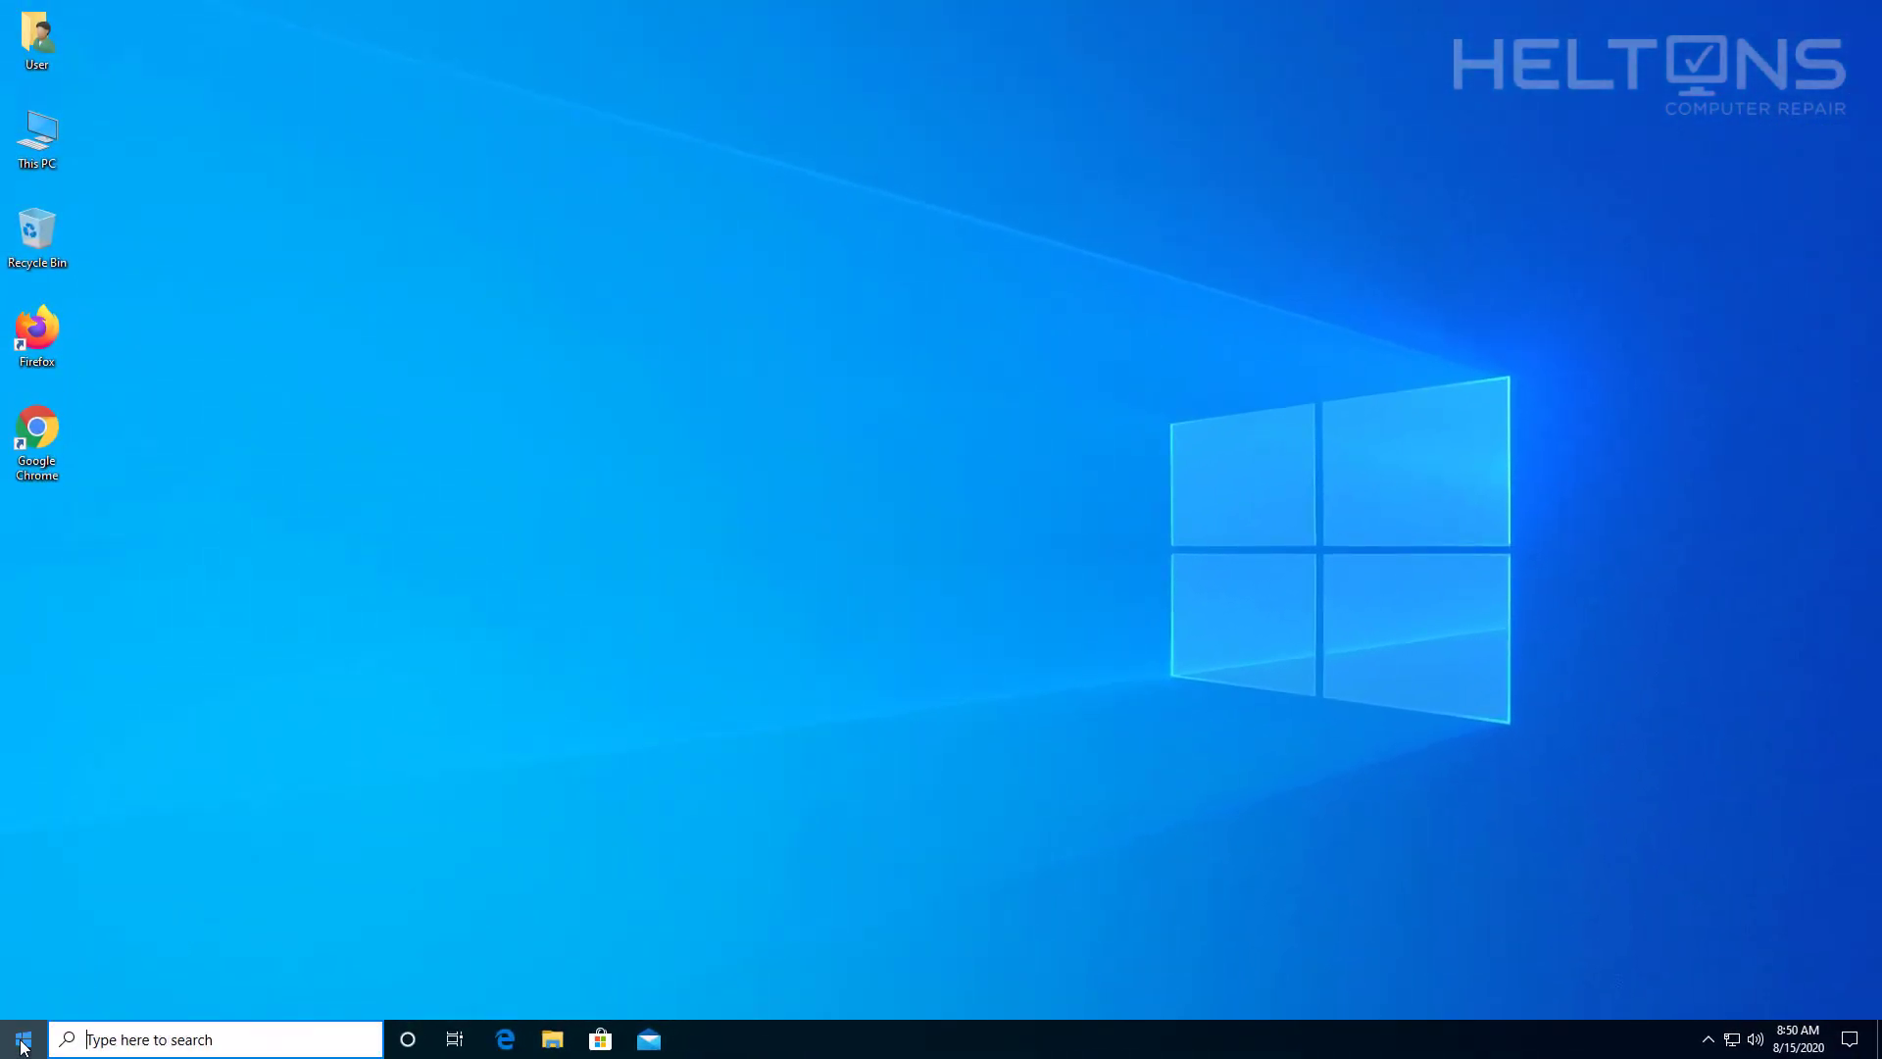
pyautogui.click(18, 1038)
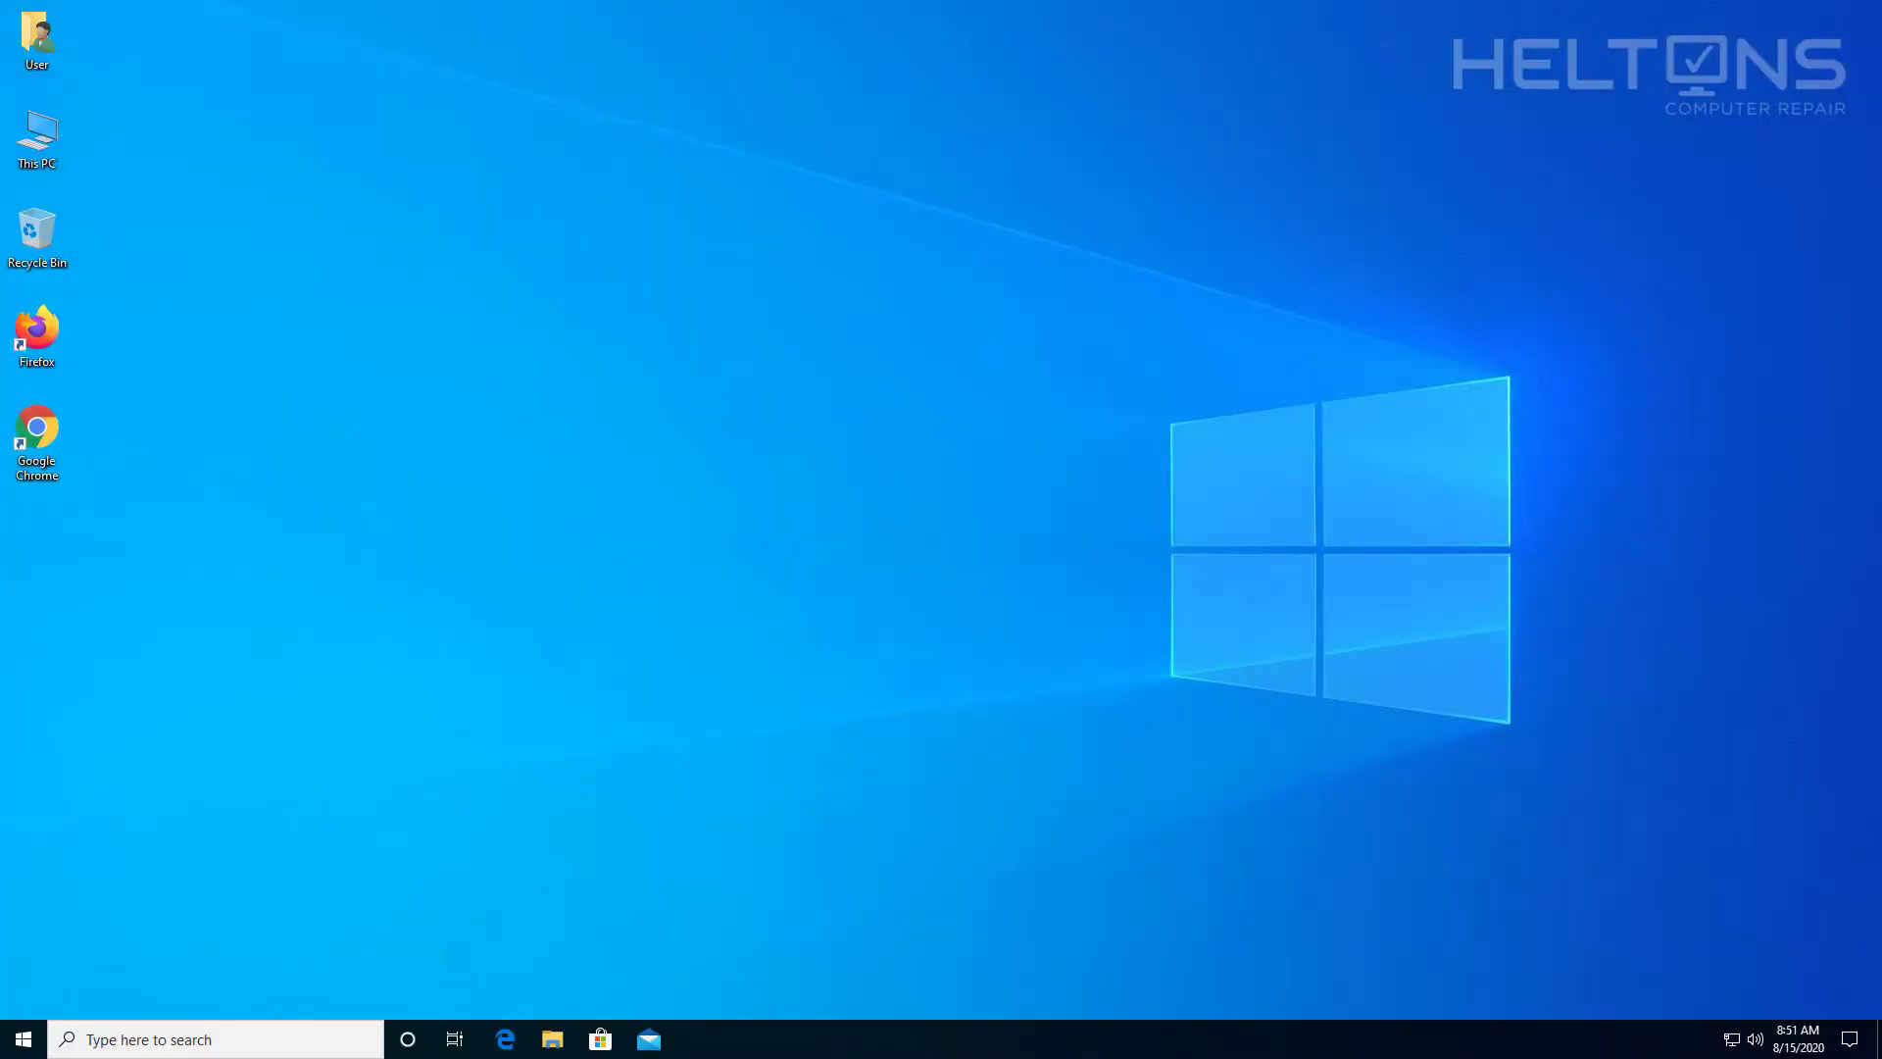
pyautogui.moveTo(407, 862)
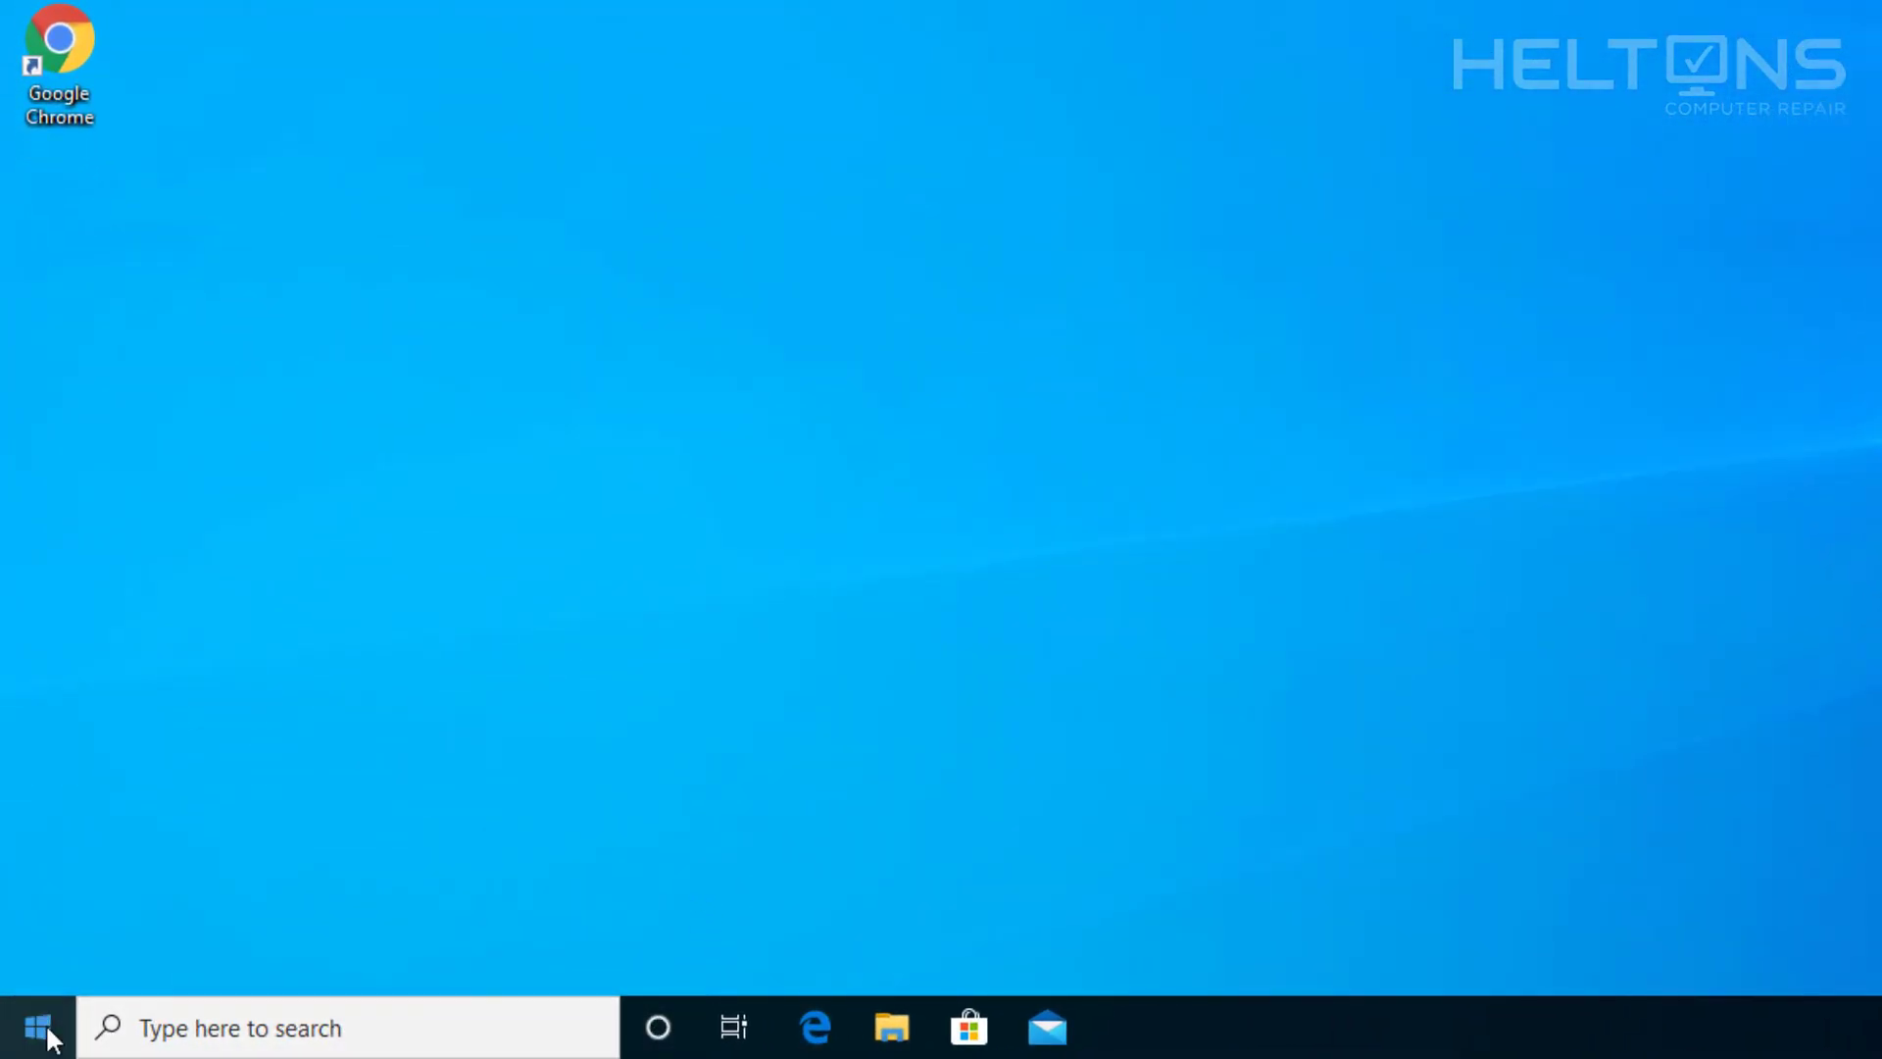
pyautogui.click(33, 1027)
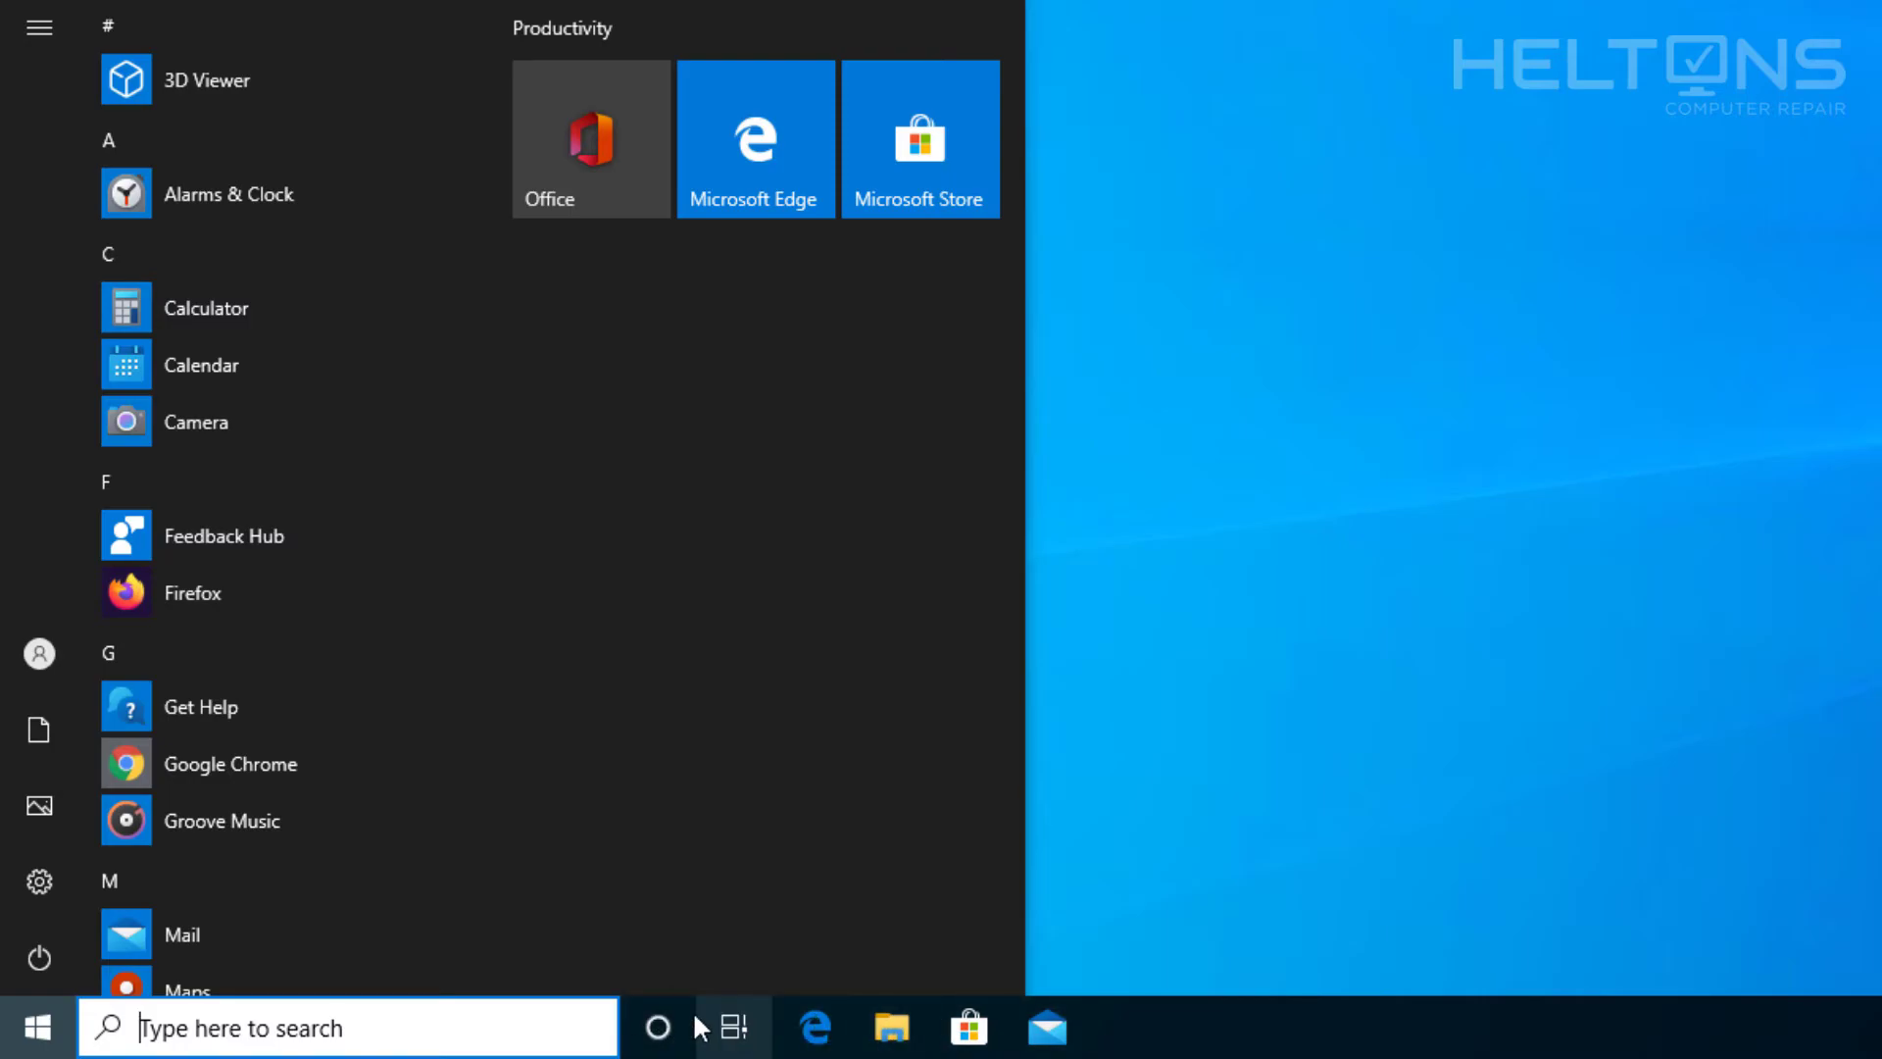
pyautogui.rightClick(720, 1027)
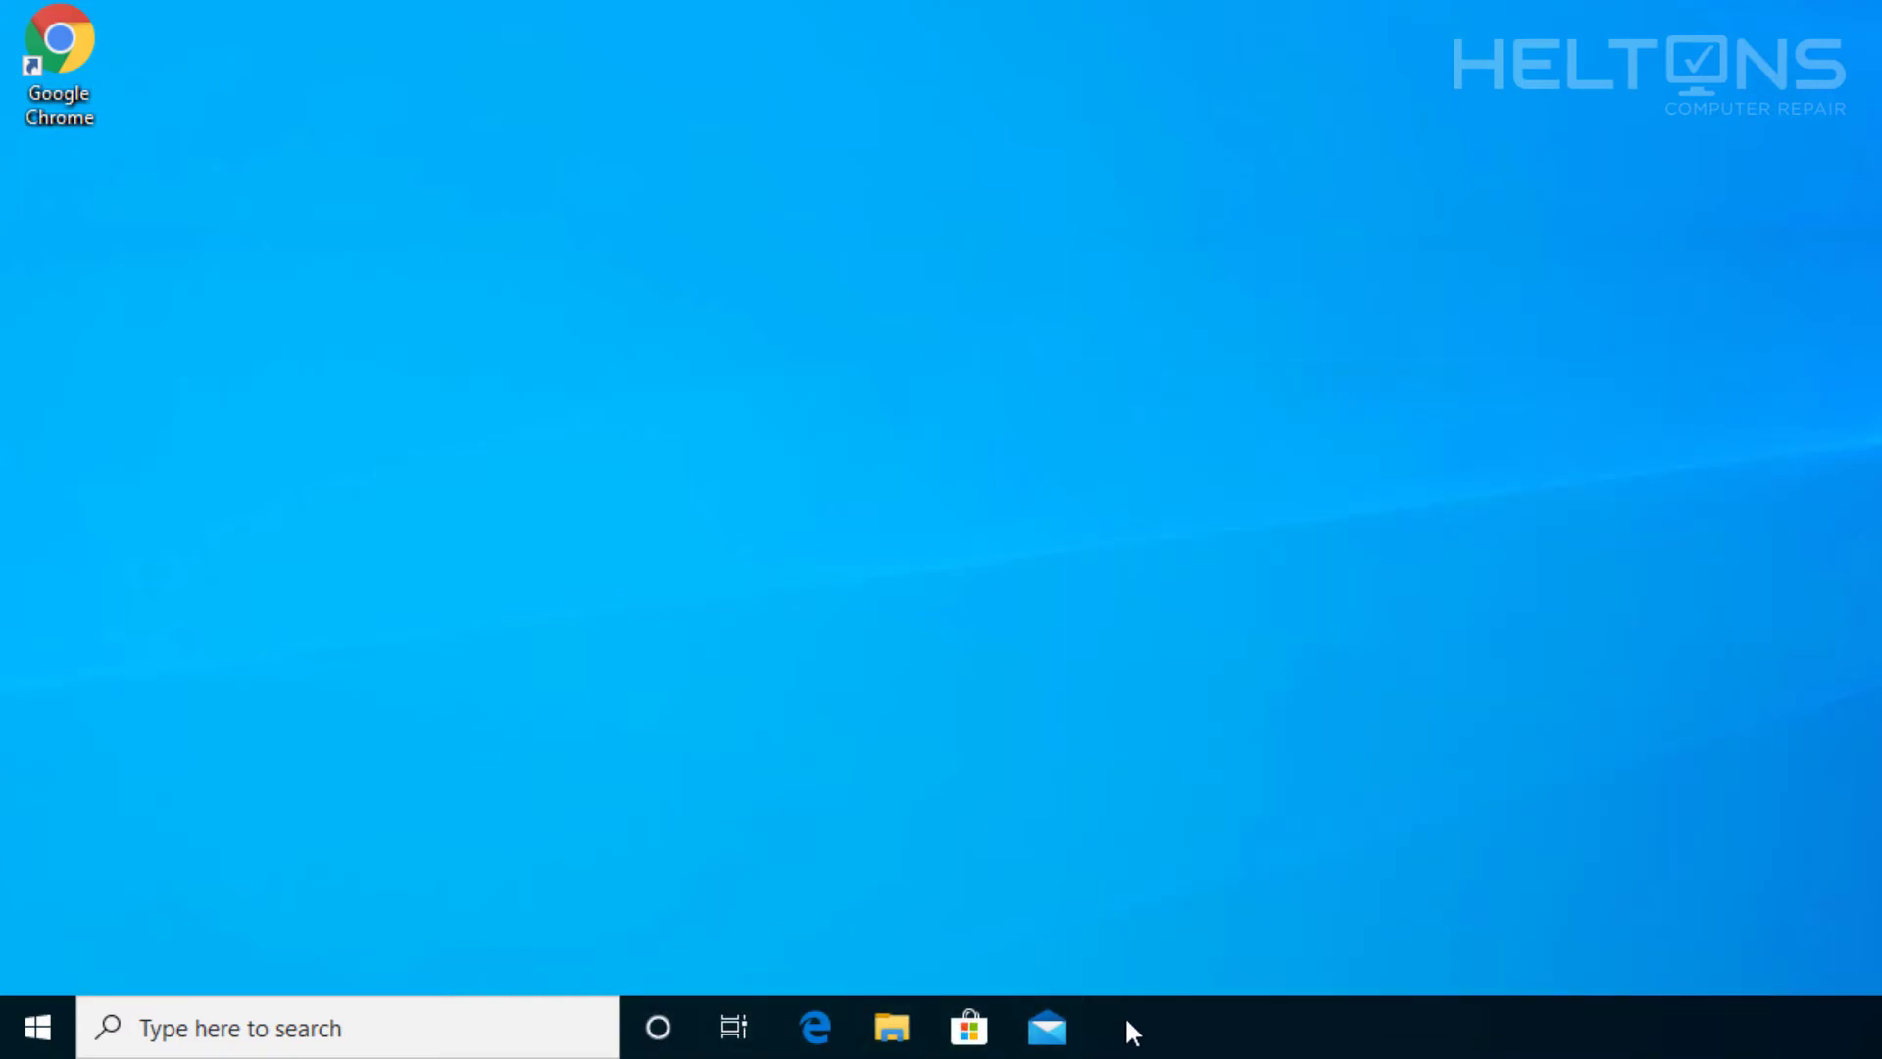
pyautogui.moveTo(836, 432)
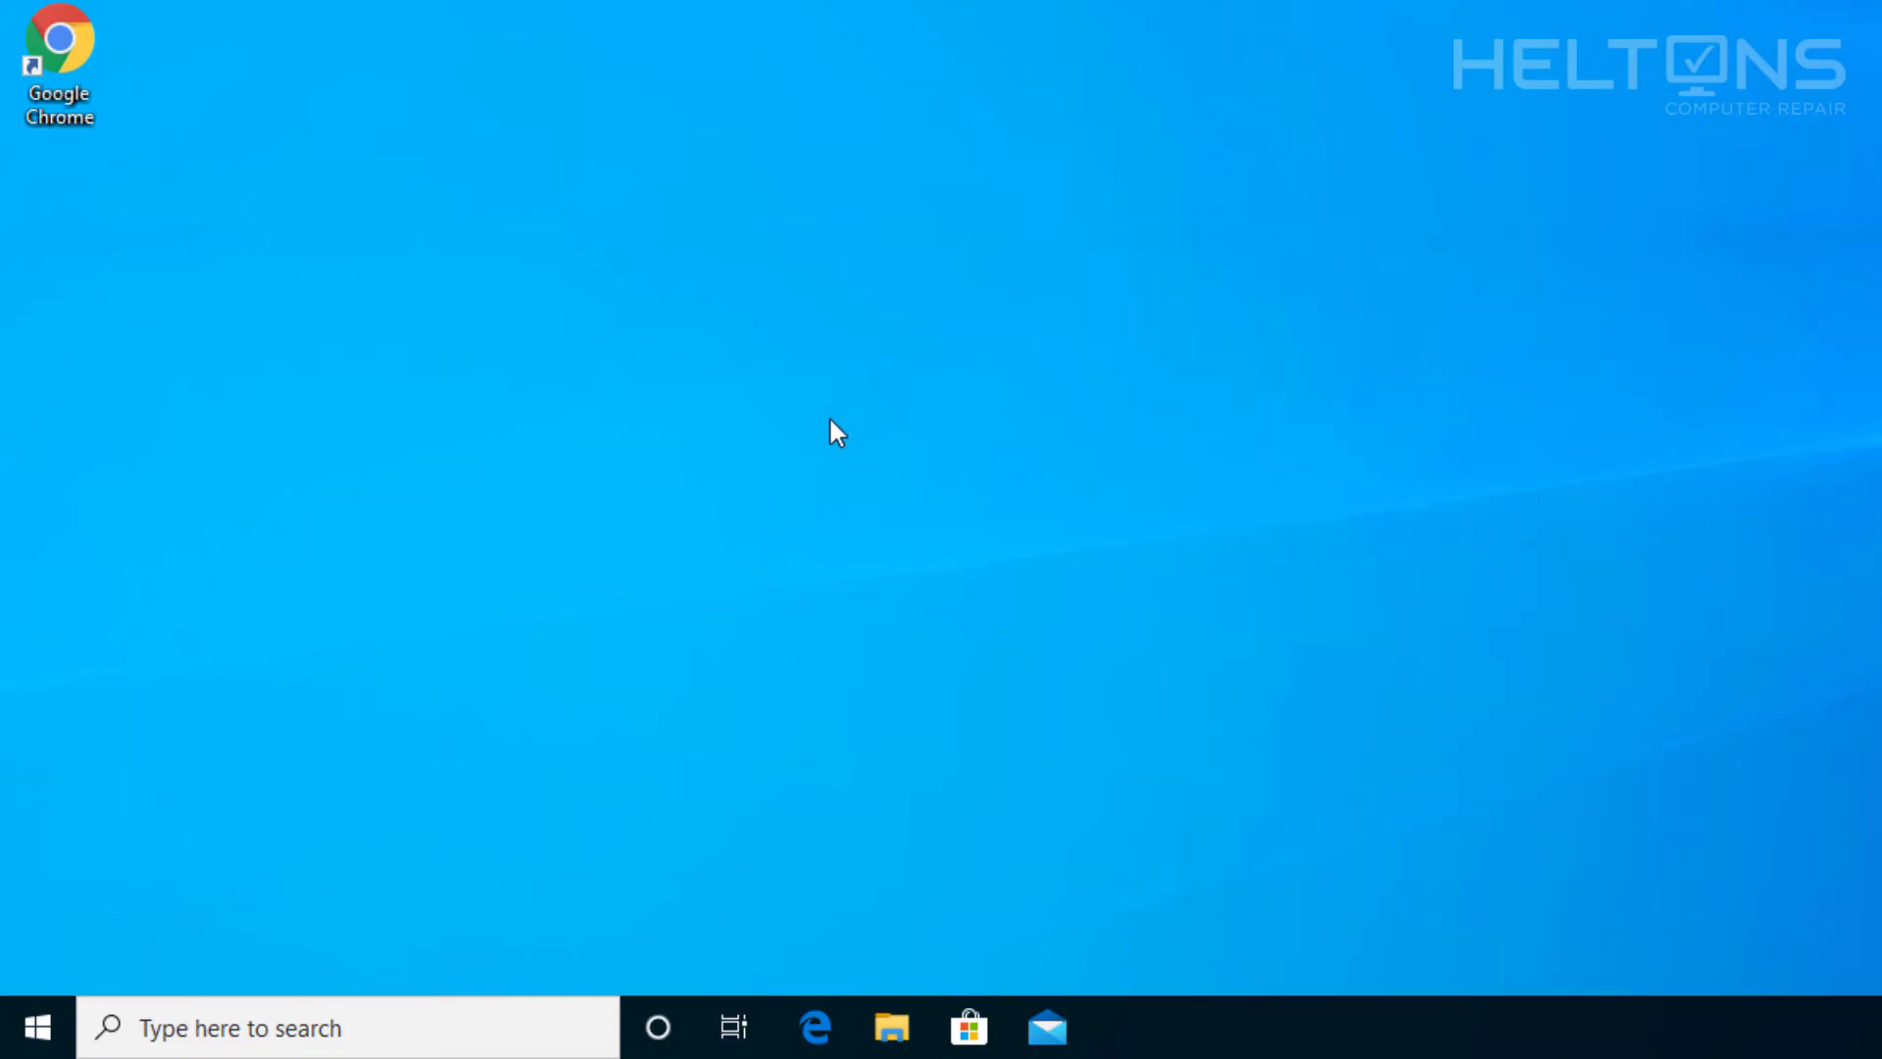
pyautogui.moveTo(545, 802)
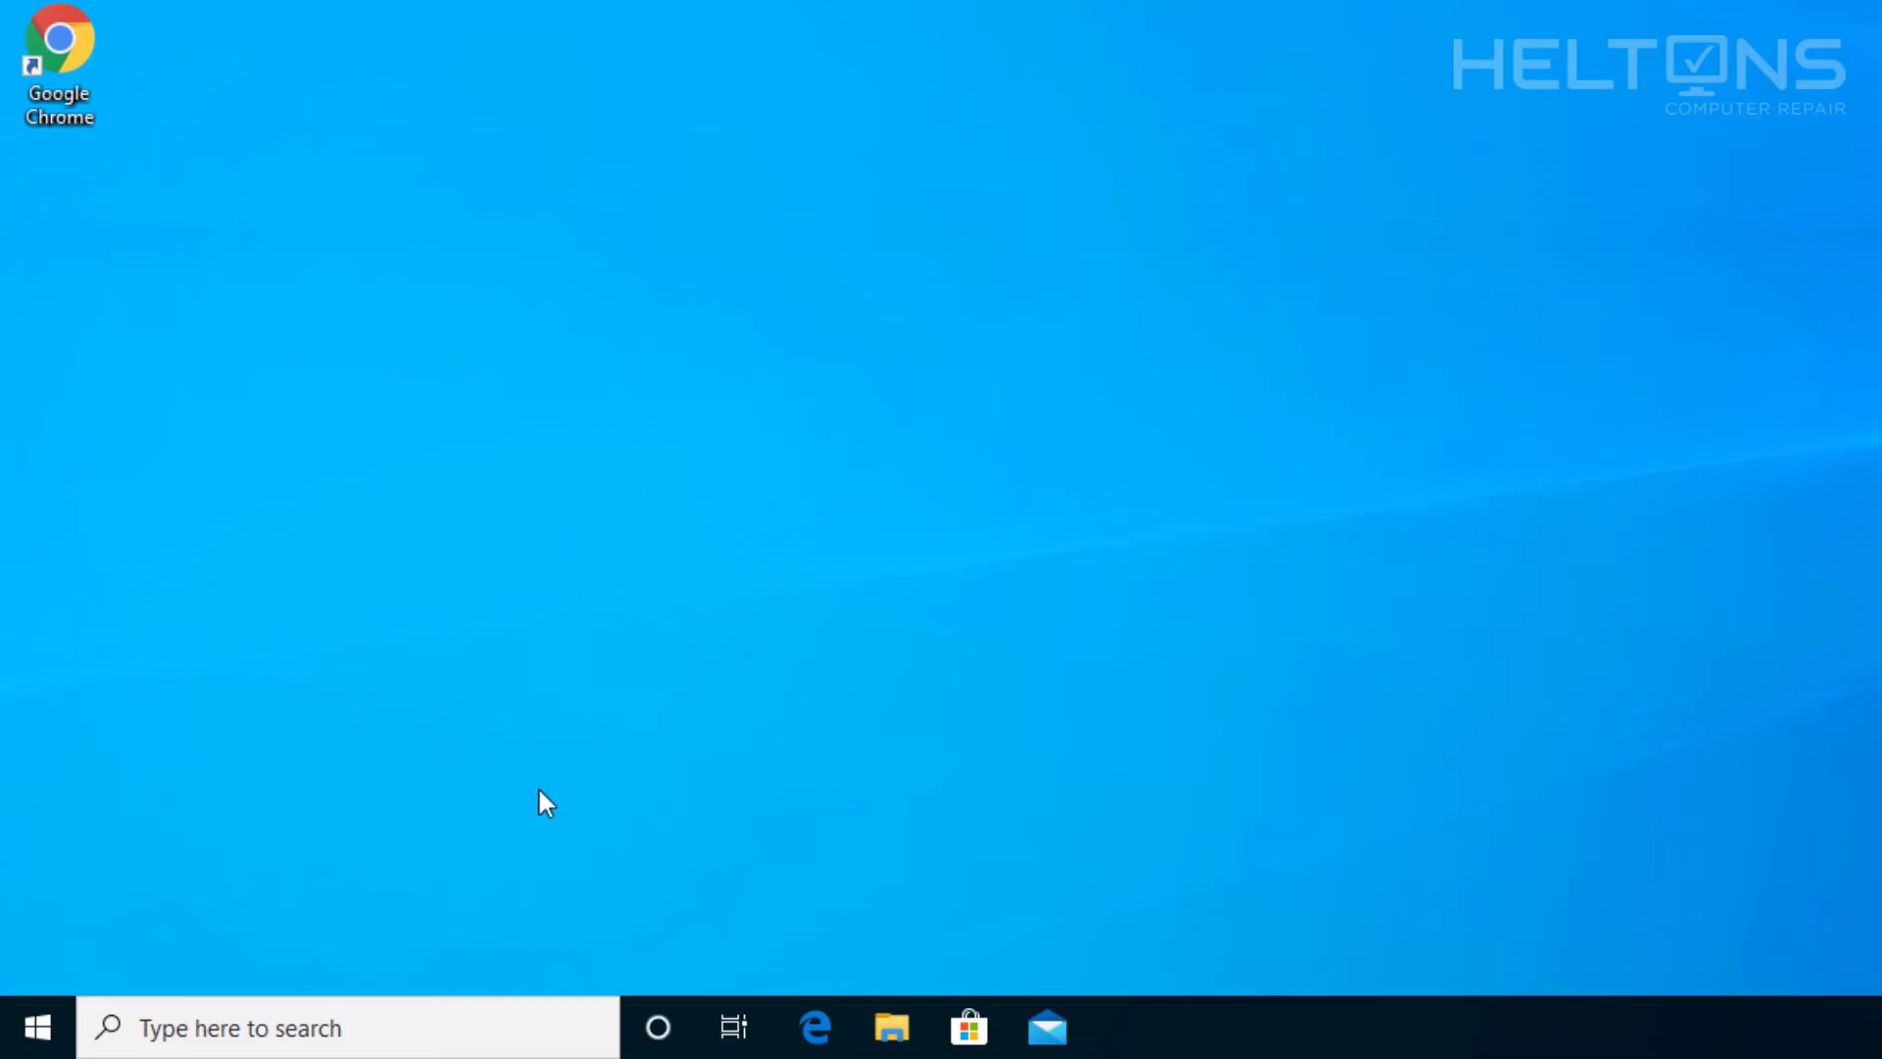
# - Launch Microsoft Store from the taskbar and open the free Cortana listing
pyautogui.click(969, 1028)
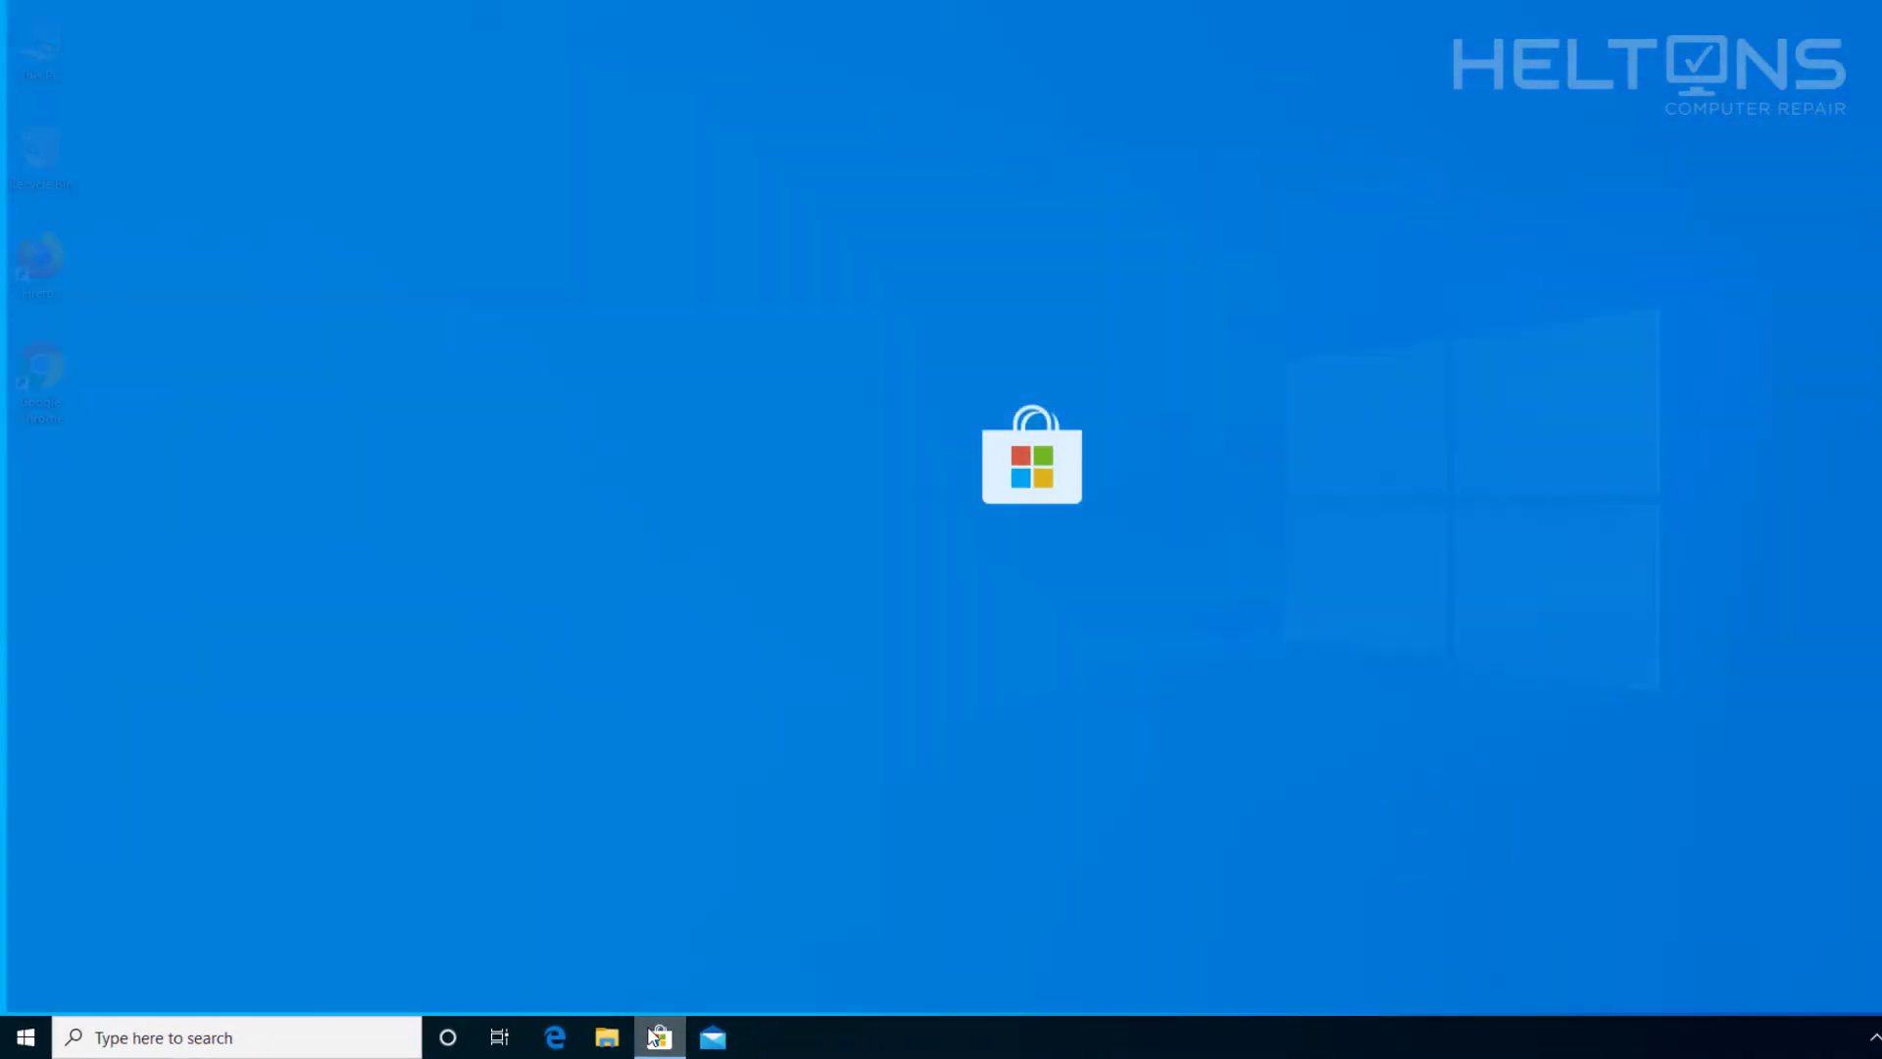
pyautogui.click(657, 1037)
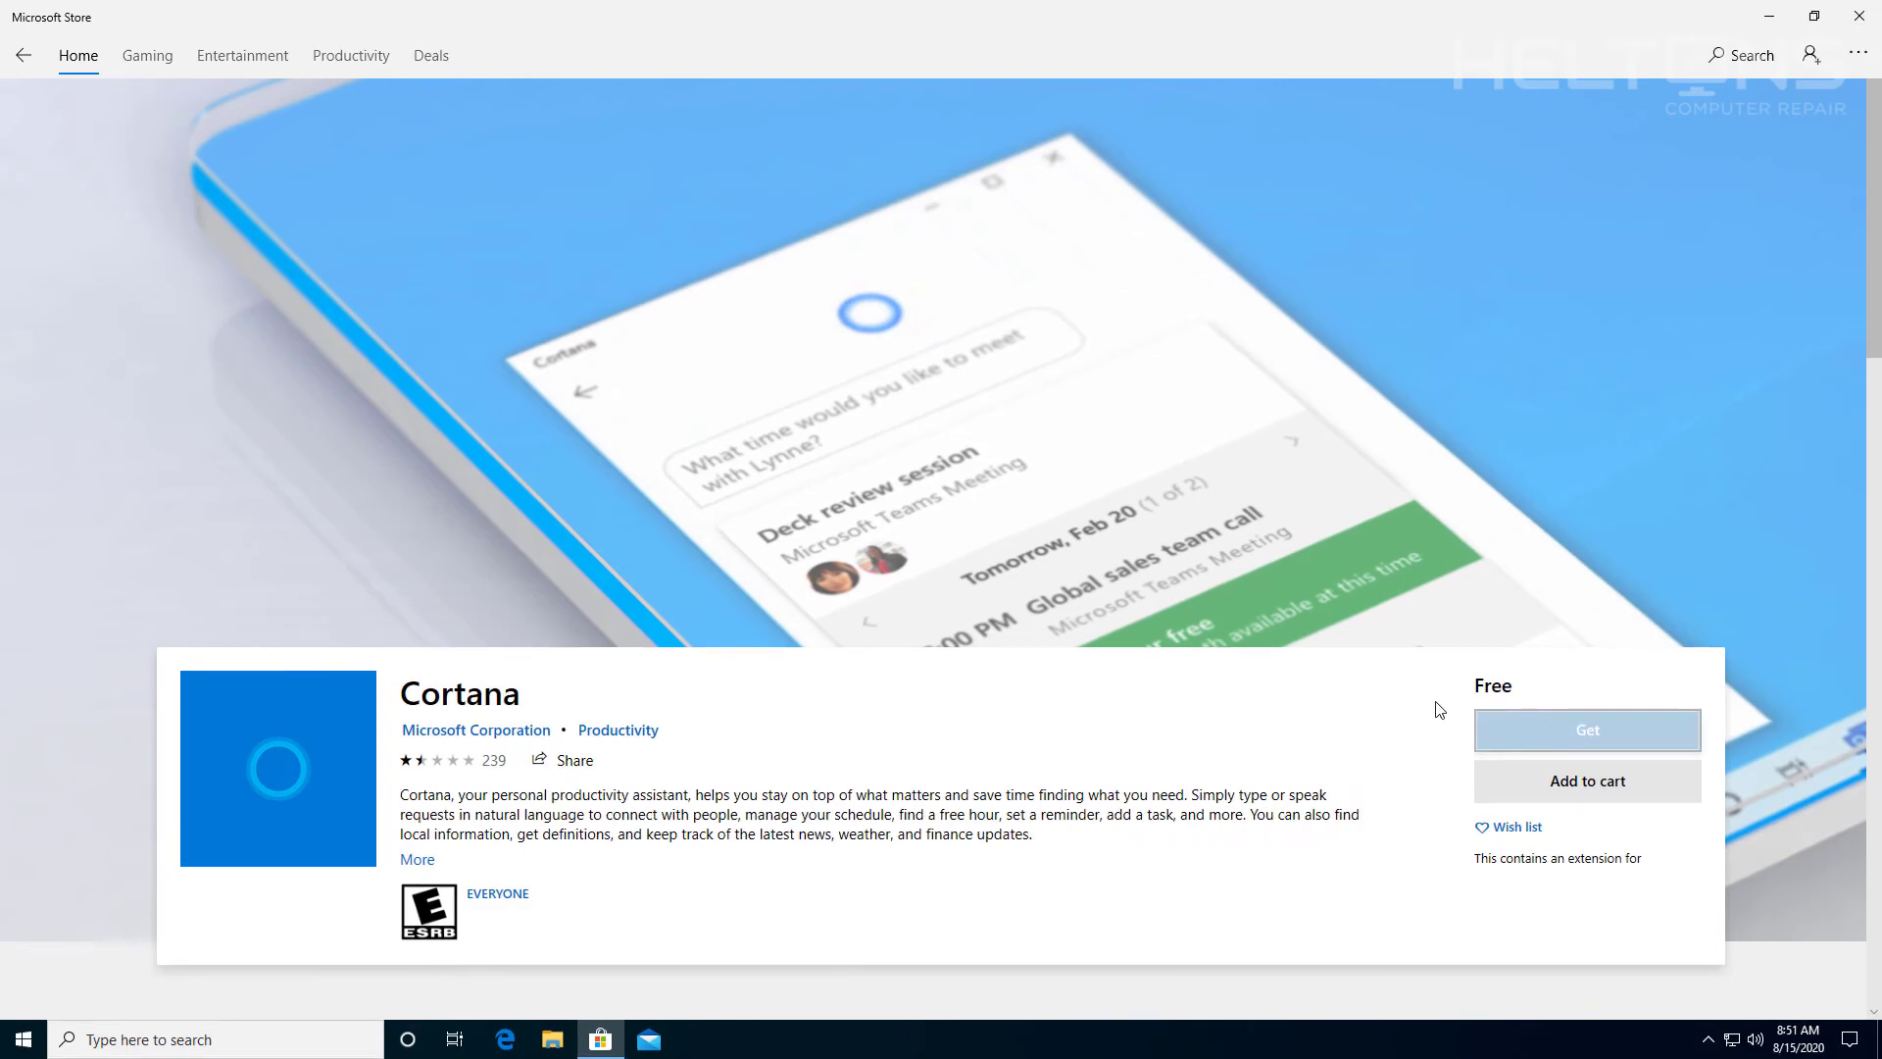
# - Get Cortana, decline Microsoft account sign-in, install it, and launch the app
pyautogui.click(1586, 729)
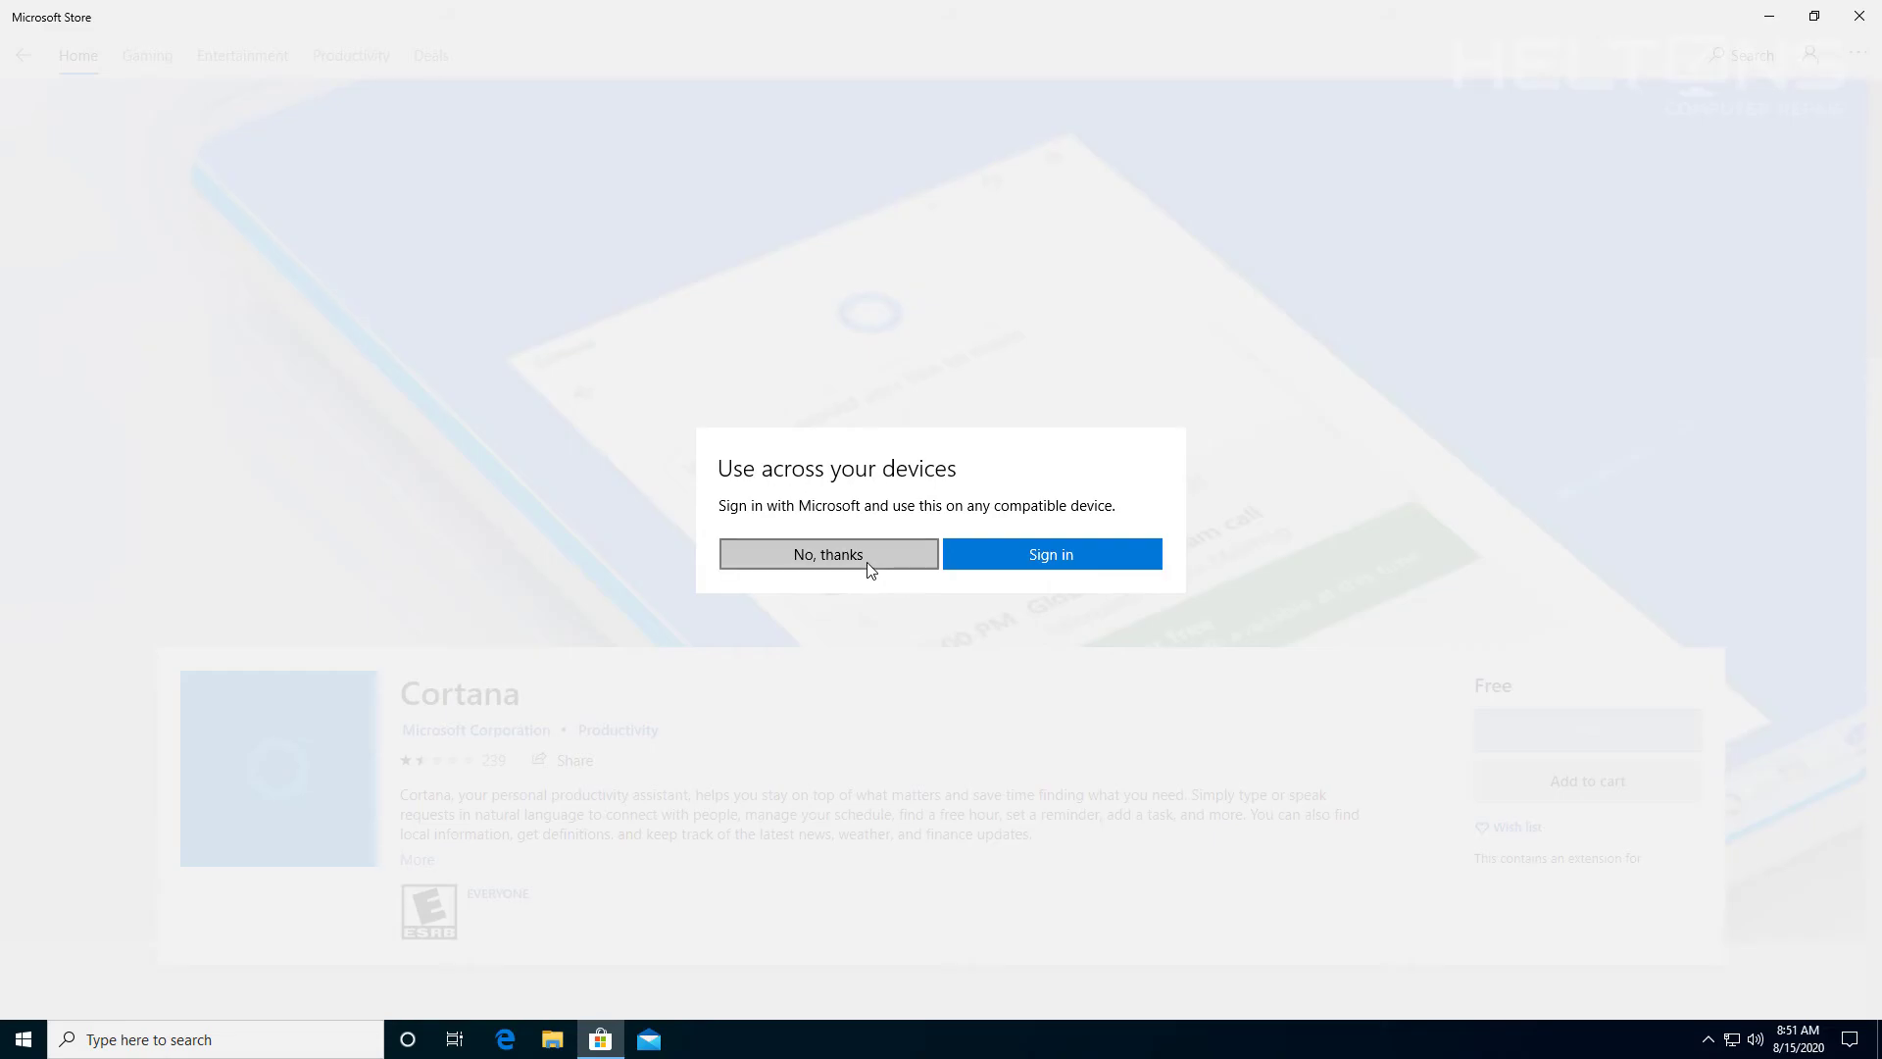
pyautogui.click(827, 553)
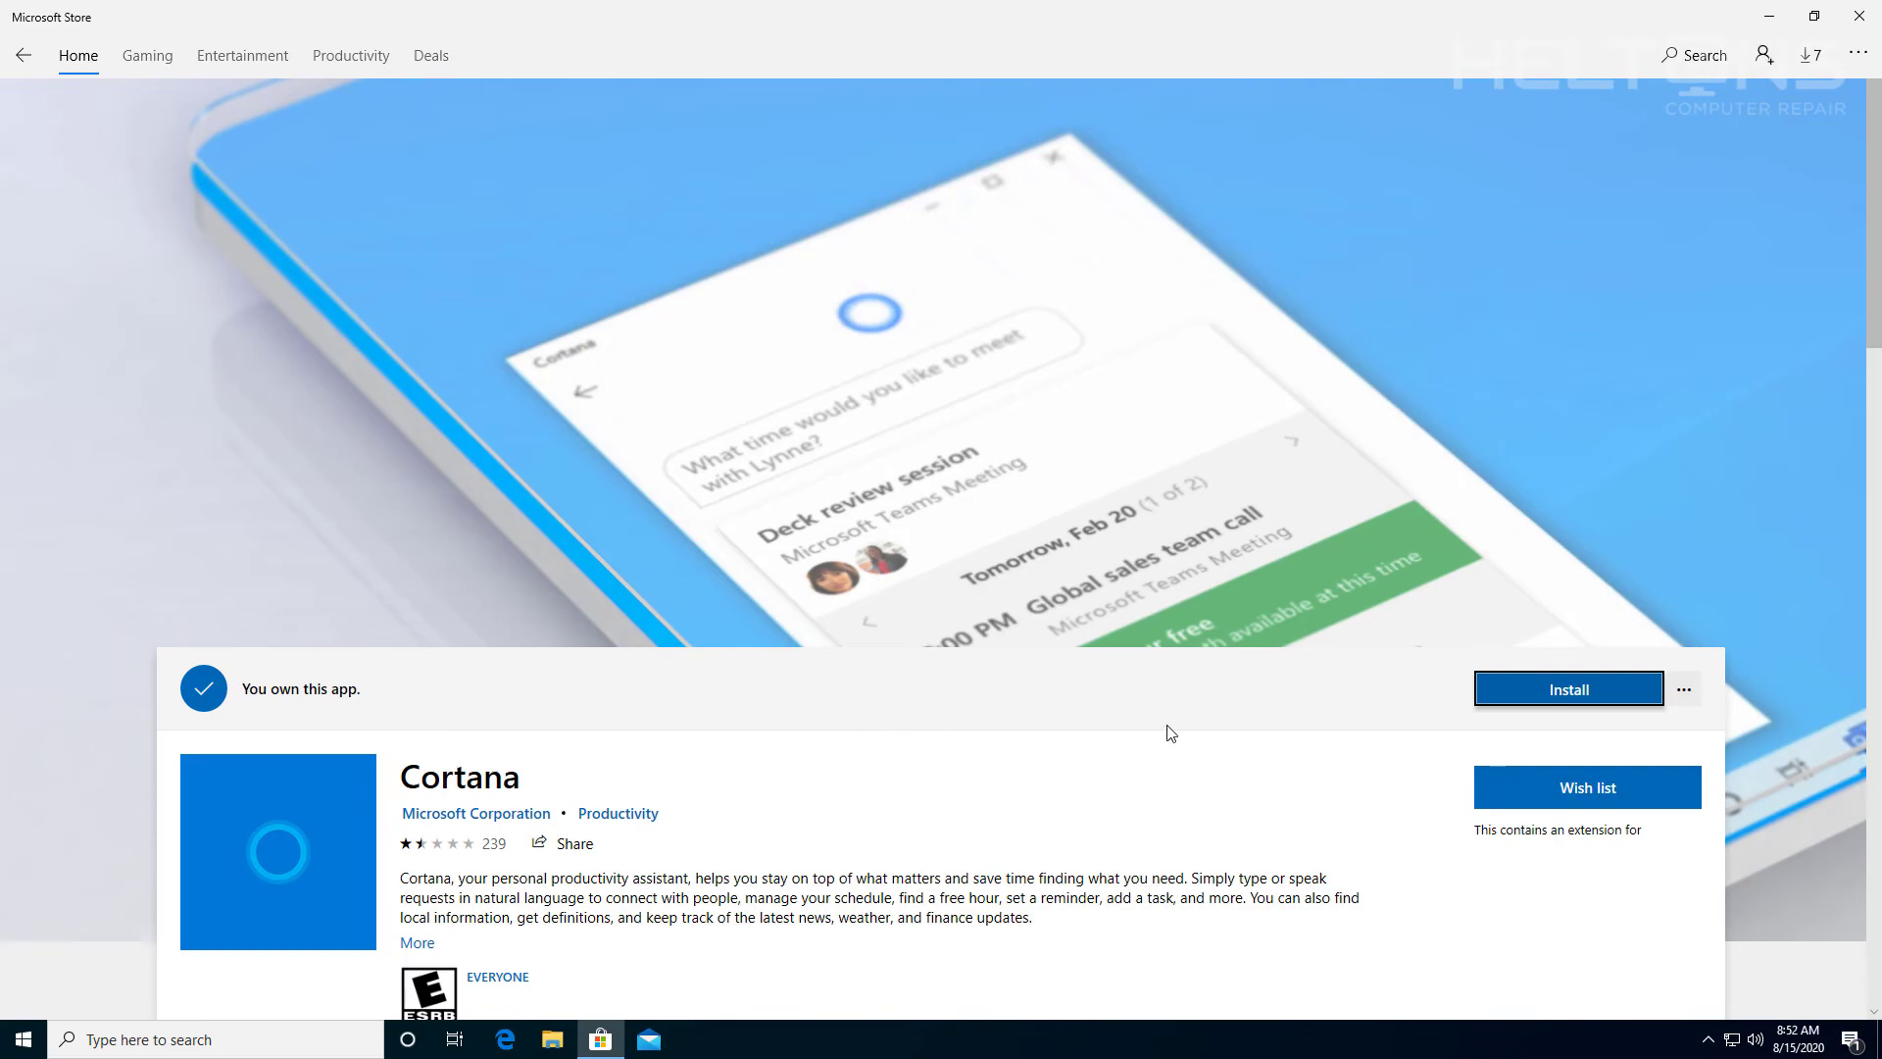
pyautogui.click(1567, 689)
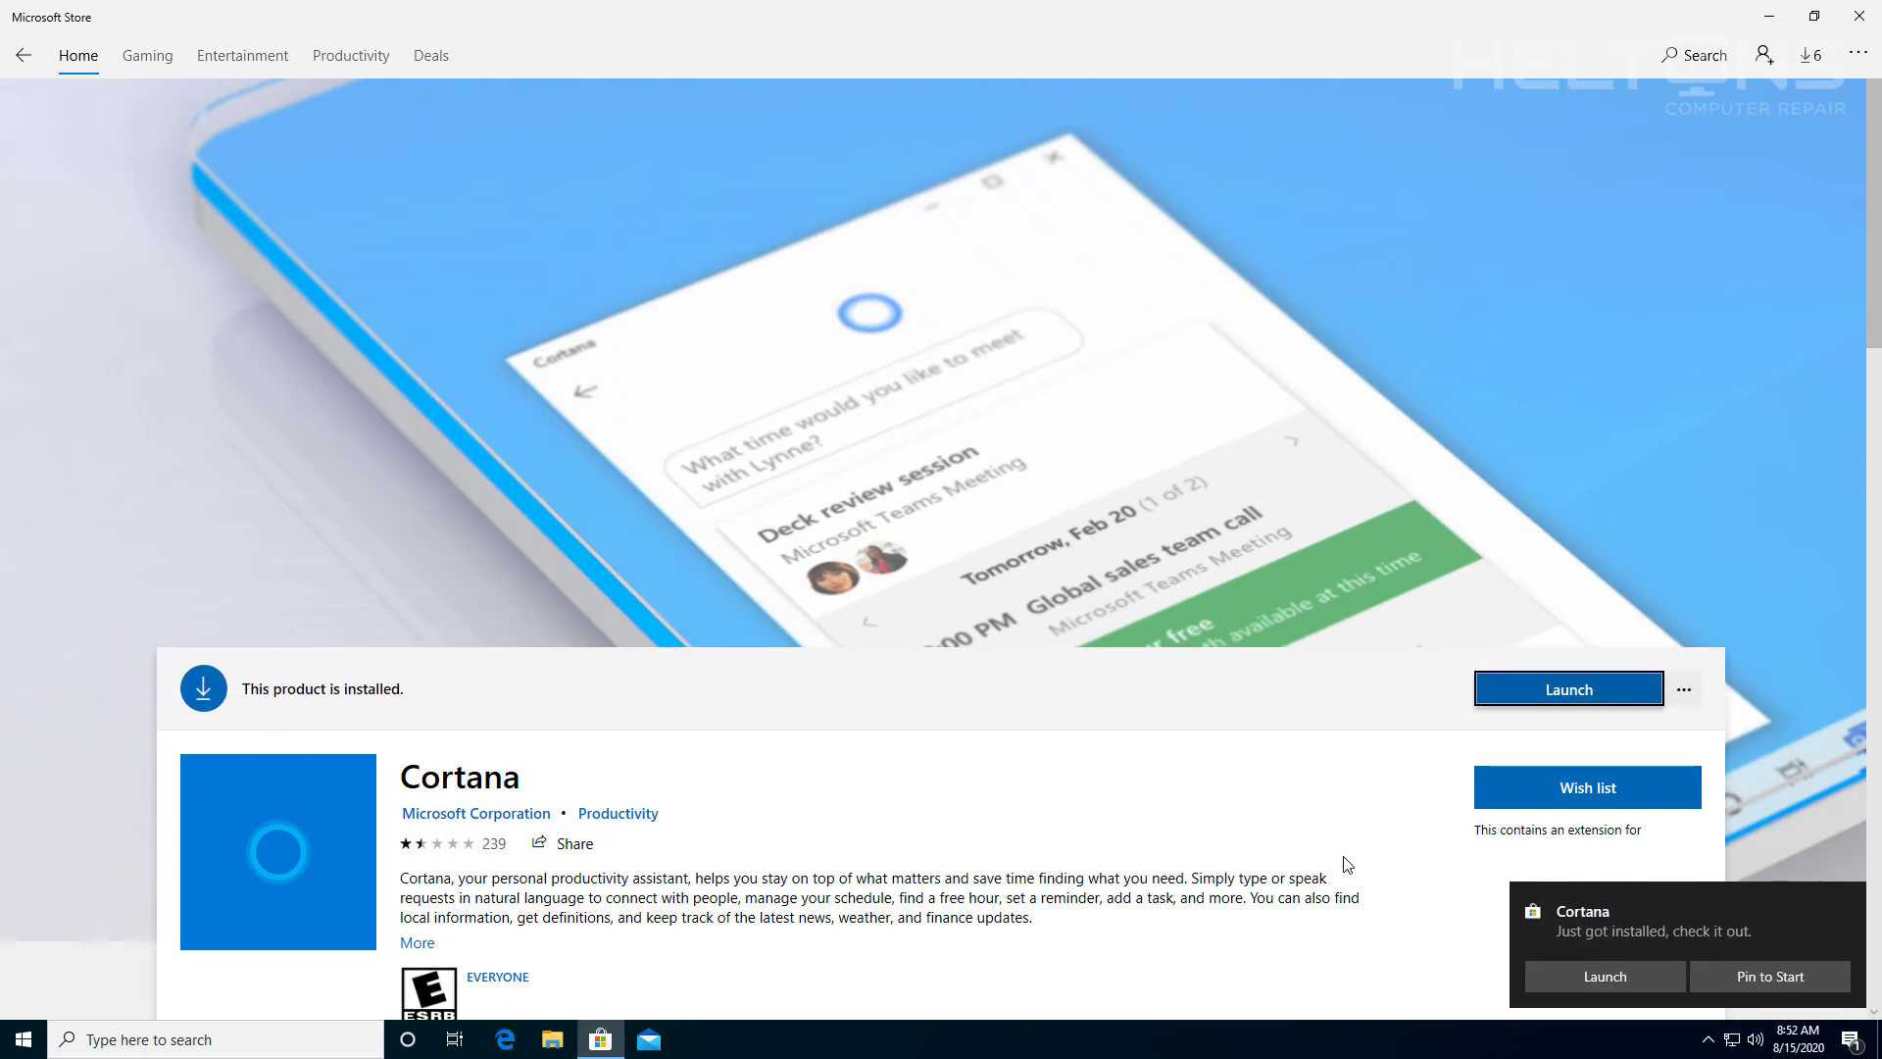
pyautogui.moveTo(1566, 977)
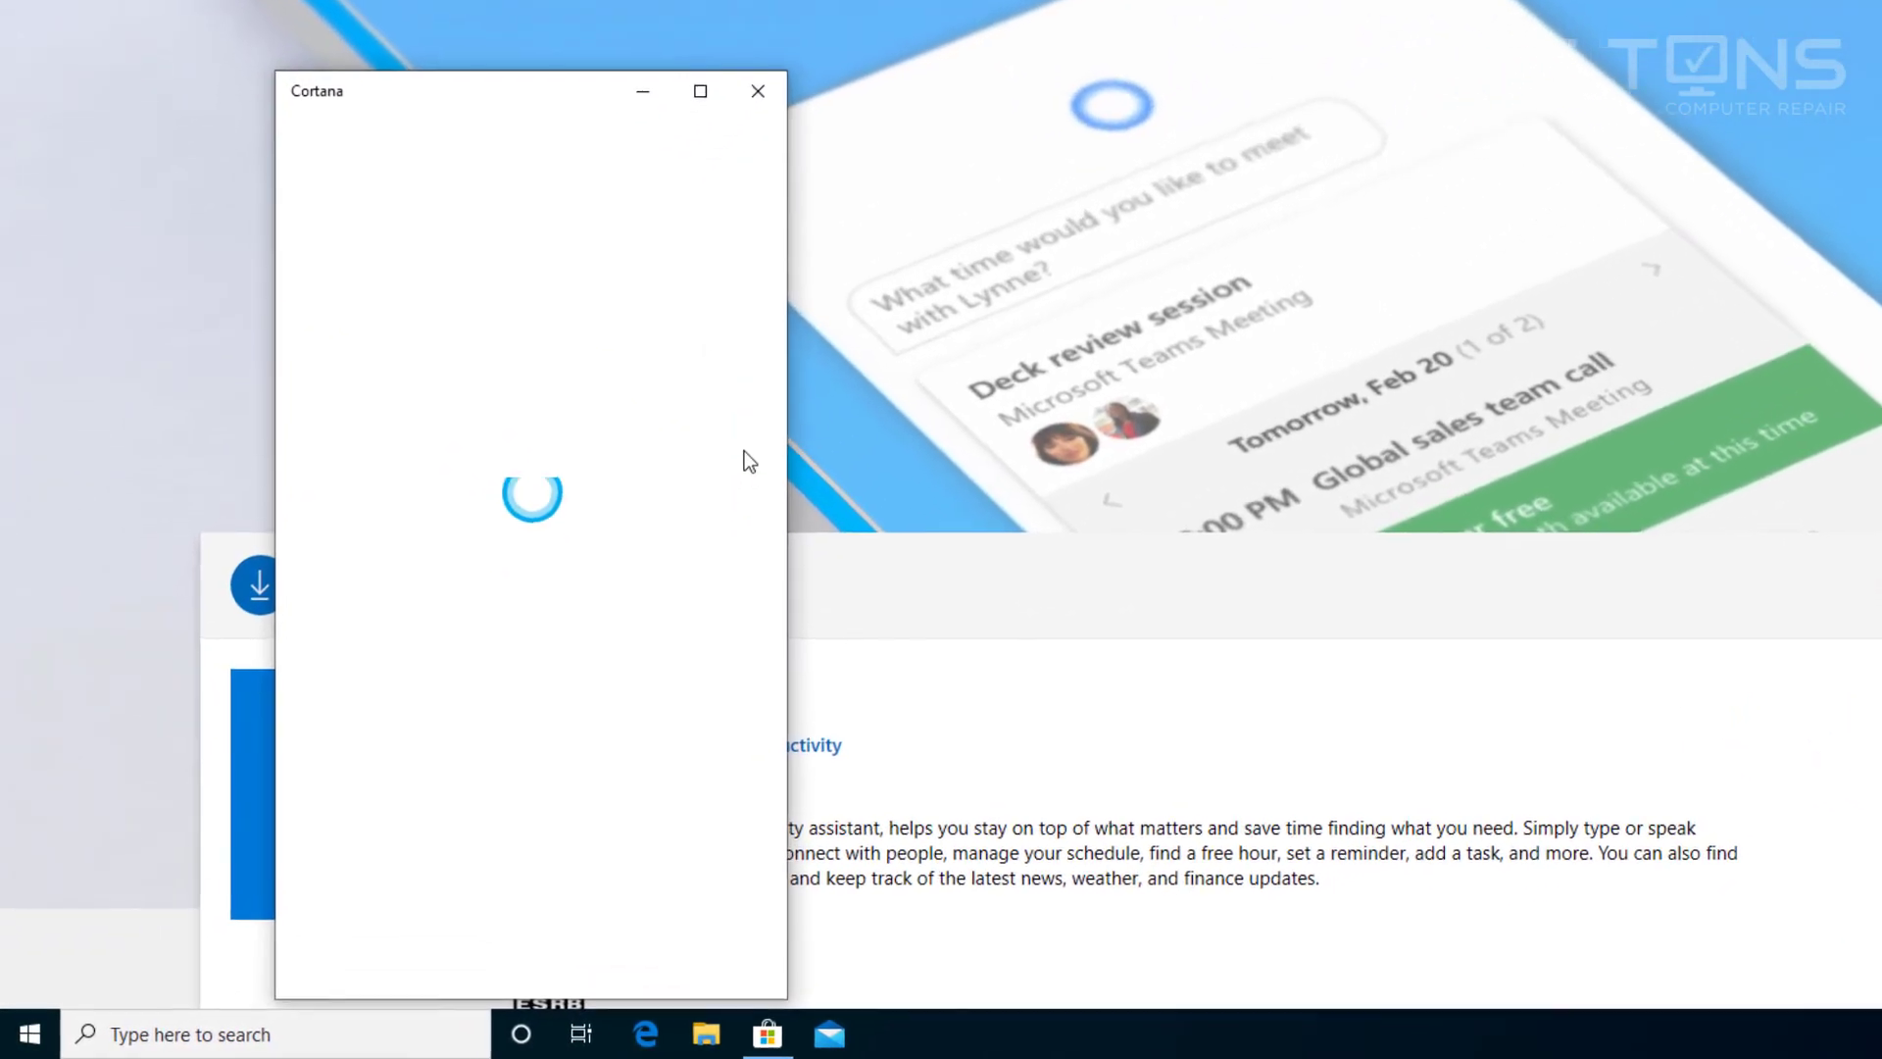
pyautogui.click(758, 91)
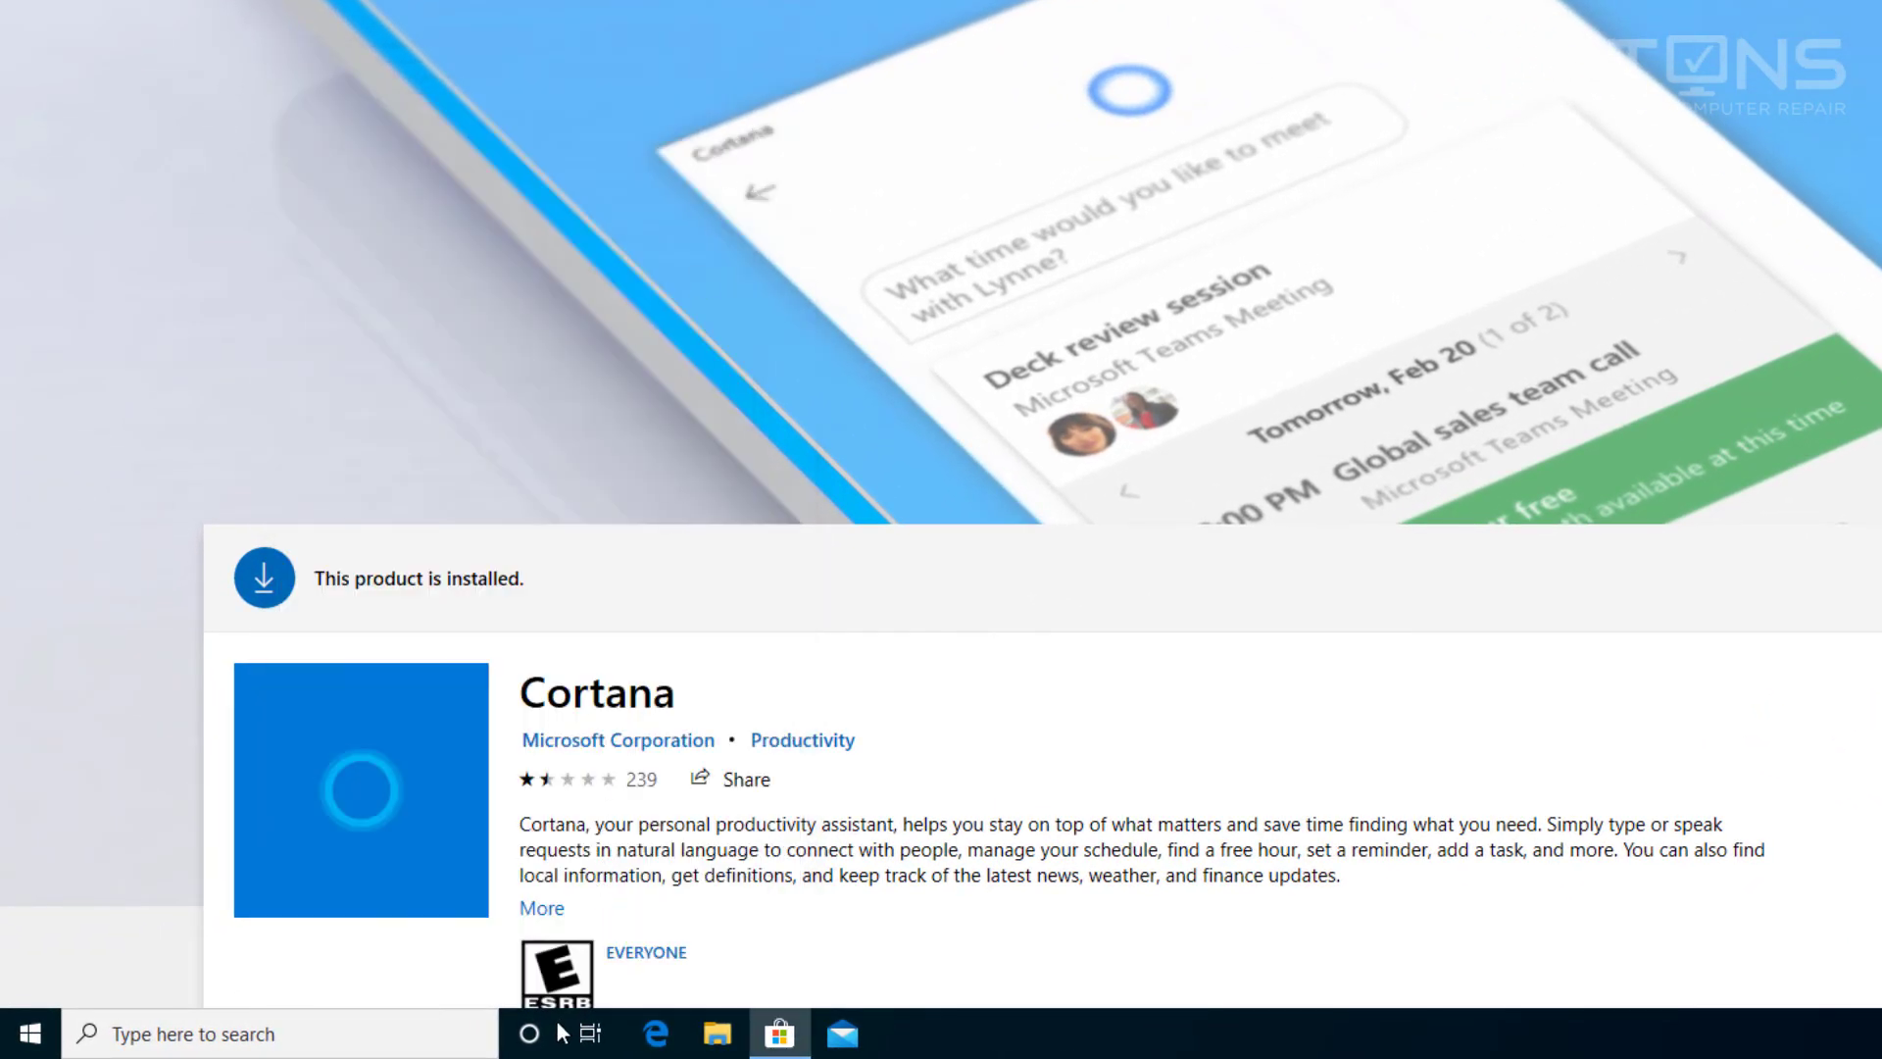